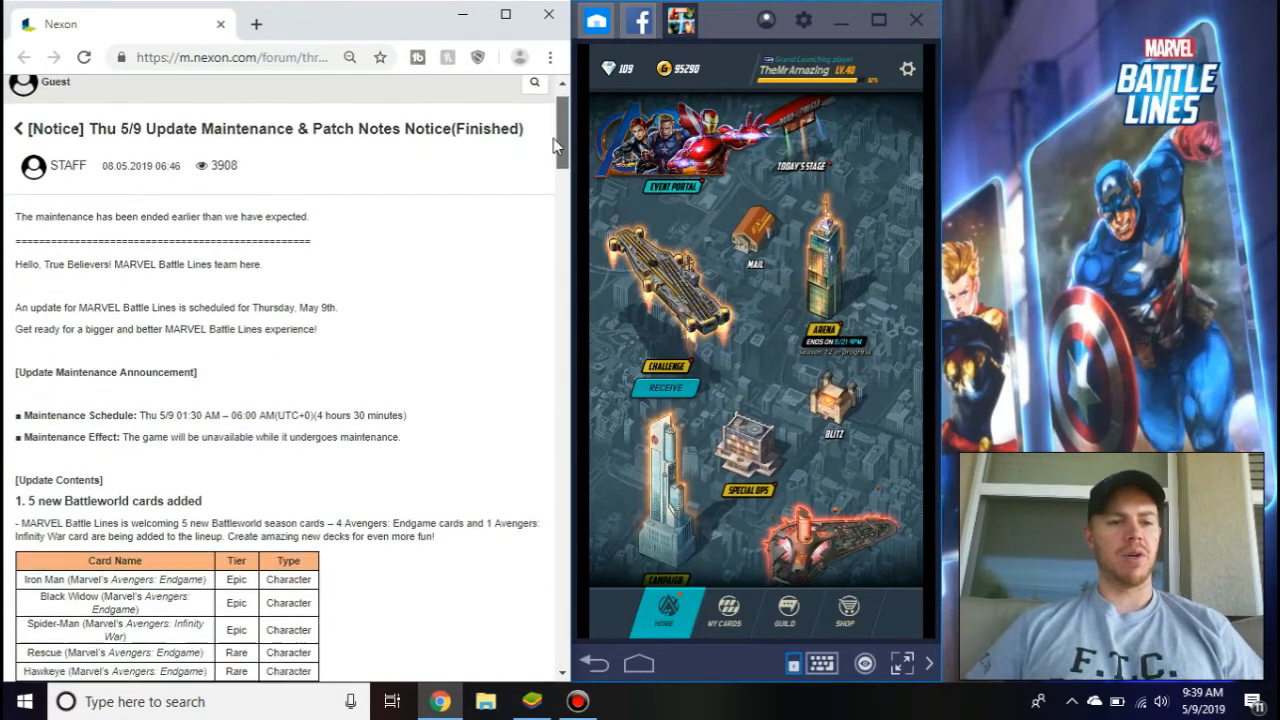
# Scroll the Nexon forum patch notes down to the five new Battleworld cards table and Blitz changes
pyautogui.scroll(-3)
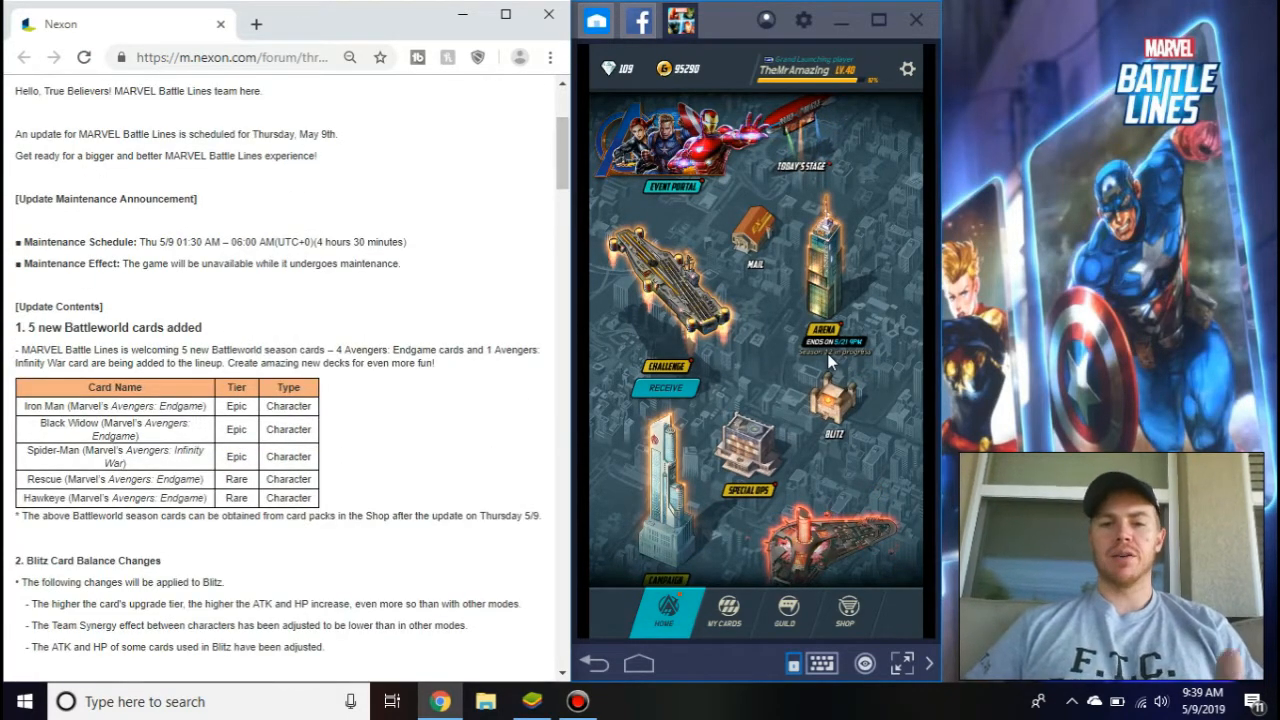
pyautogui.scroll(-3)
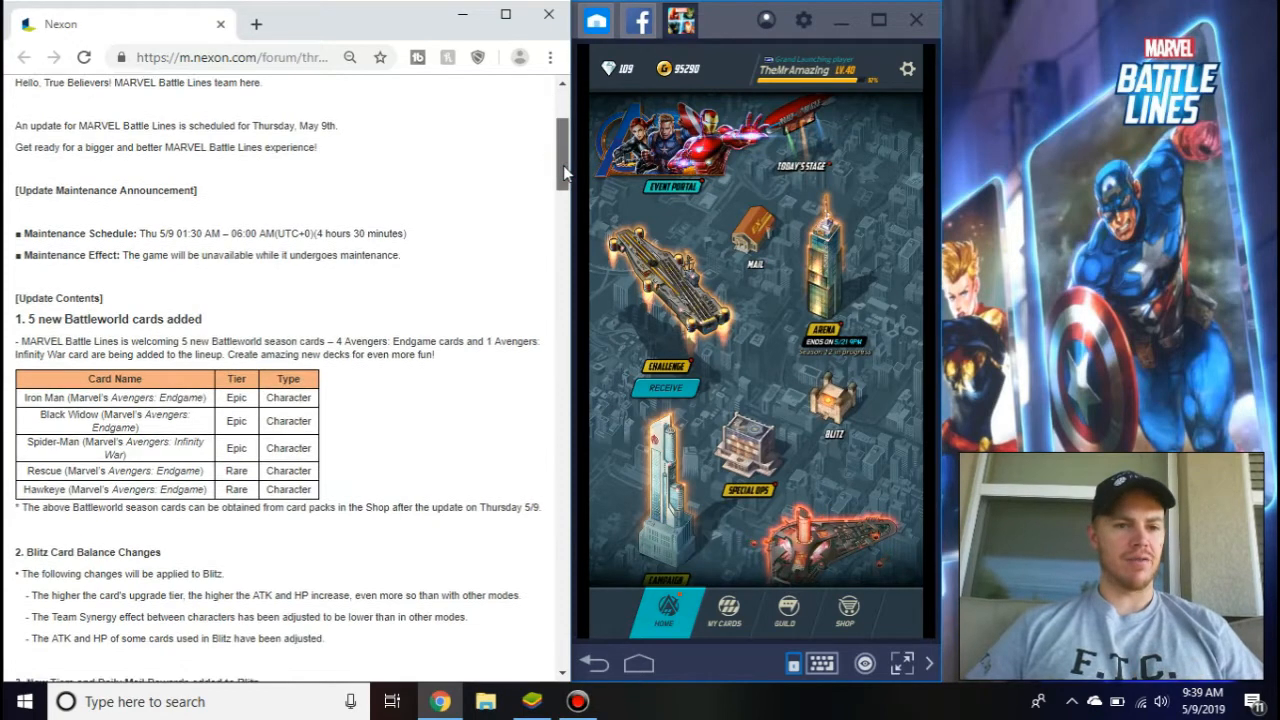
pyautogui.scroll(-3)
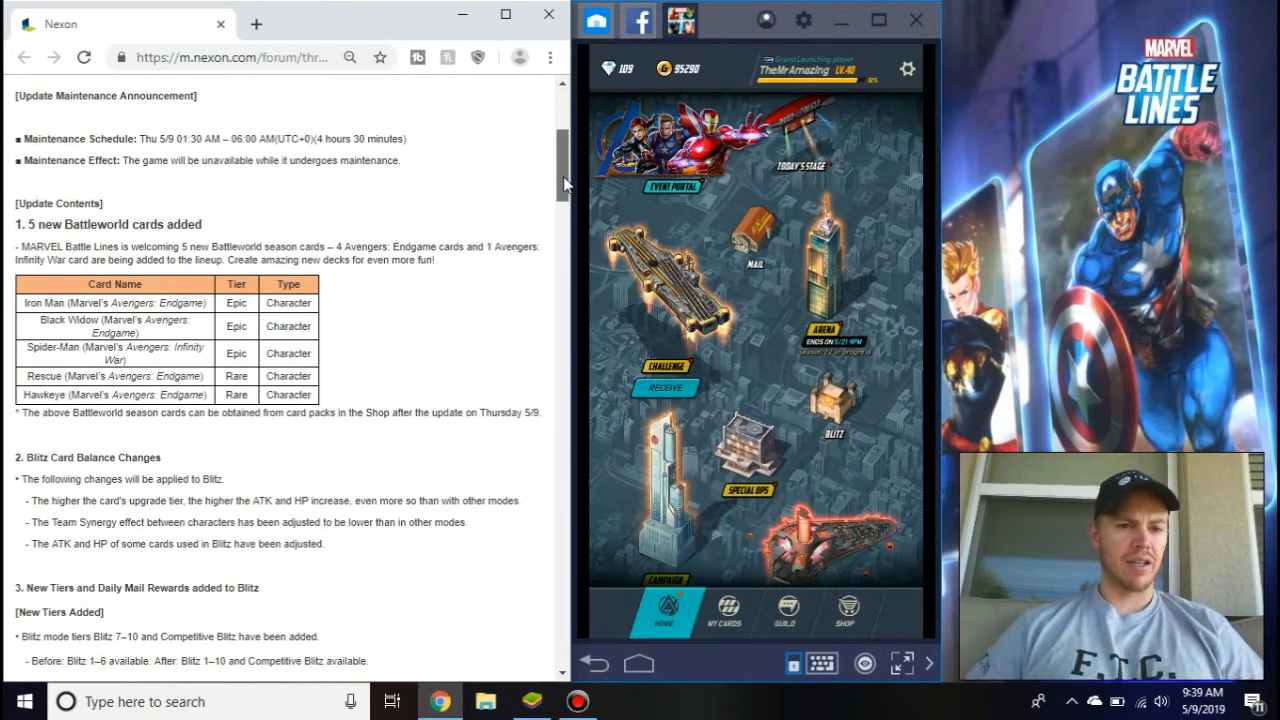
pyautogui.scroll(-3)
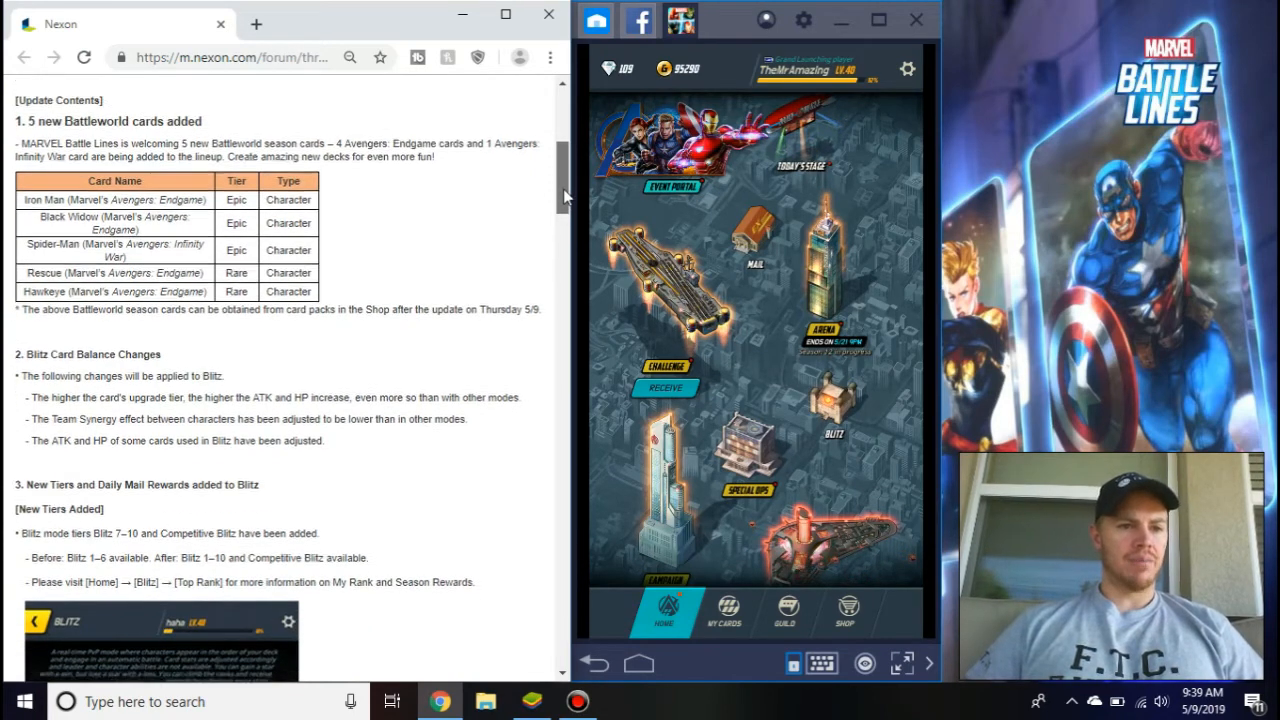
pyautogui.scroll(-3)
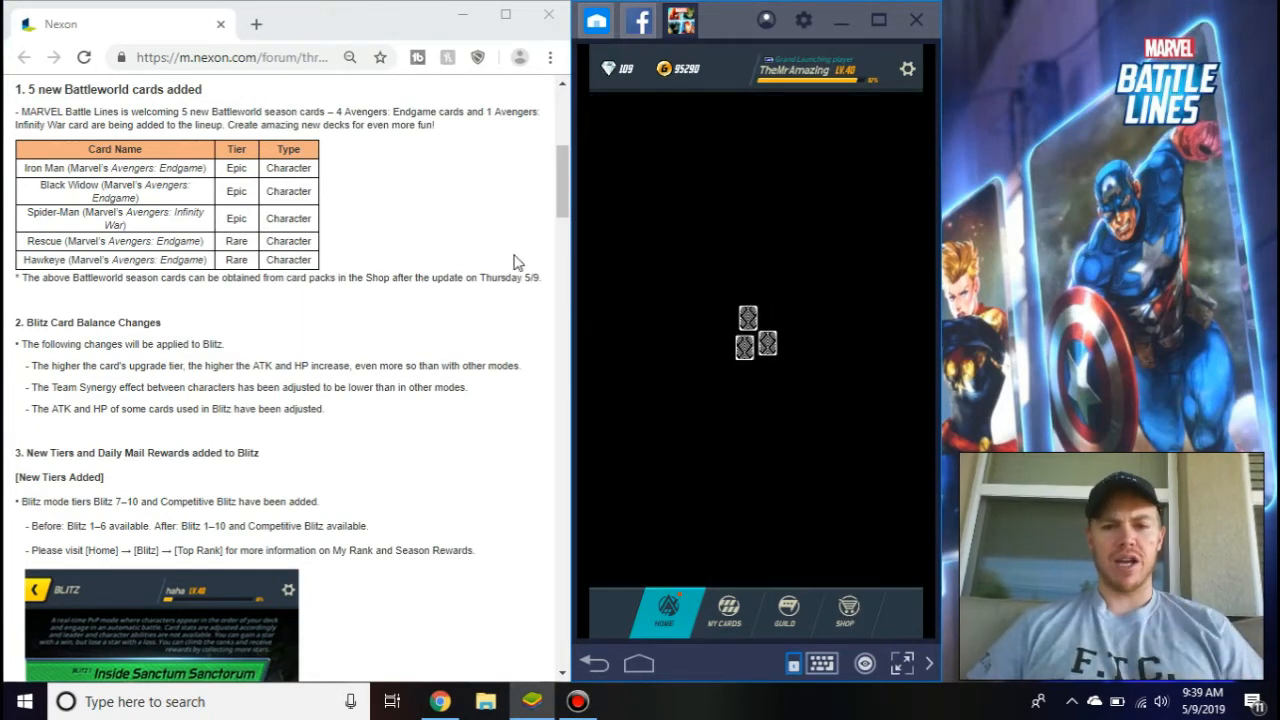
# Switch to the Shop from the bottom navigation and let Special Products load
pyautogui.click(846, 610)
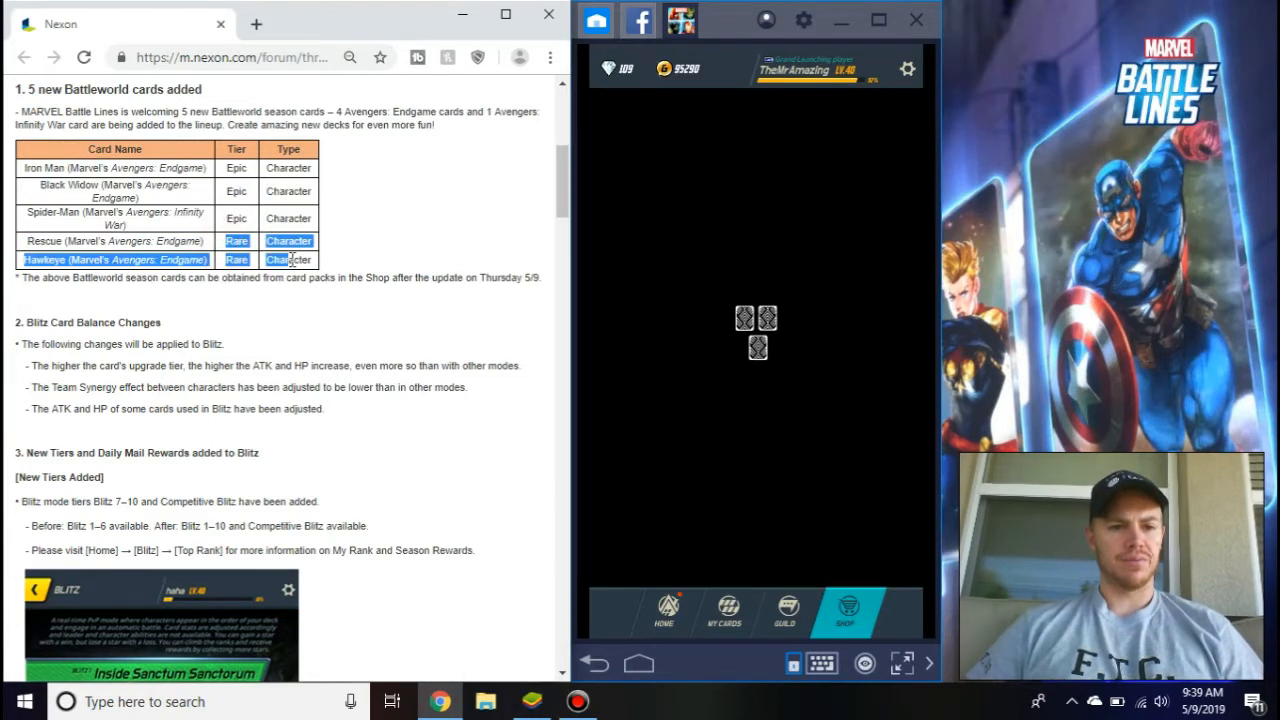
pyautogui.click(844, 610)
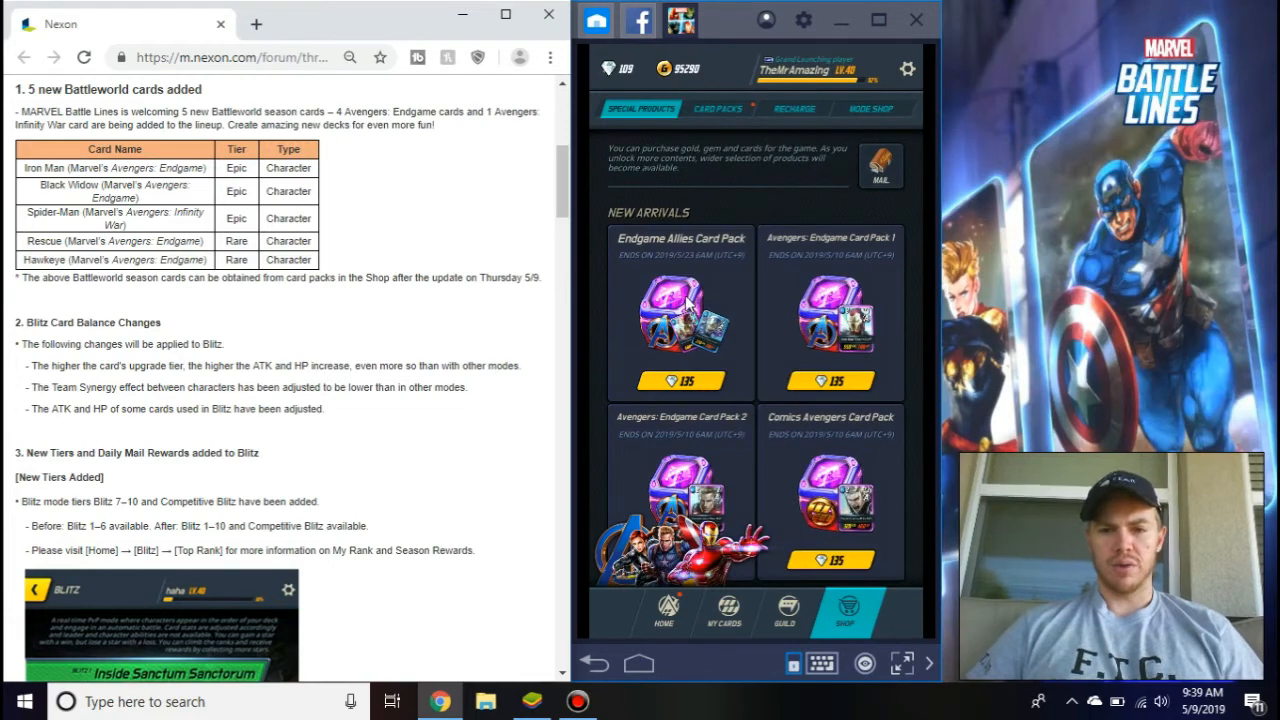
pyautogui.moveTo(920, 344)
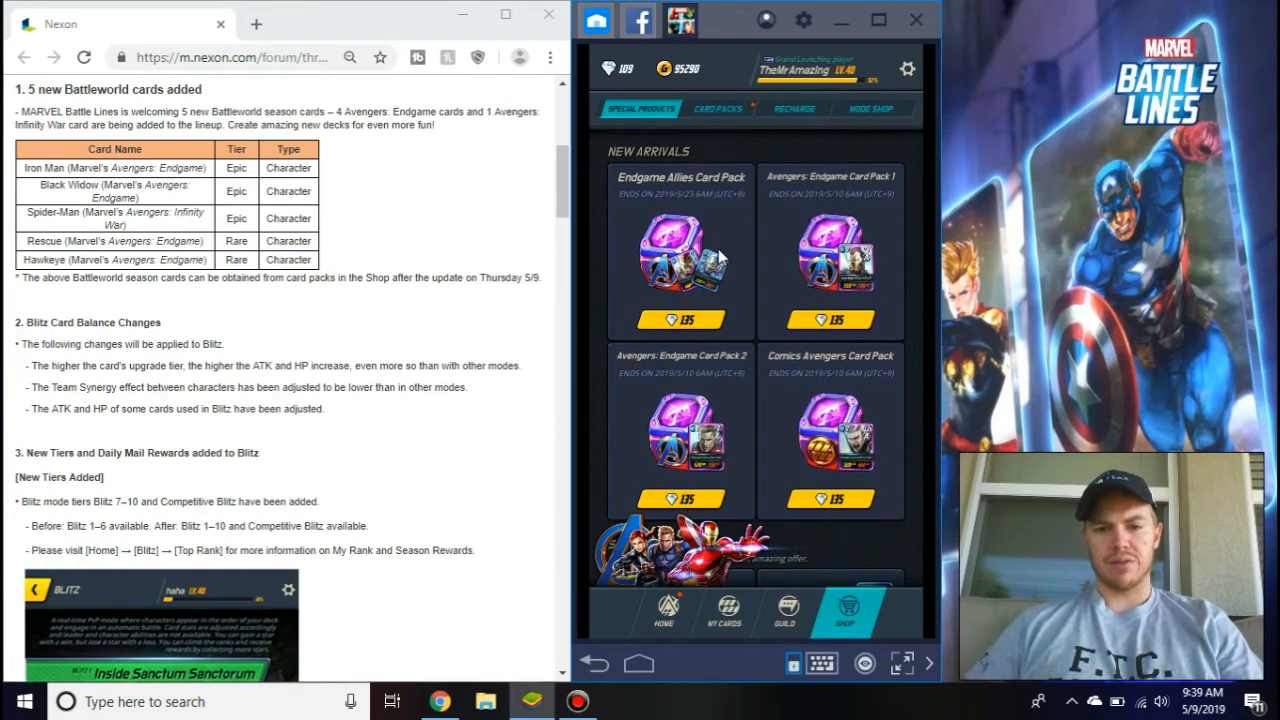
# Preview Iron Man, Black Widow and Spider-Man in the Endgame Allies Card Pack, then close the preview
pyautogui.click(680, 256)
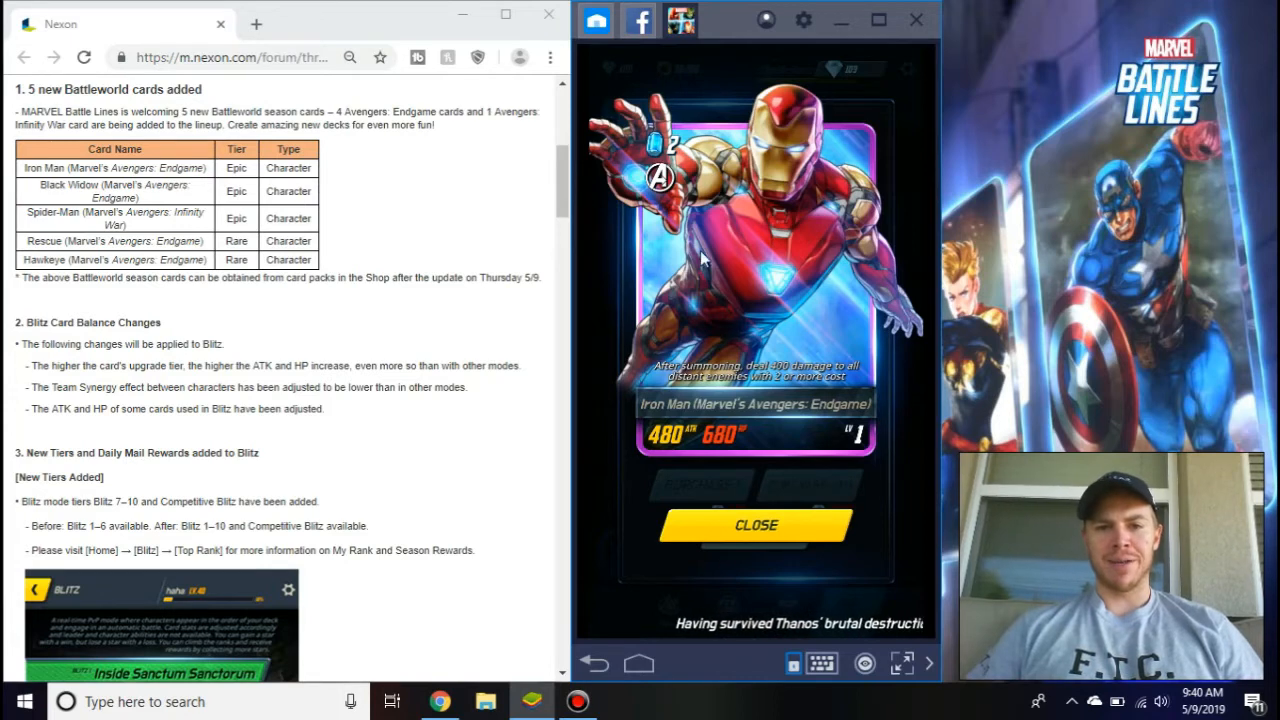
pyautogui.moveTo(910, 470)
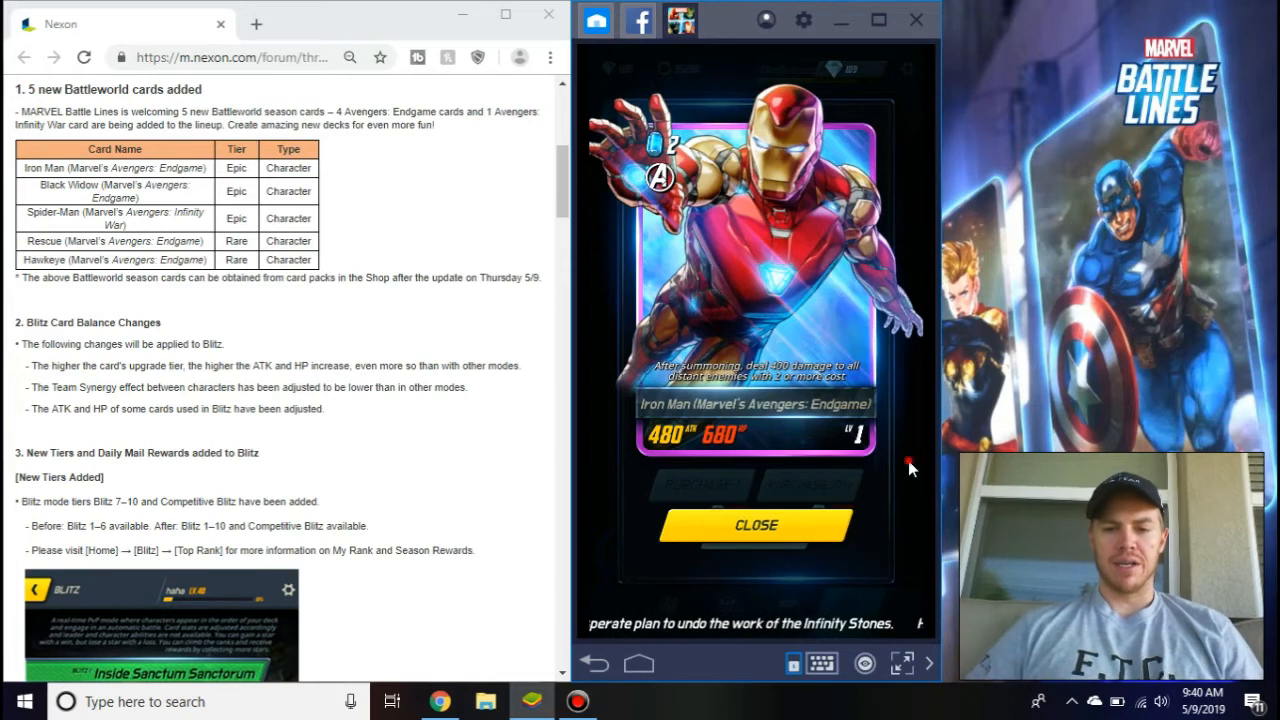
pyautogui.click(756, 524)
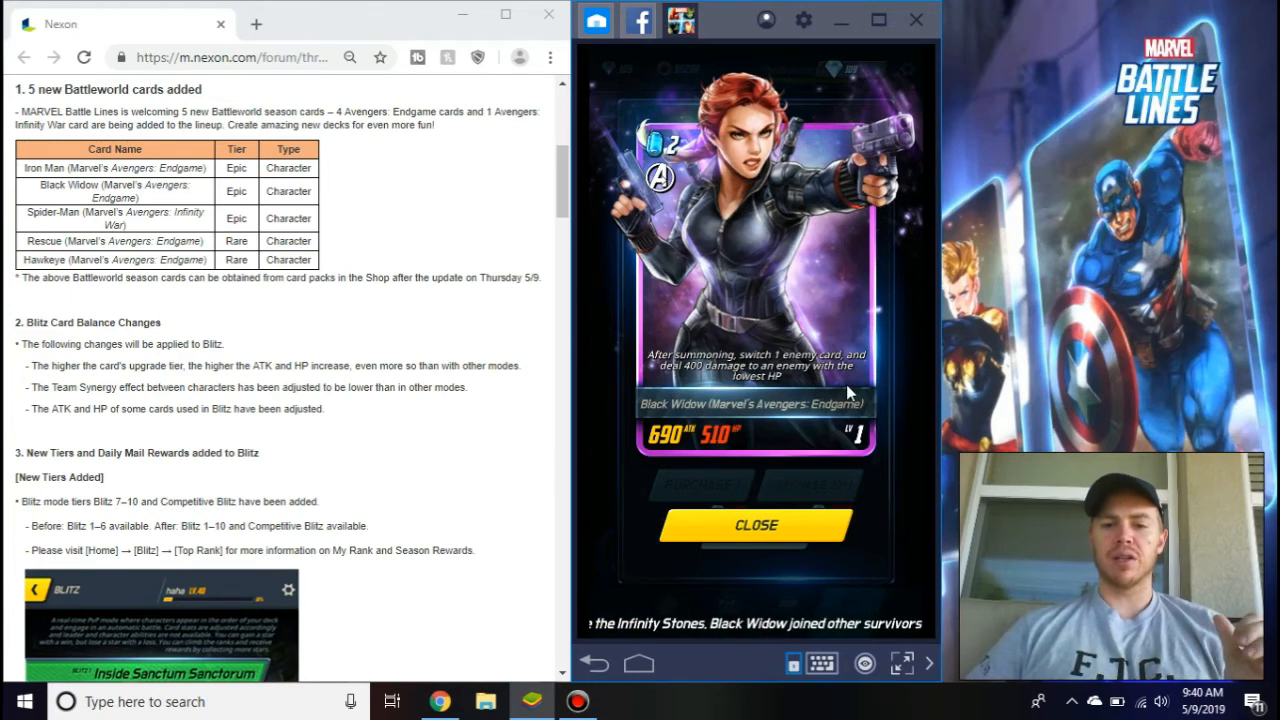
pyautogui.moveTo(890, 412)
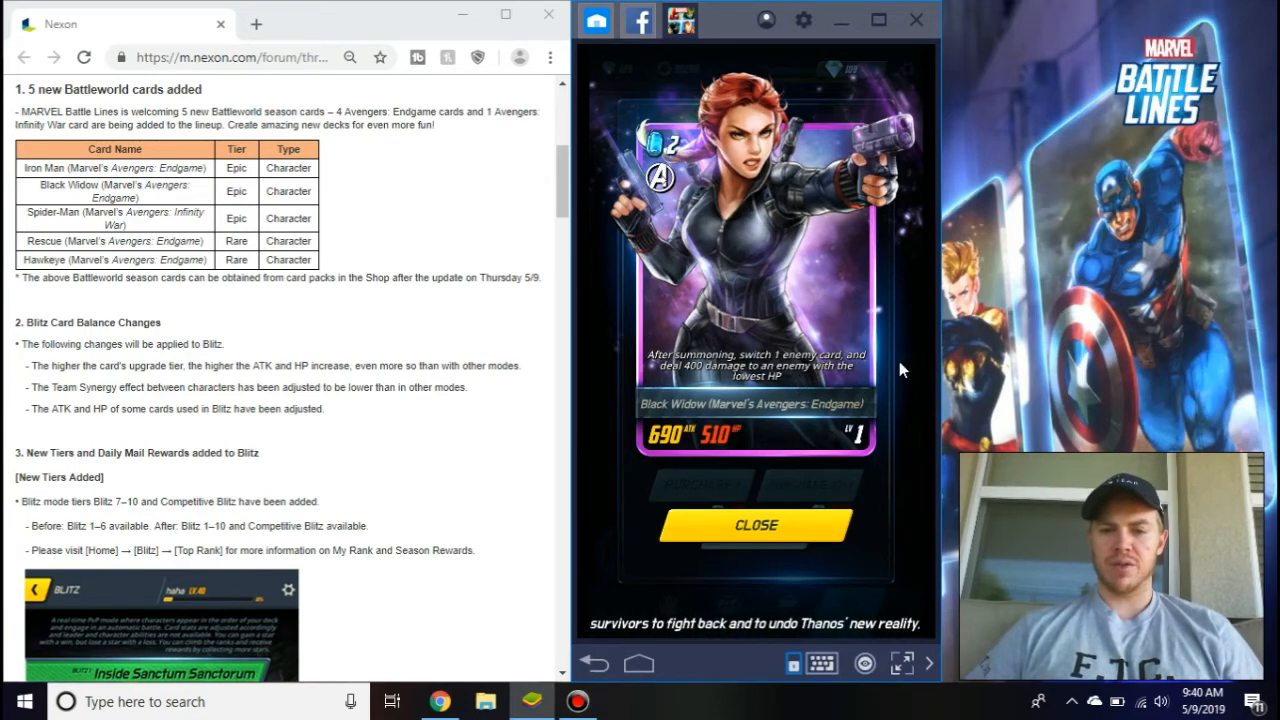
pyautogui.click(756, 524)
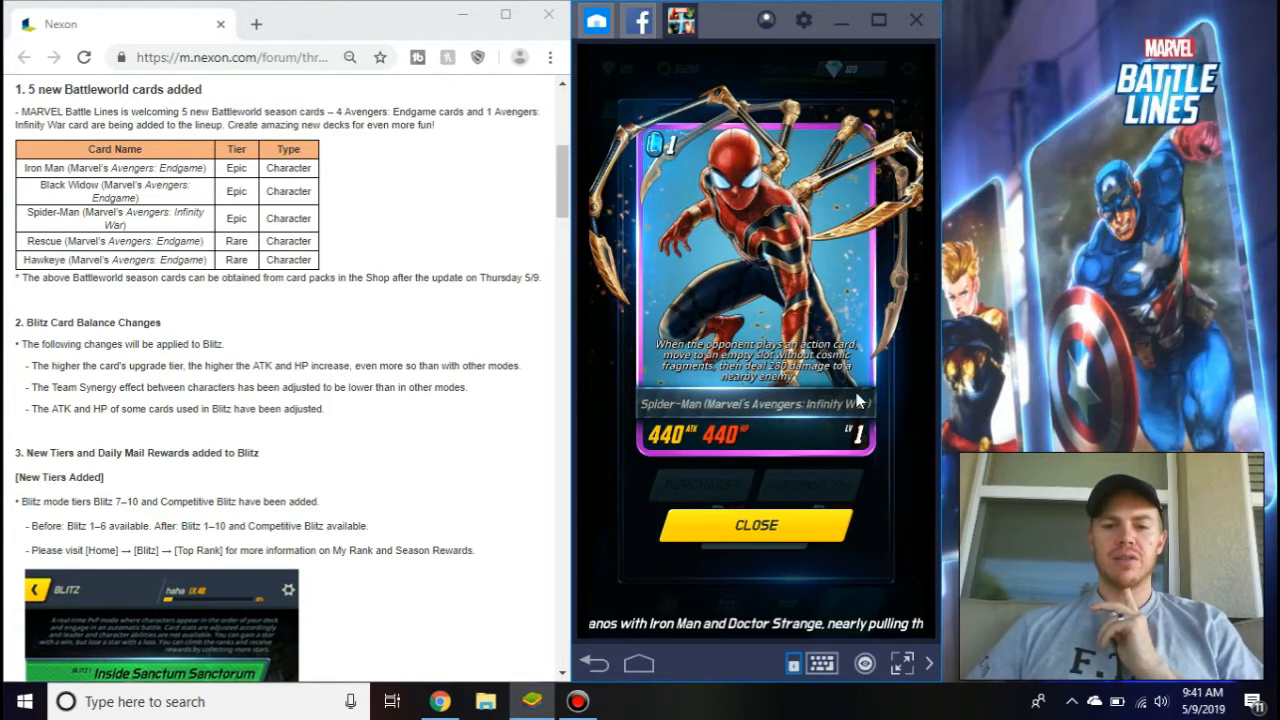
pyautogui.moveTo(904, 408)
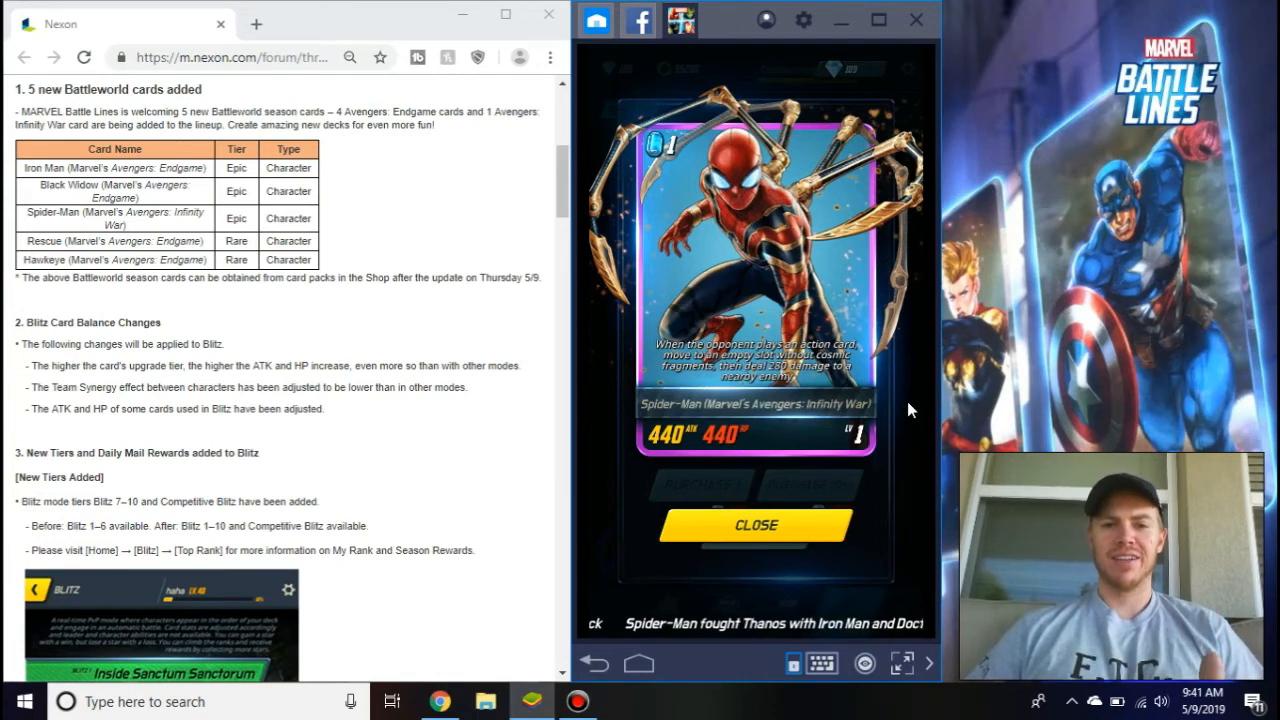
pyautogui.click(756, 524)
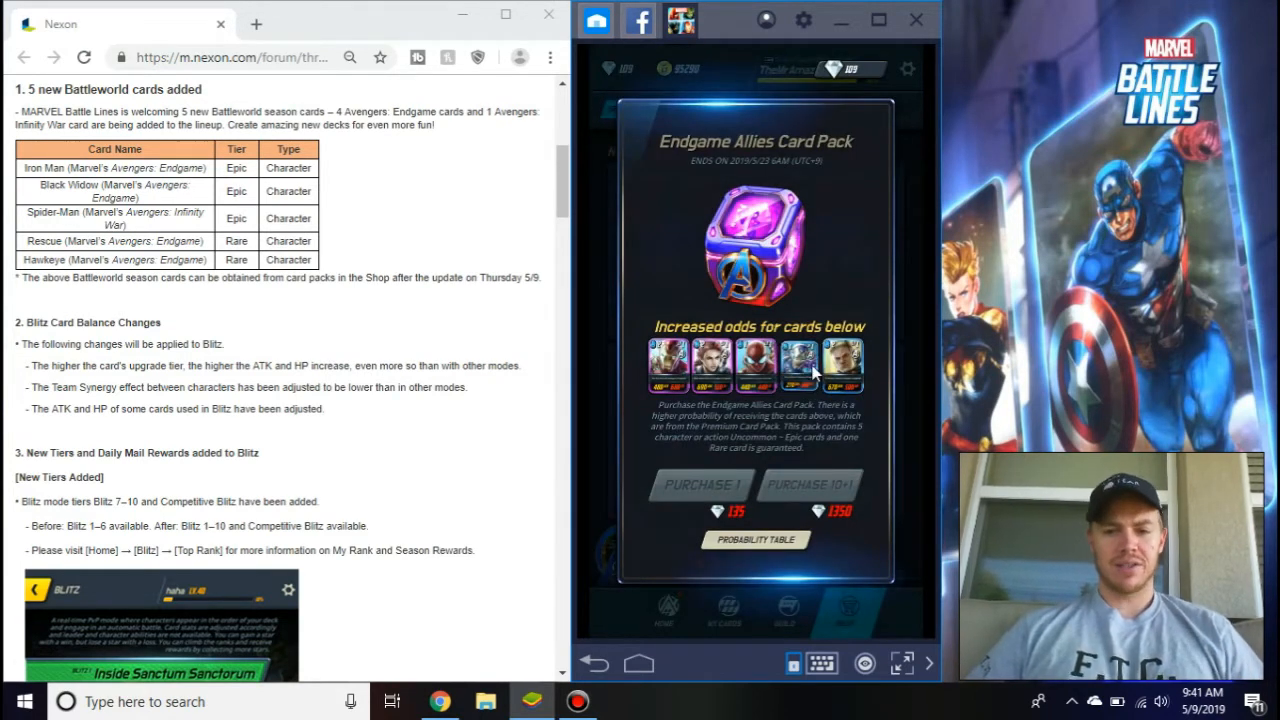
# Preview the Rescue and Hawkeye cards, then close back out to the shop's new arrivals
pyautogui.click(798, 364)
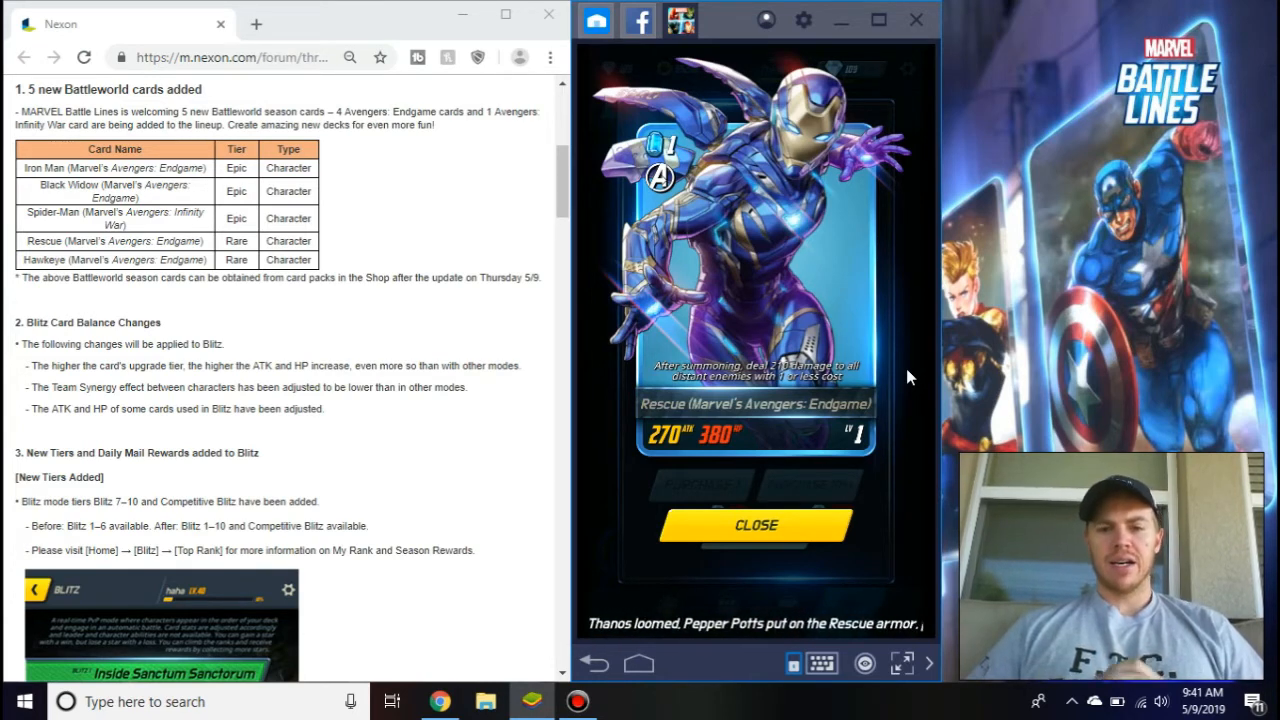
pyautogui.moveTo(692, 200)
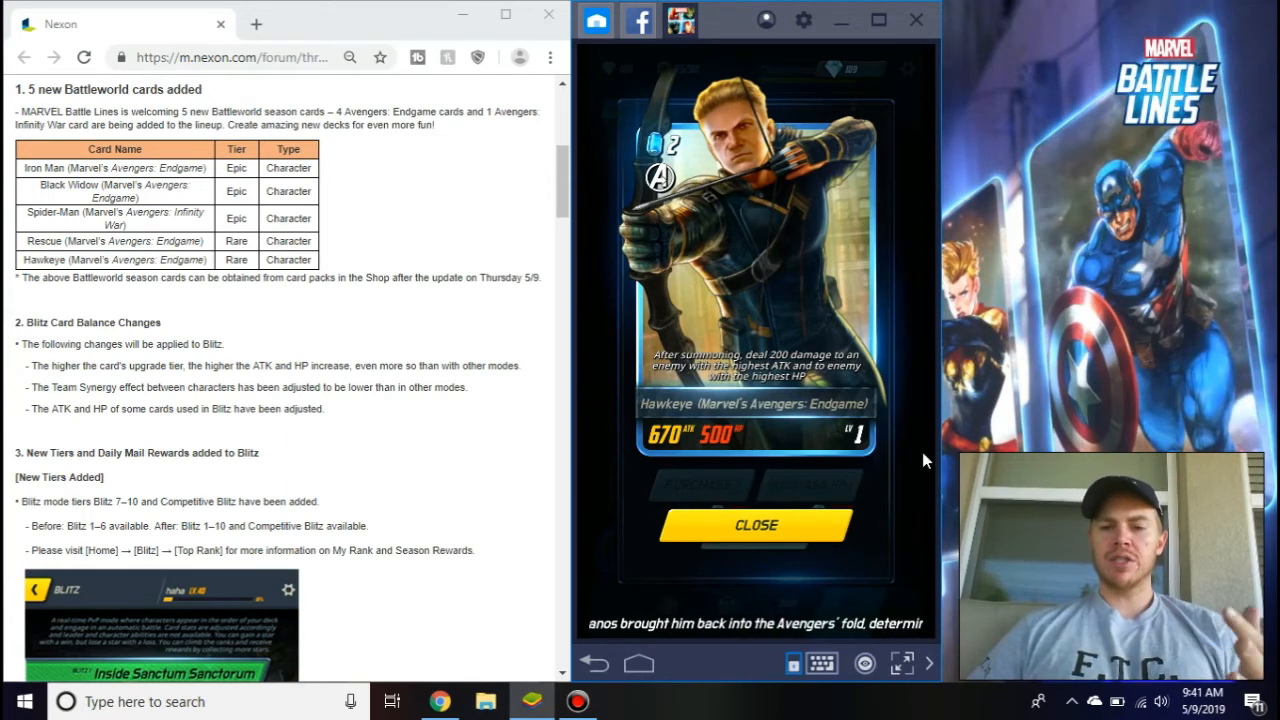
pyautogui.moveTo(910, 370)
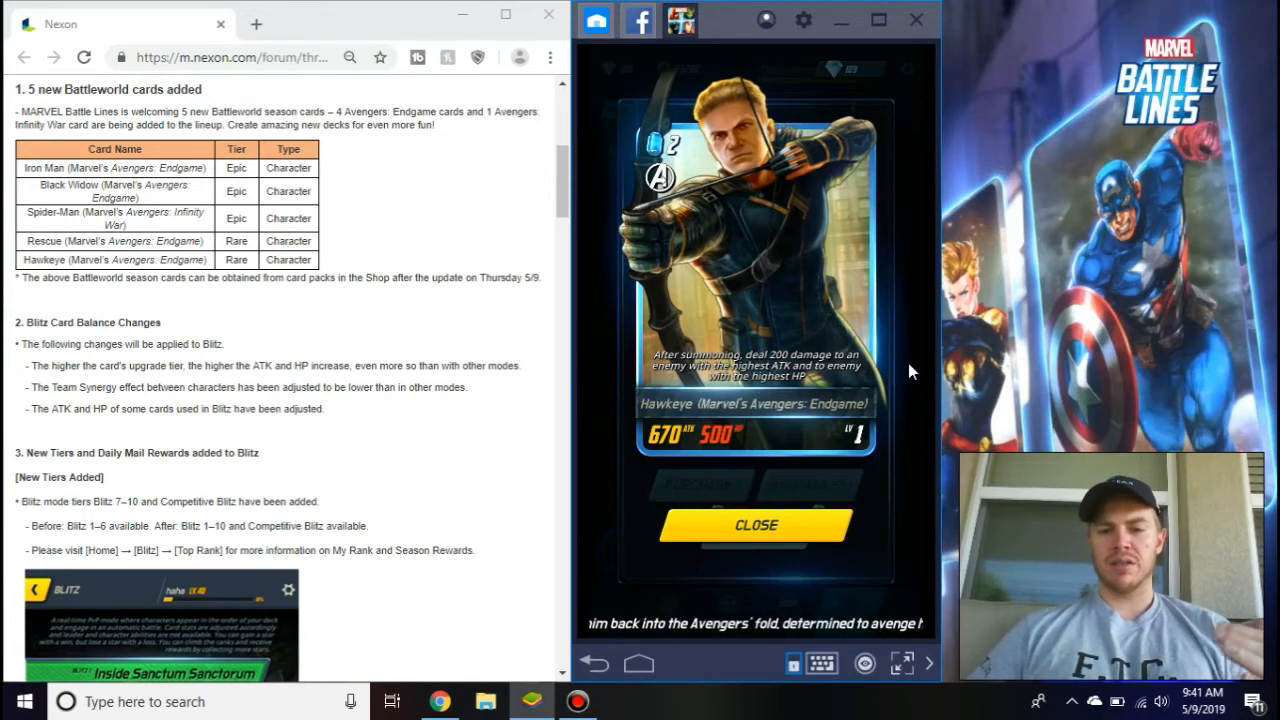
pyautogui.click(756, 524)
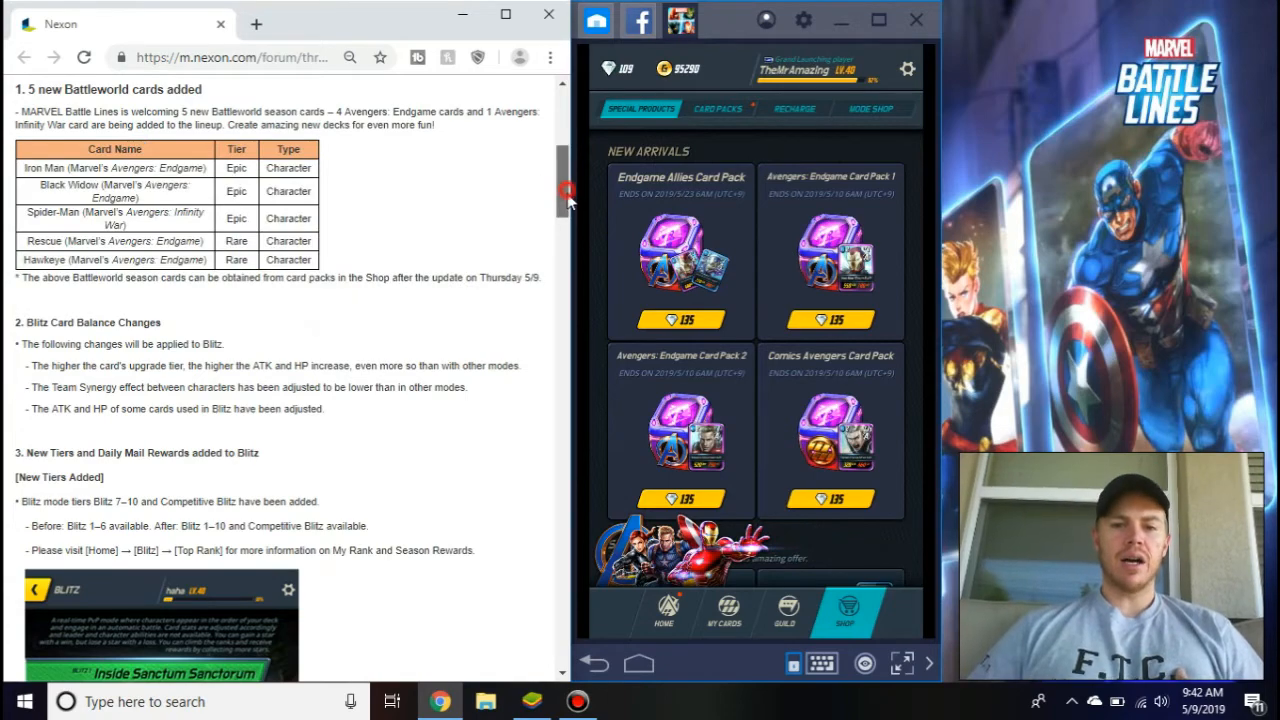
# View Battleworld Card Vault 1's card list under The Collector's Card Vault and return to the offers
pyautogui.scroll(-3)
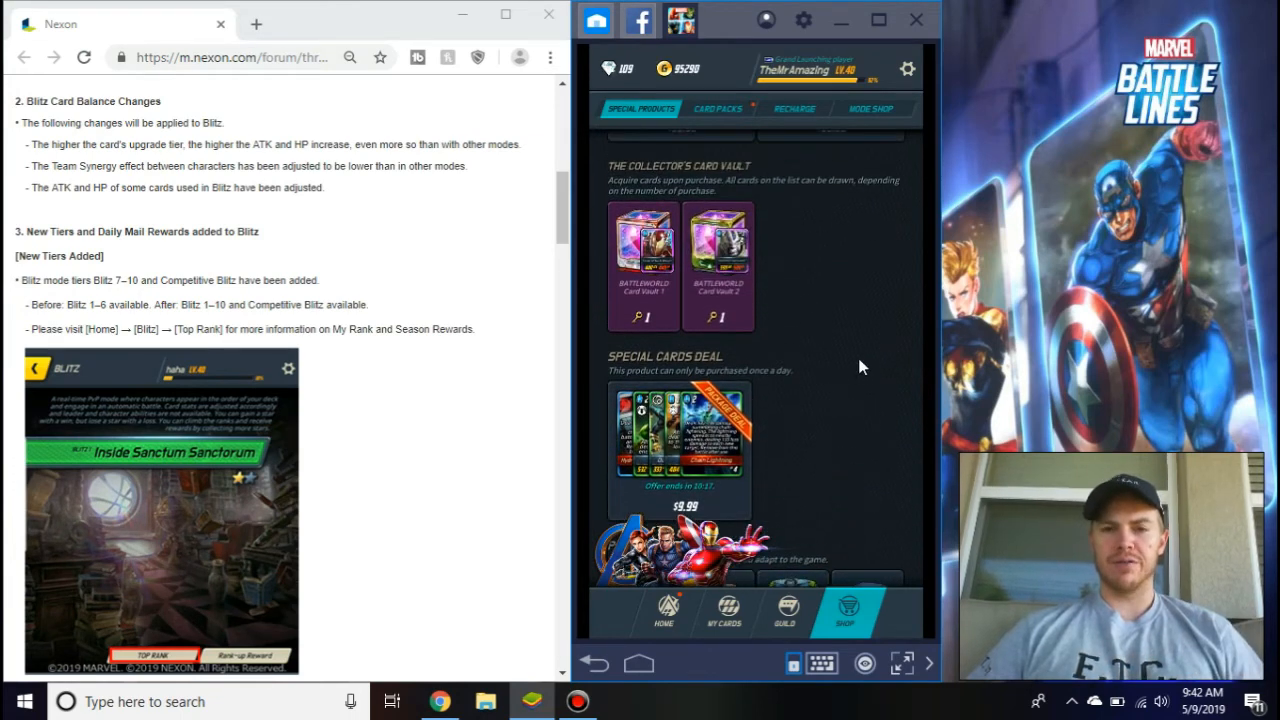
pyautogui.moveTo(836, 280)
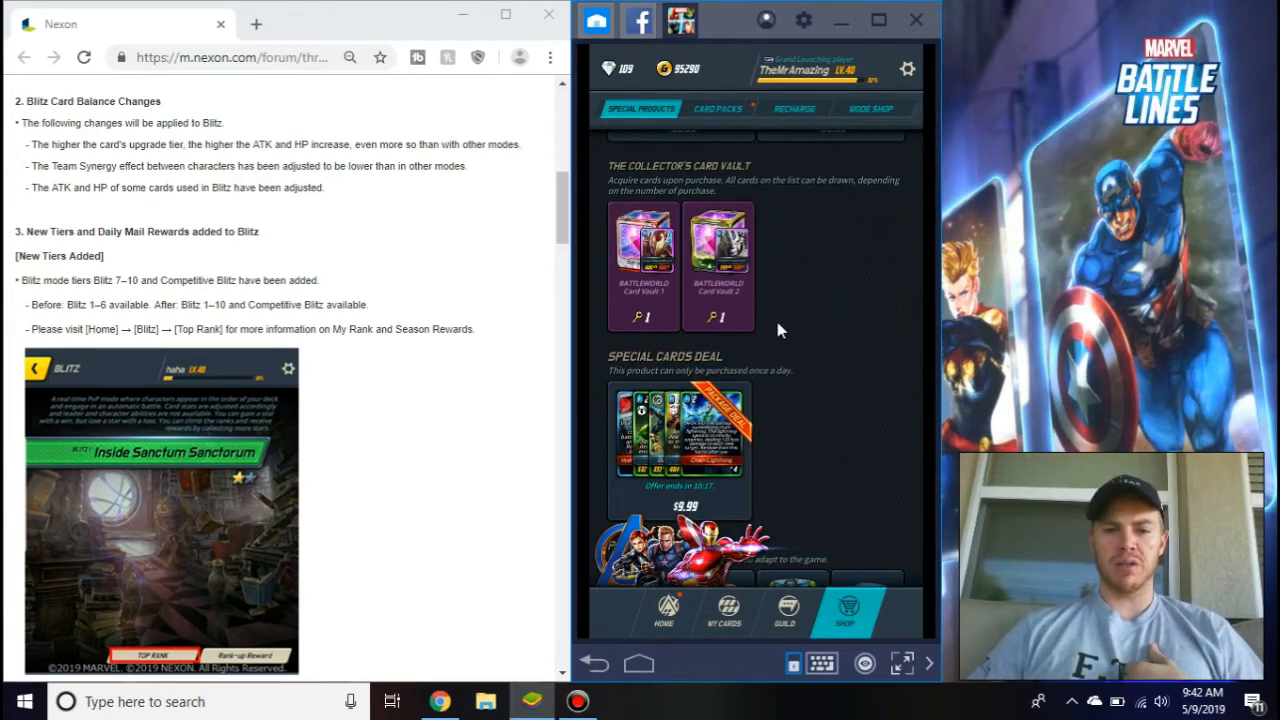
pyautogui.click(644, 244)
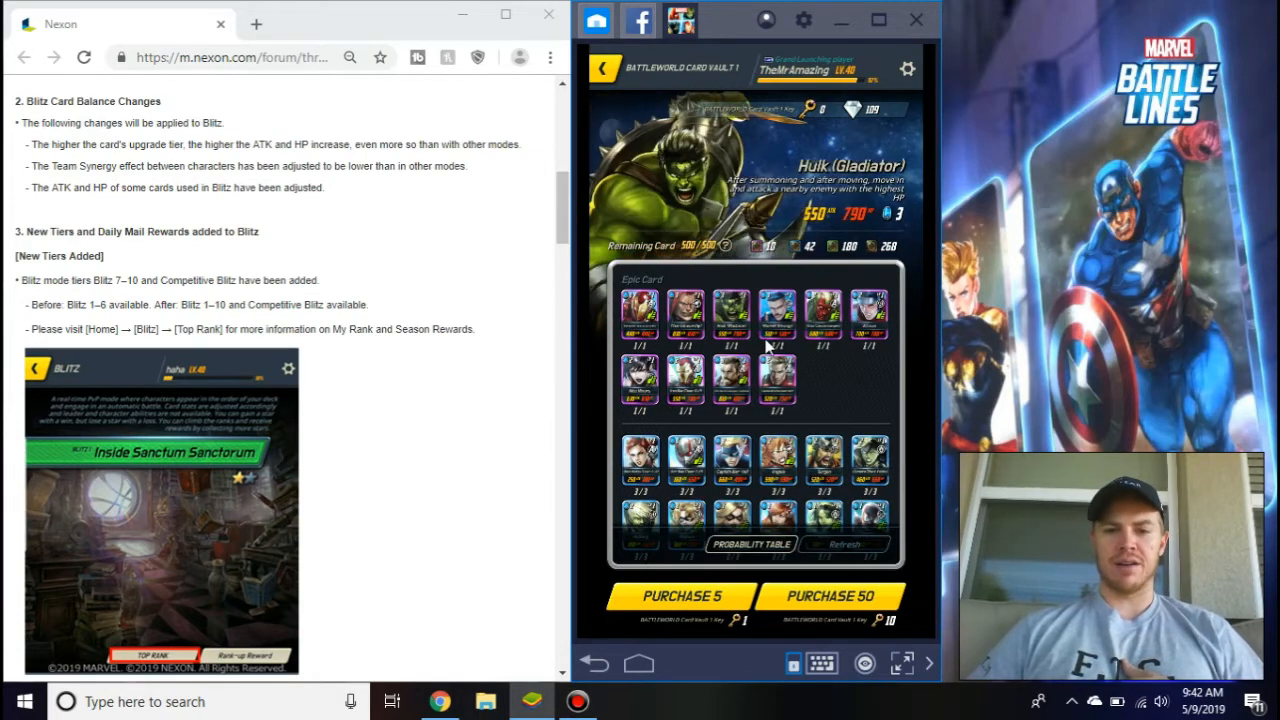
pyautogui.moveTo(764, 348)
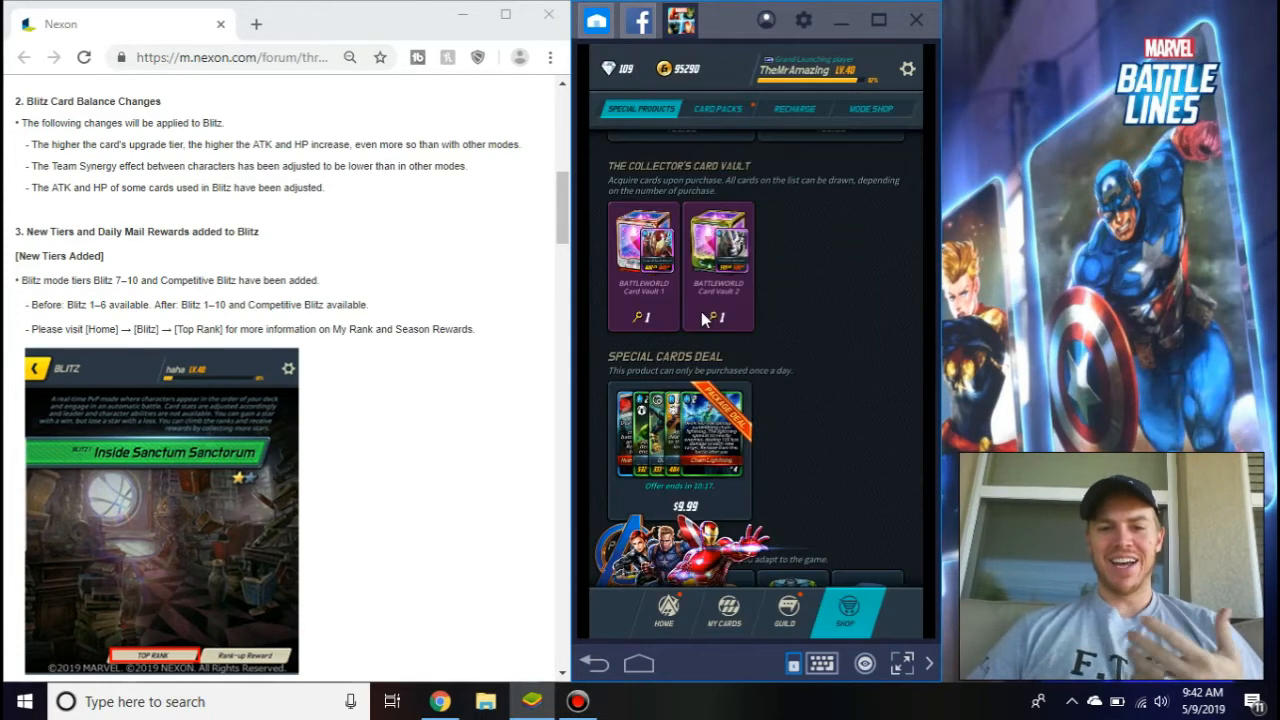
pyautogui.click(718, 244)
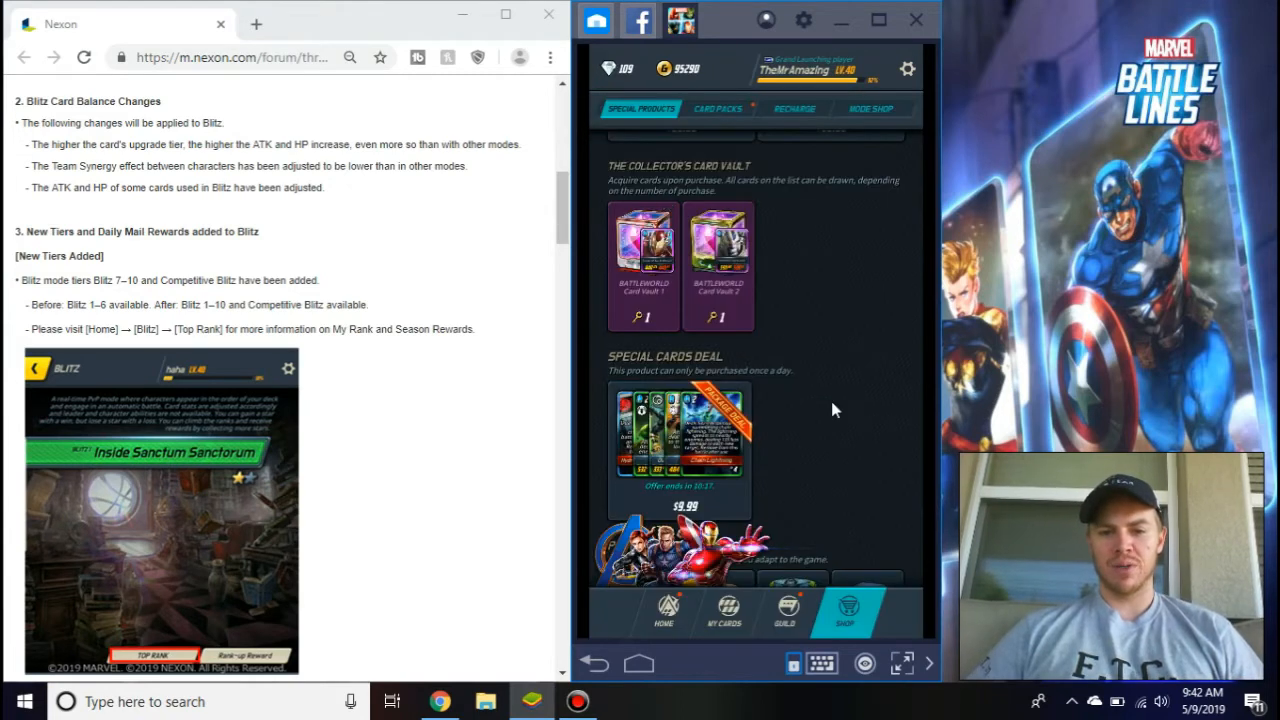
pyautogui.click(818, 224)
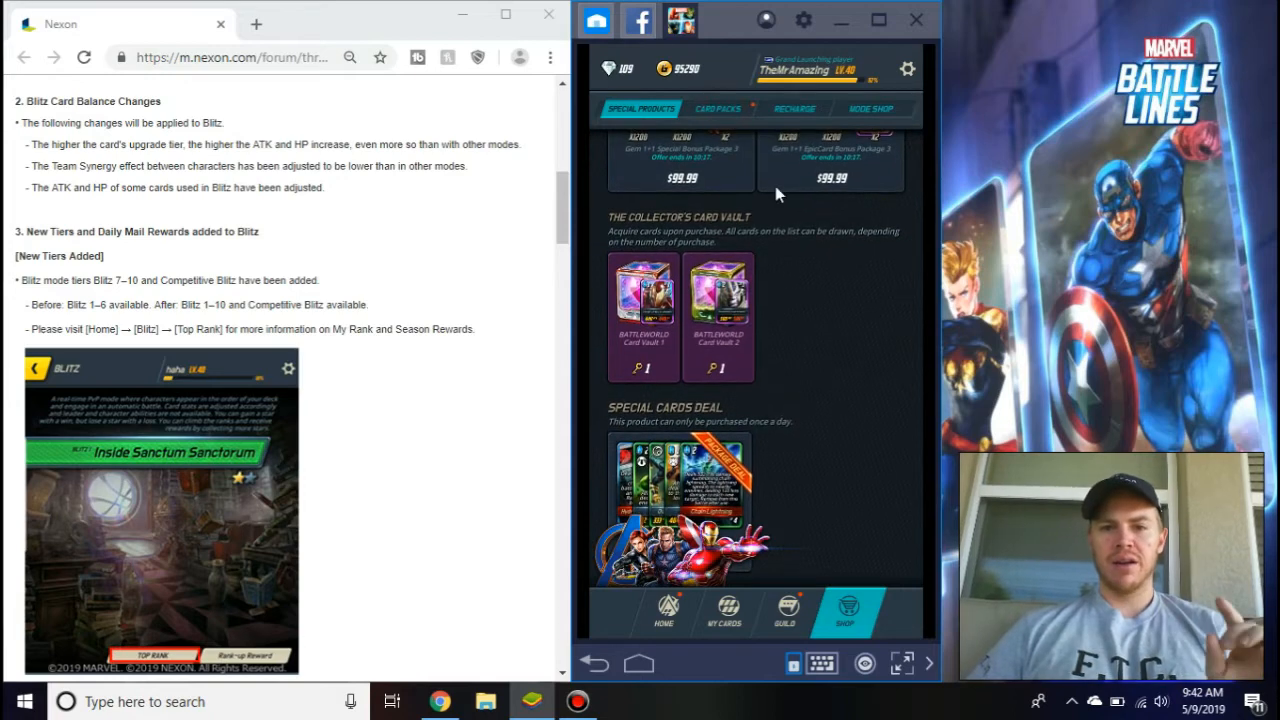
# Buy a single card from the Basic Card Vault in the Card Packs section
pyautogui.click(716, 108)
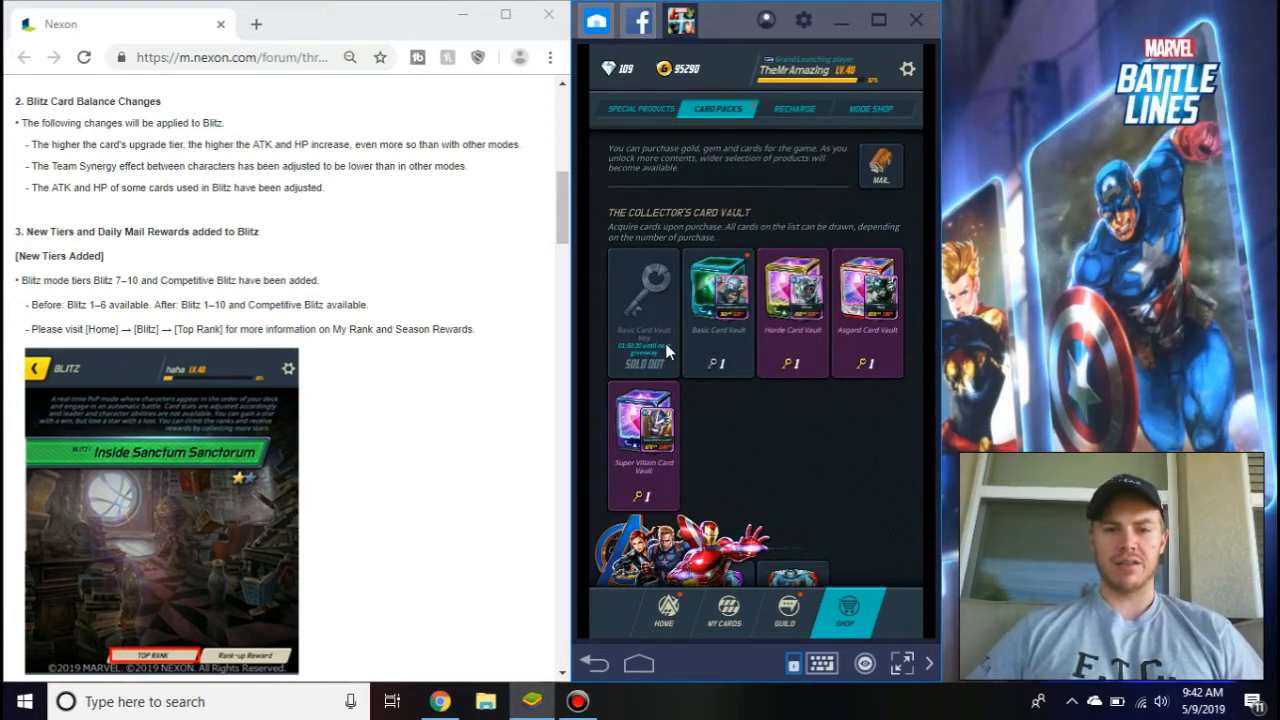
pyautogui.moveTo(778, 456)
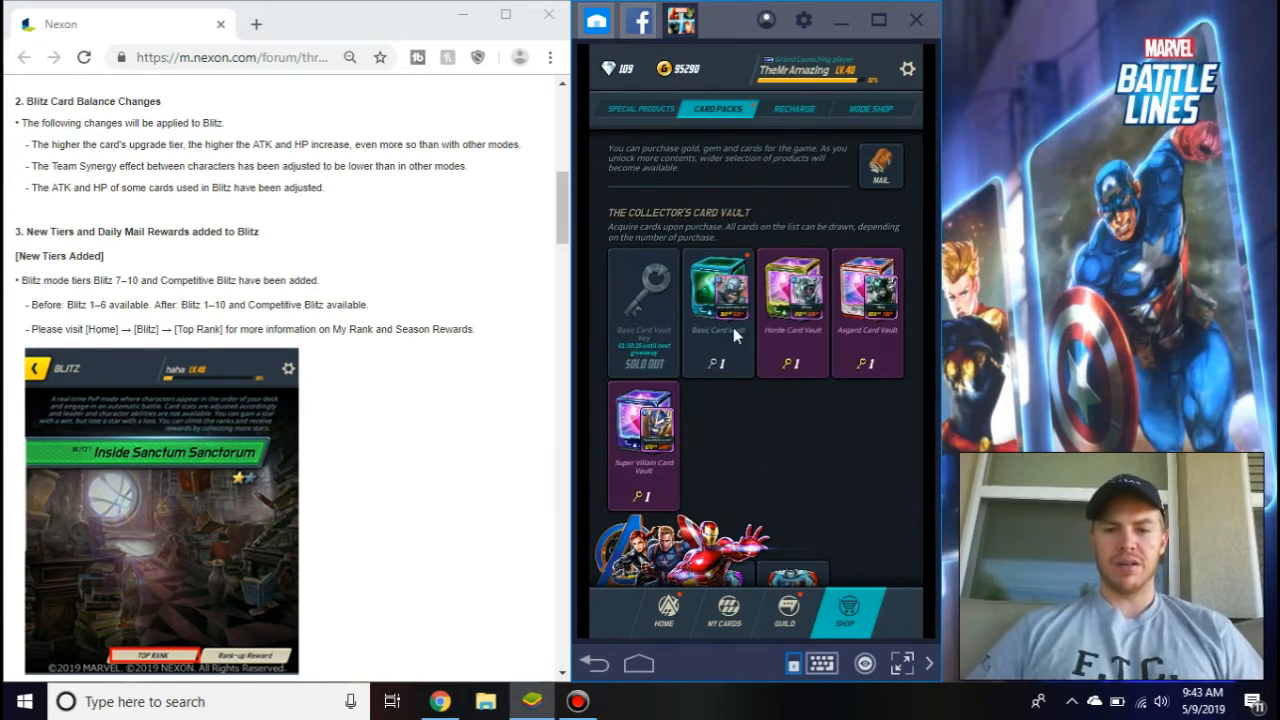
pyautogui.moveTo(760, 420)
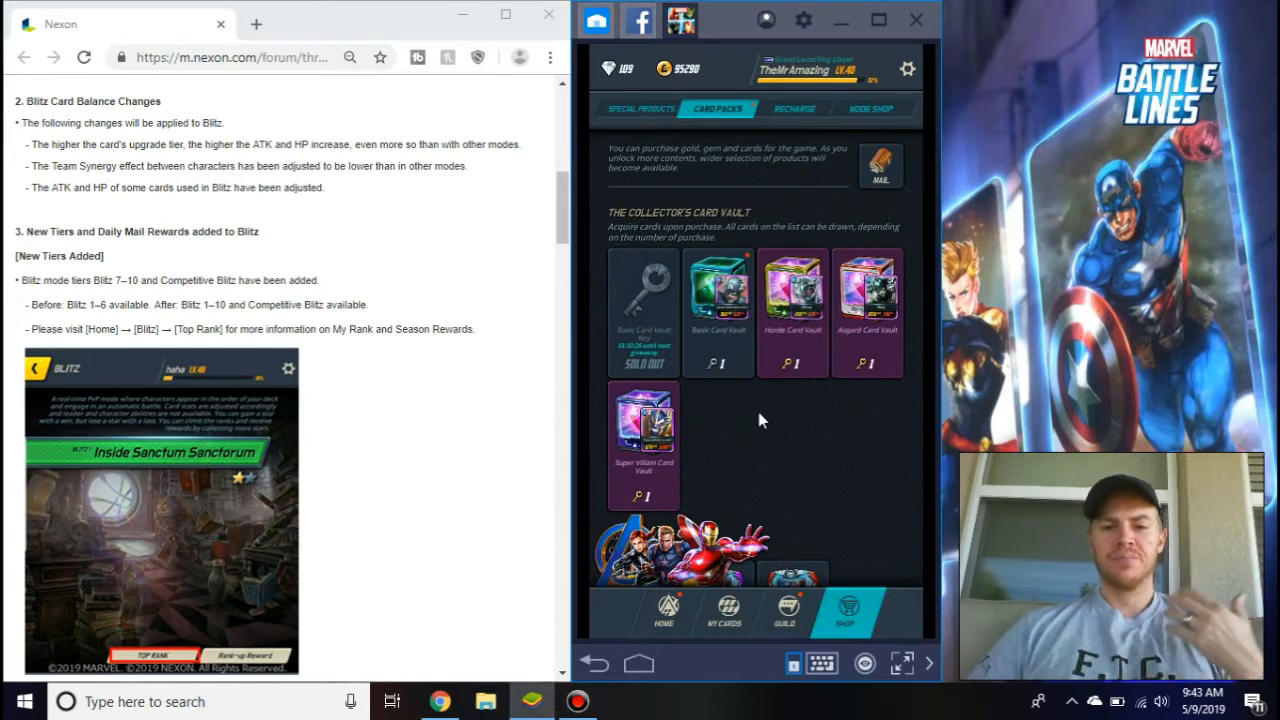
pyautogui.click(718, 296)
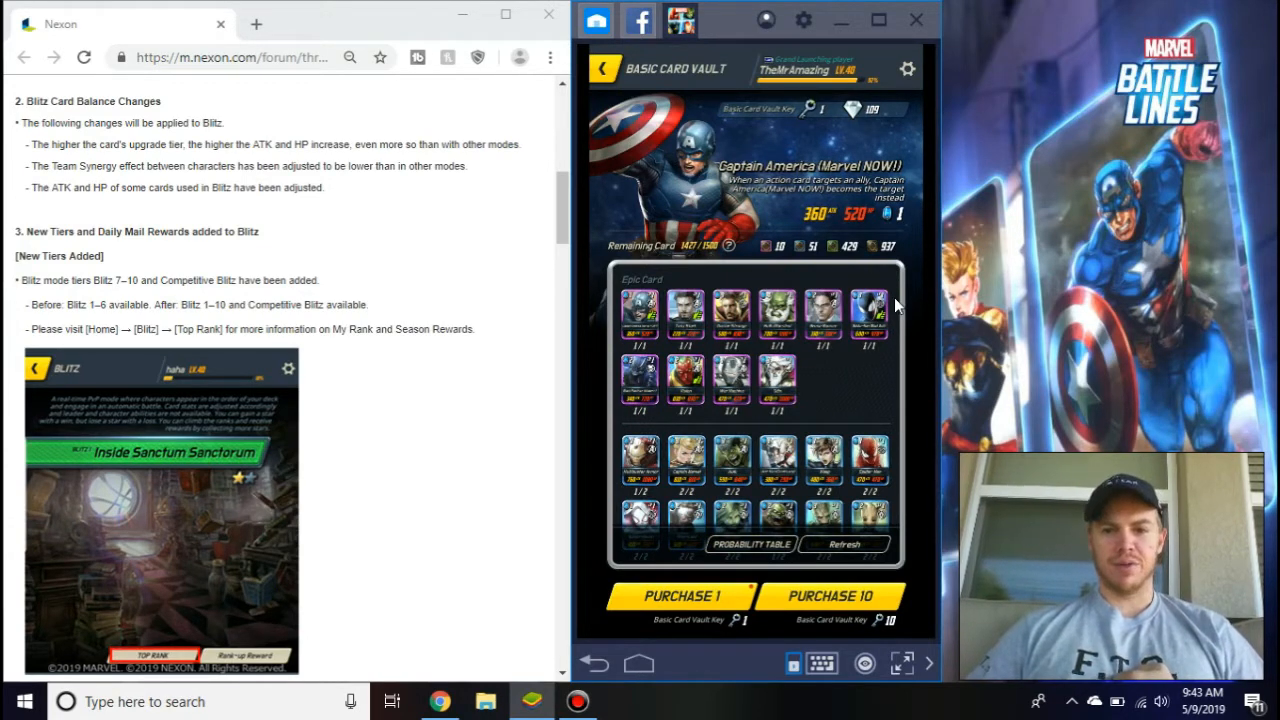
pyautogui.moveTo(910, 310)
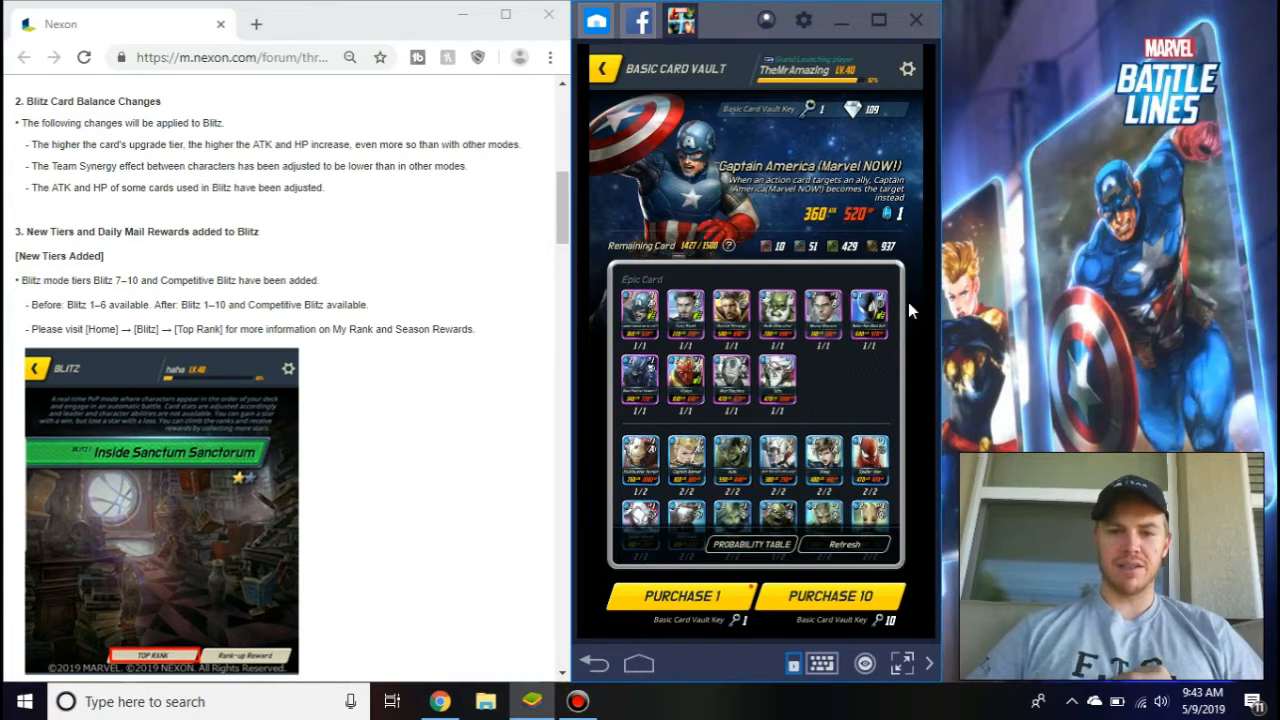
pyautogui.click(684, 596)
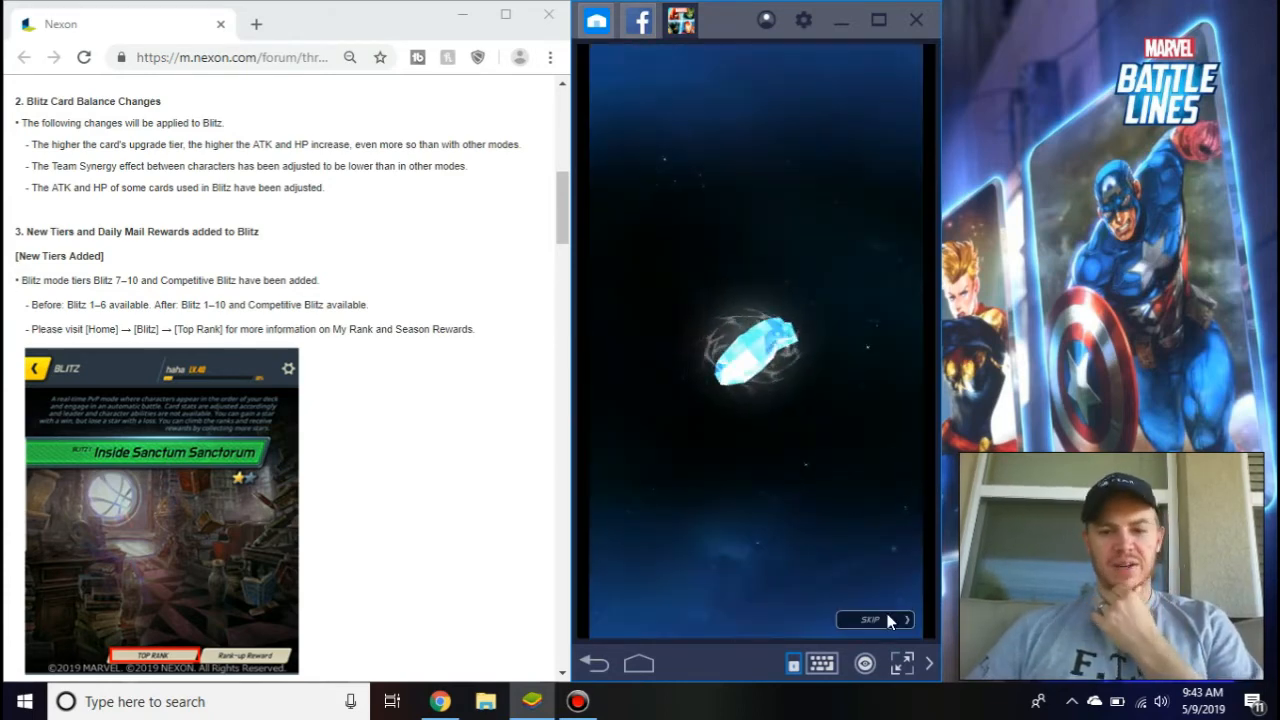
# Buy and reveal another Basic Card Vault card, confirm it, and leave the vault
pyautogui.click(868, 620)
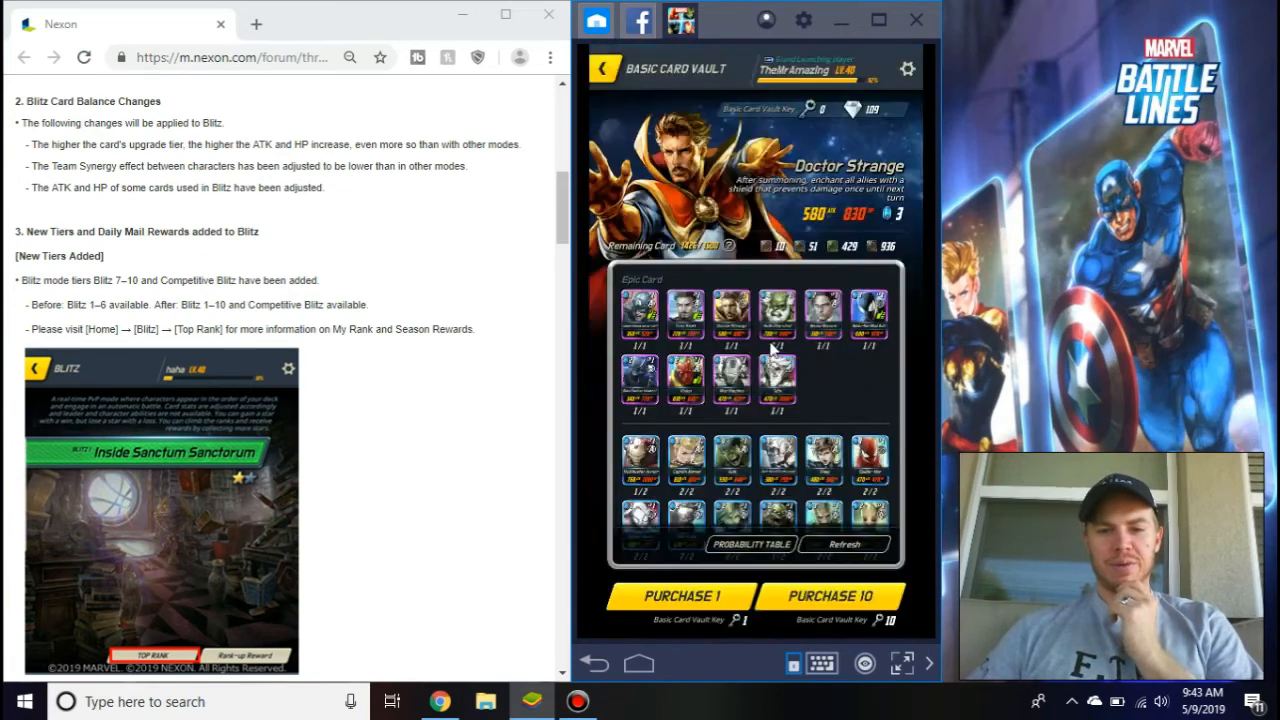
pyautogui.click(680, 596)
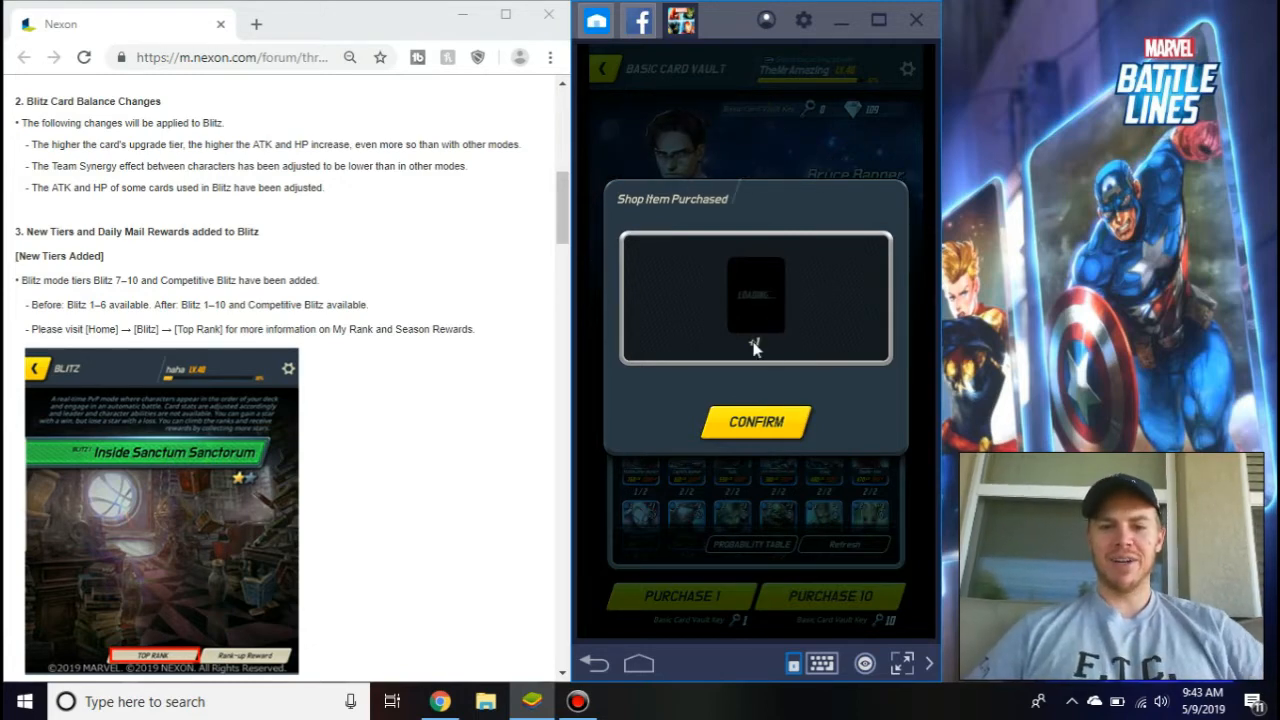
pyautogui.click(756, 420)
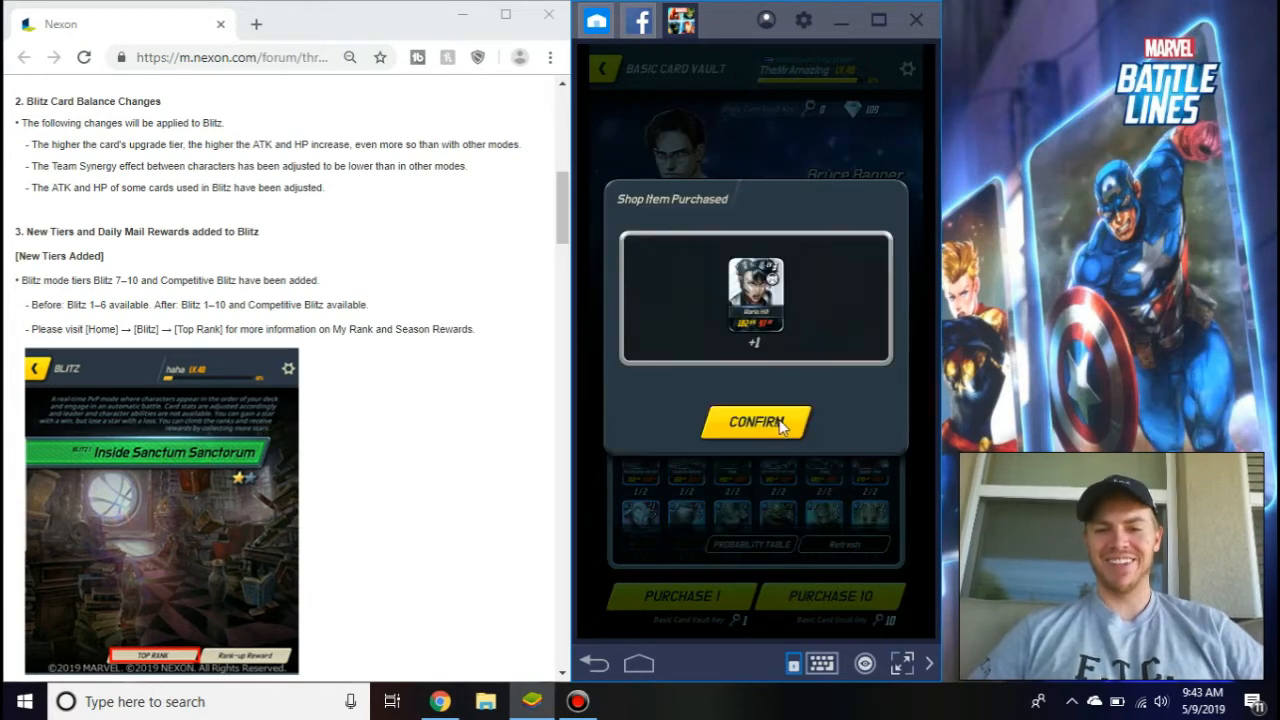
pyautogui.click(754, 420)
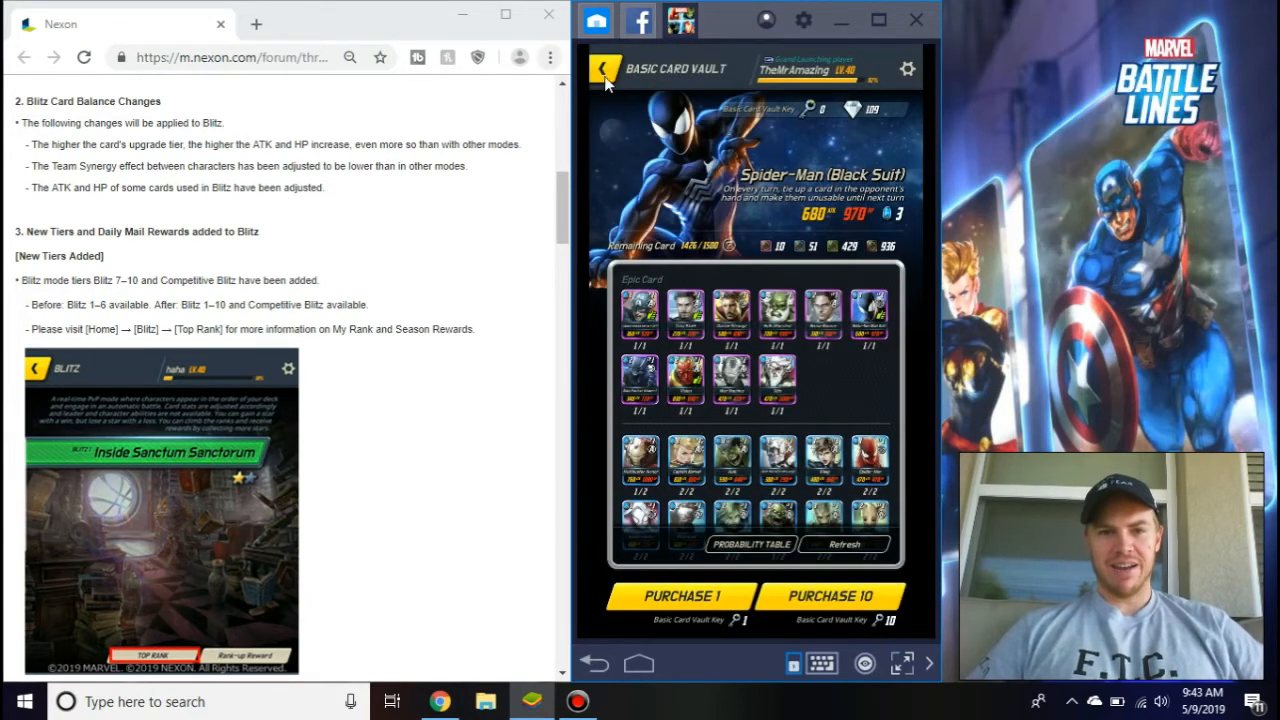
pyautogui.click(604, 68)
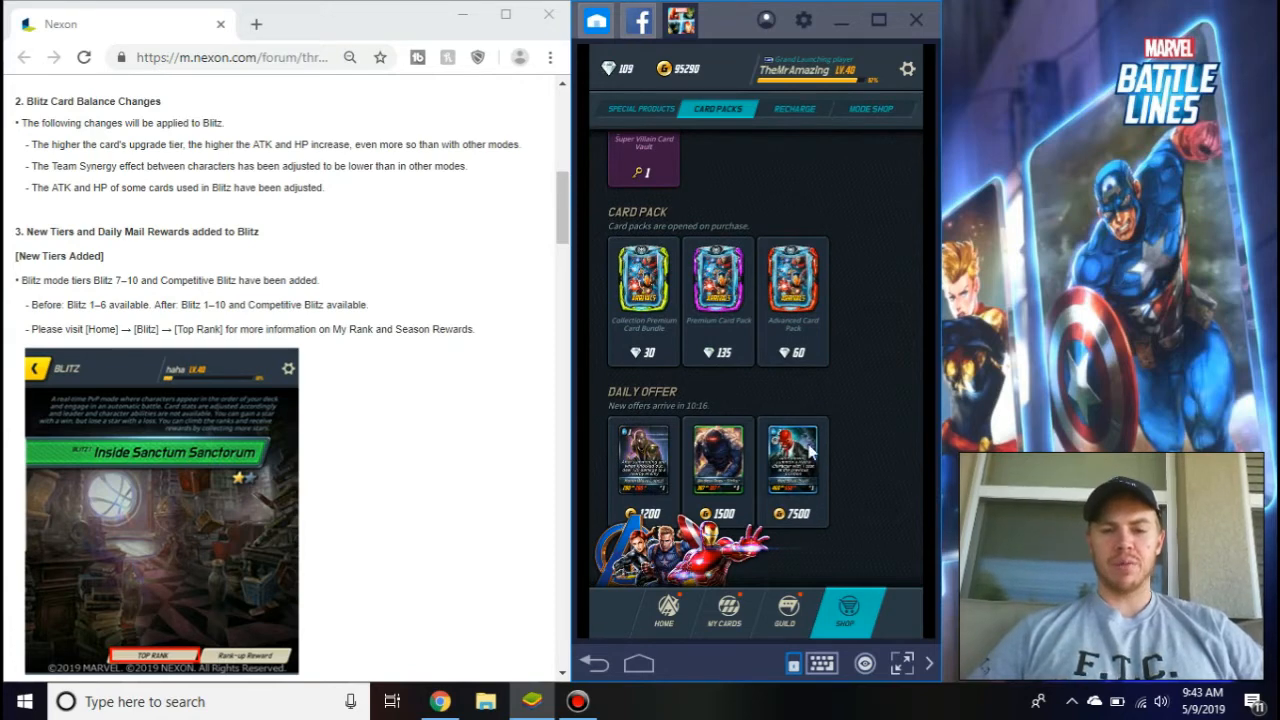
pyautogui.moveTo(736, 456)
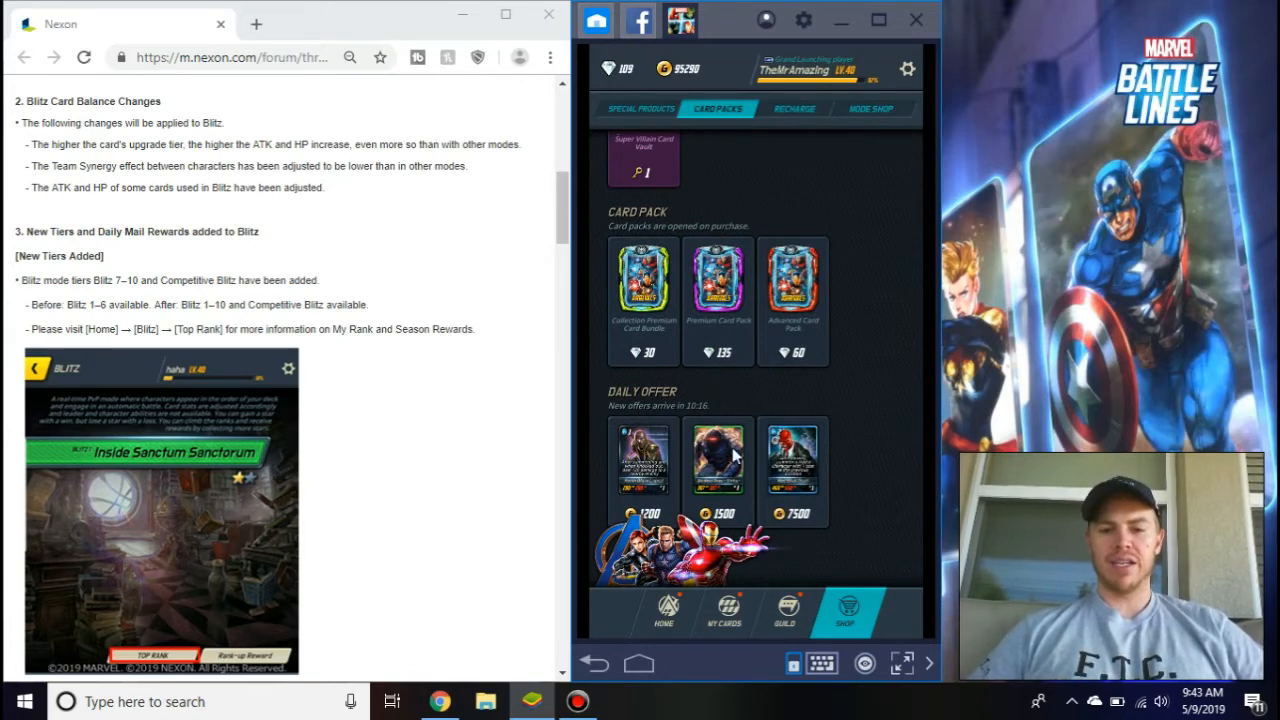
# Browse the Mode Shop offers for Special Ops, Horde Mode, Arena and Challenge
pyautogui.click(876, 206)
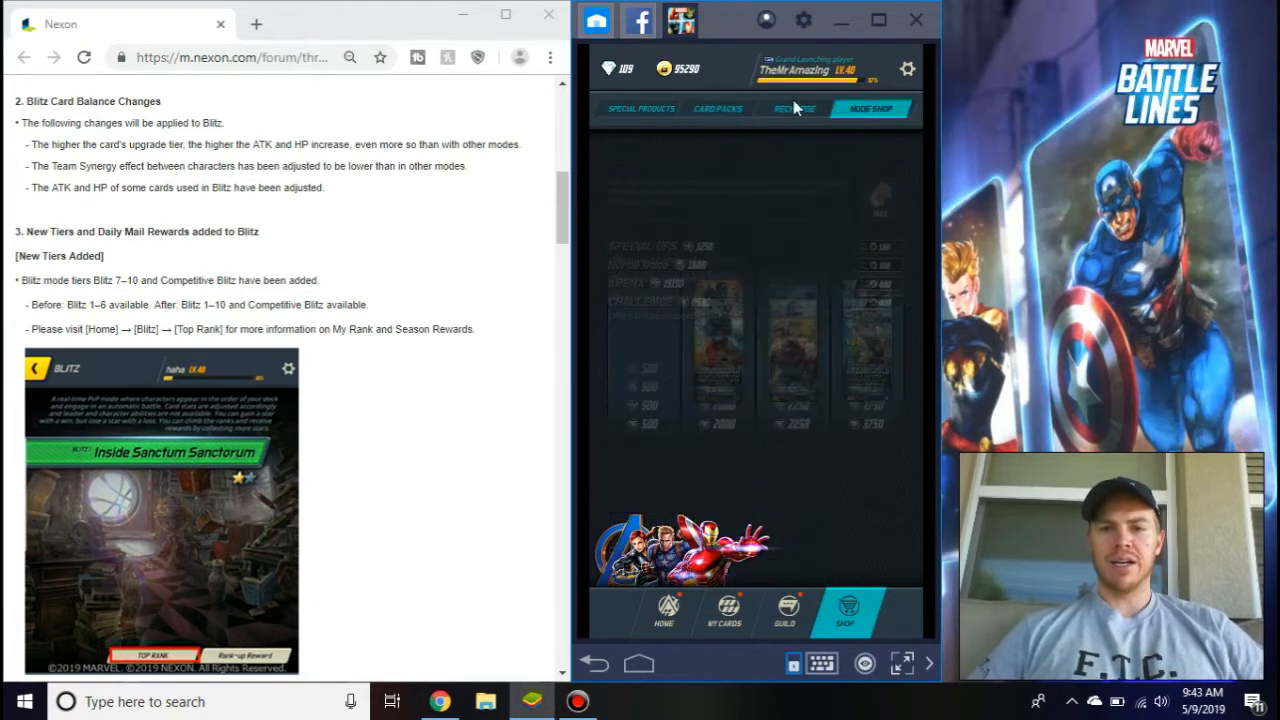
pyautogui.click(870, 108)
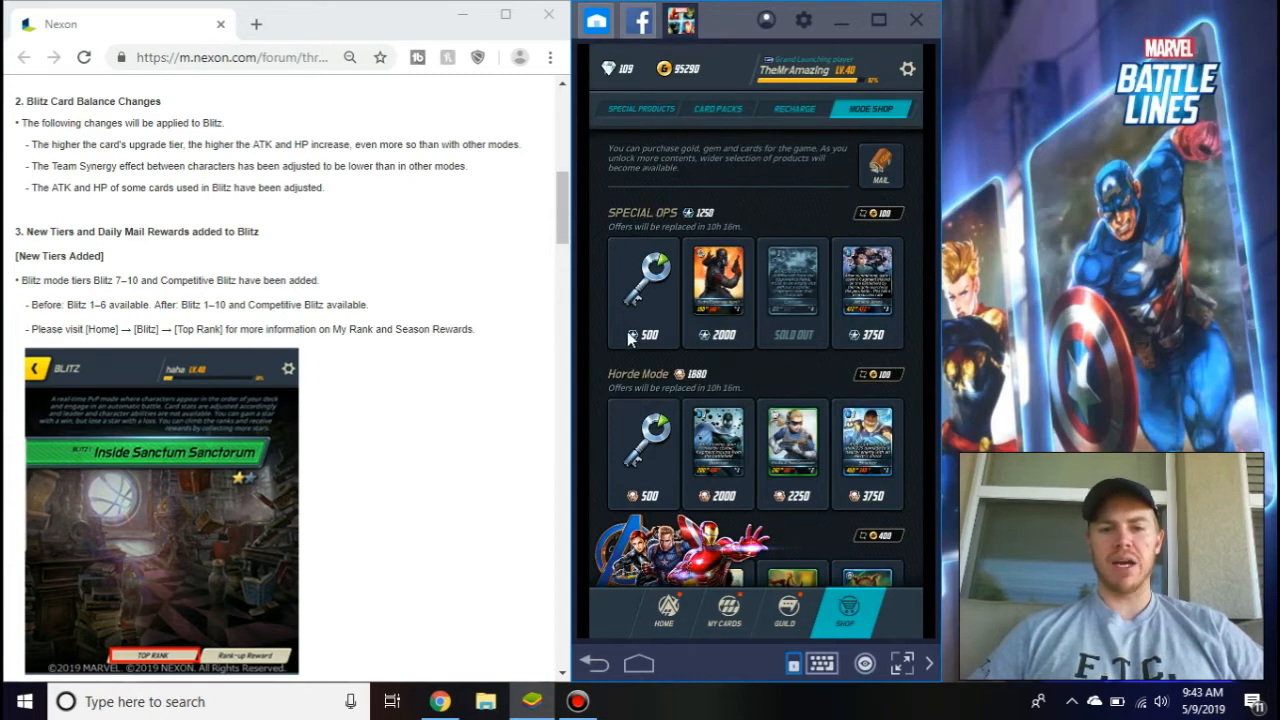
pyautogui.moveTo(658, 300)
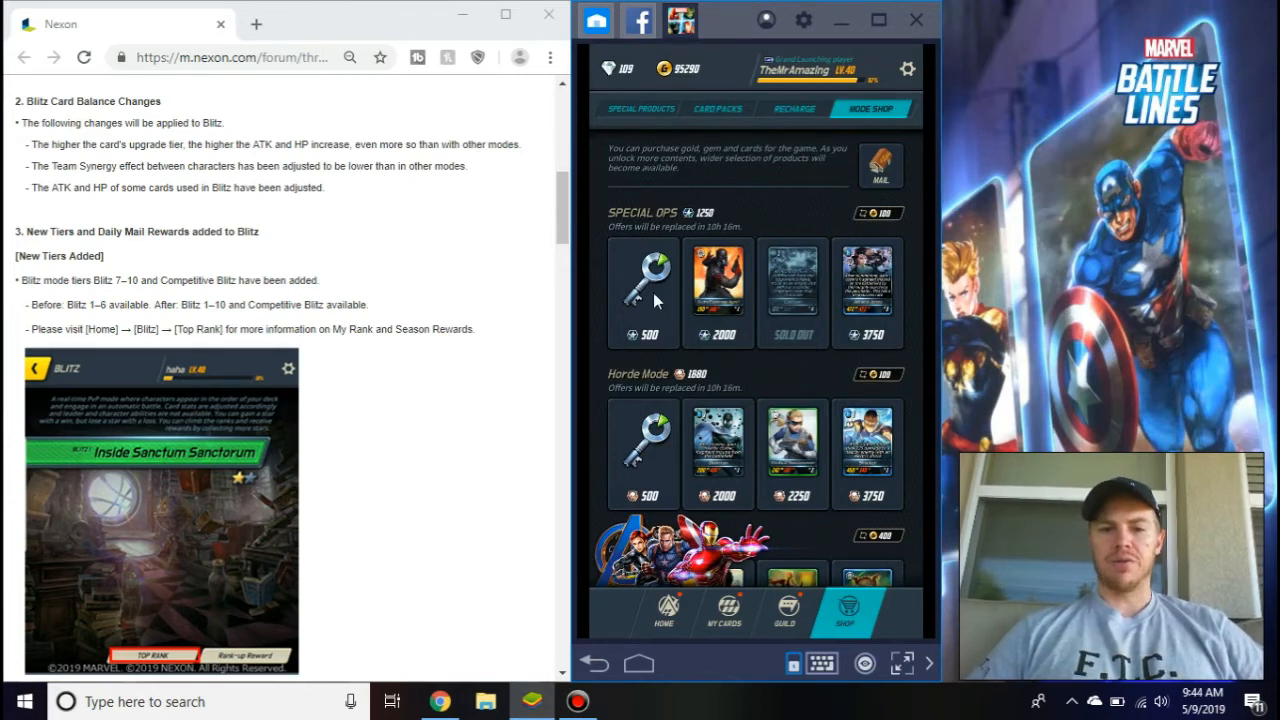
pyautogui.scroll(-3)
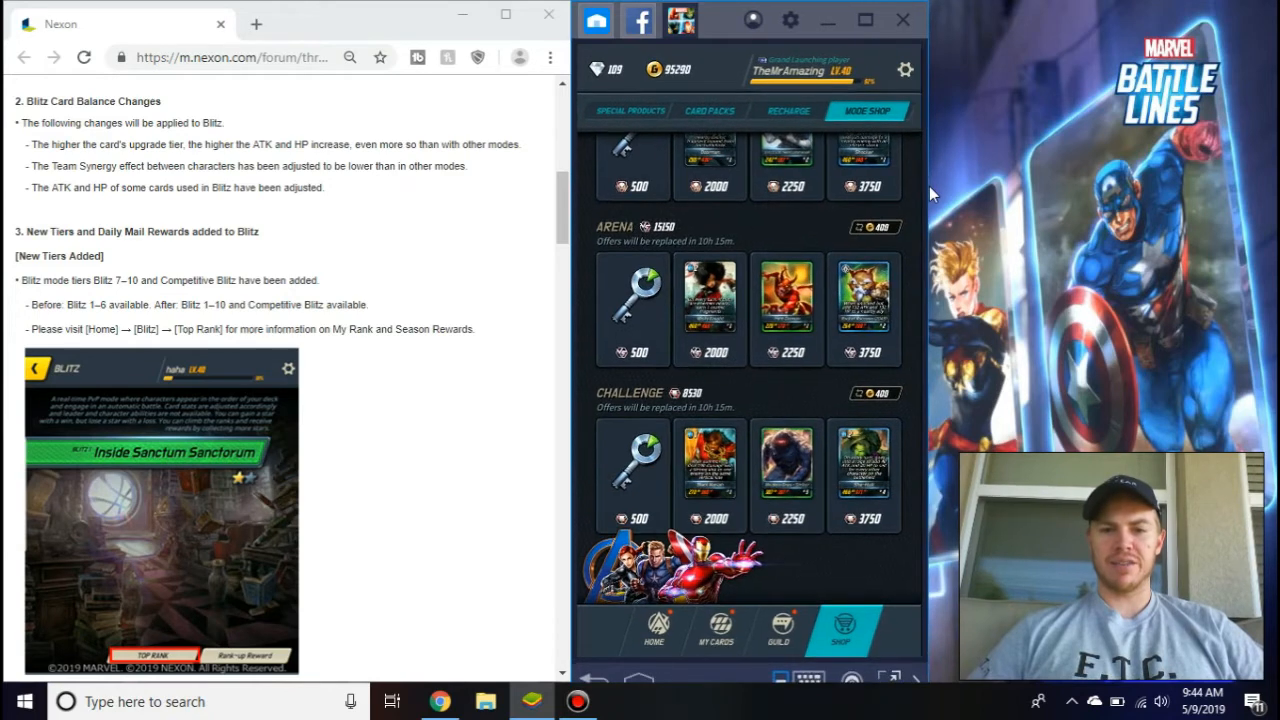
pyautogui.scroll(-3)
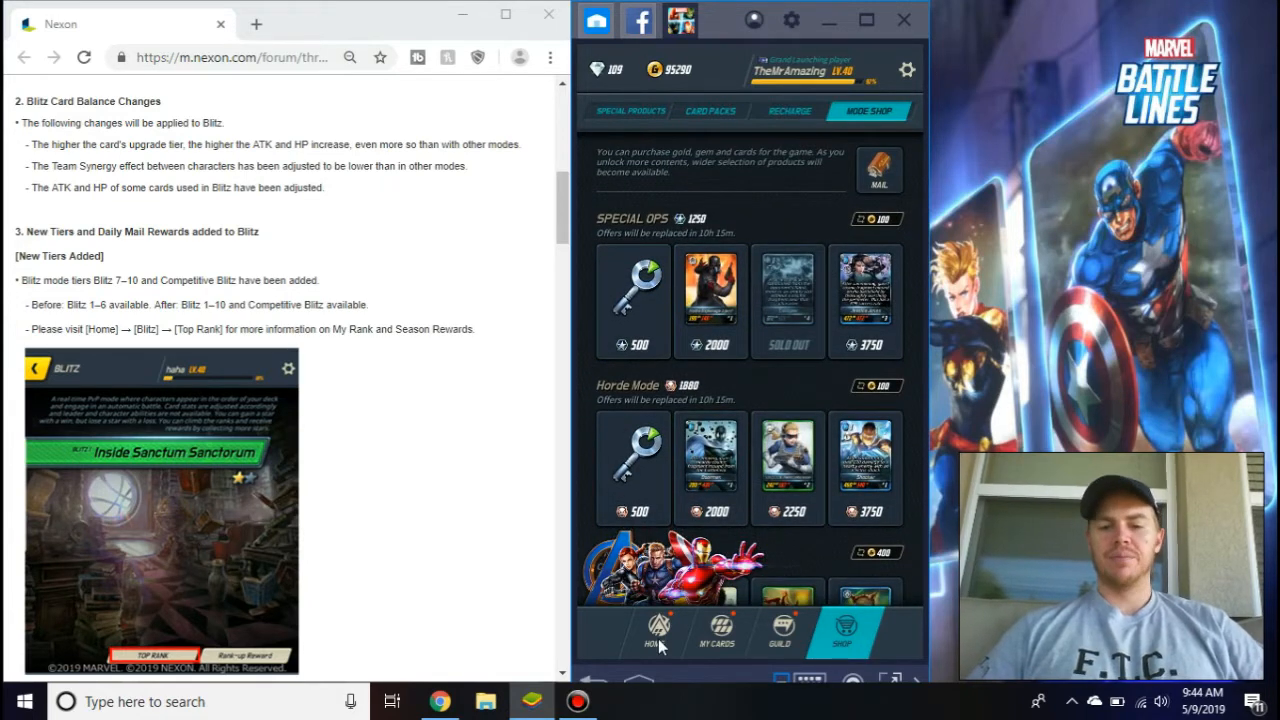
# Return to the home map, enter Blitz, and highlight the card upgrade tier balance change sentence
pyautogui.click(658, 630)
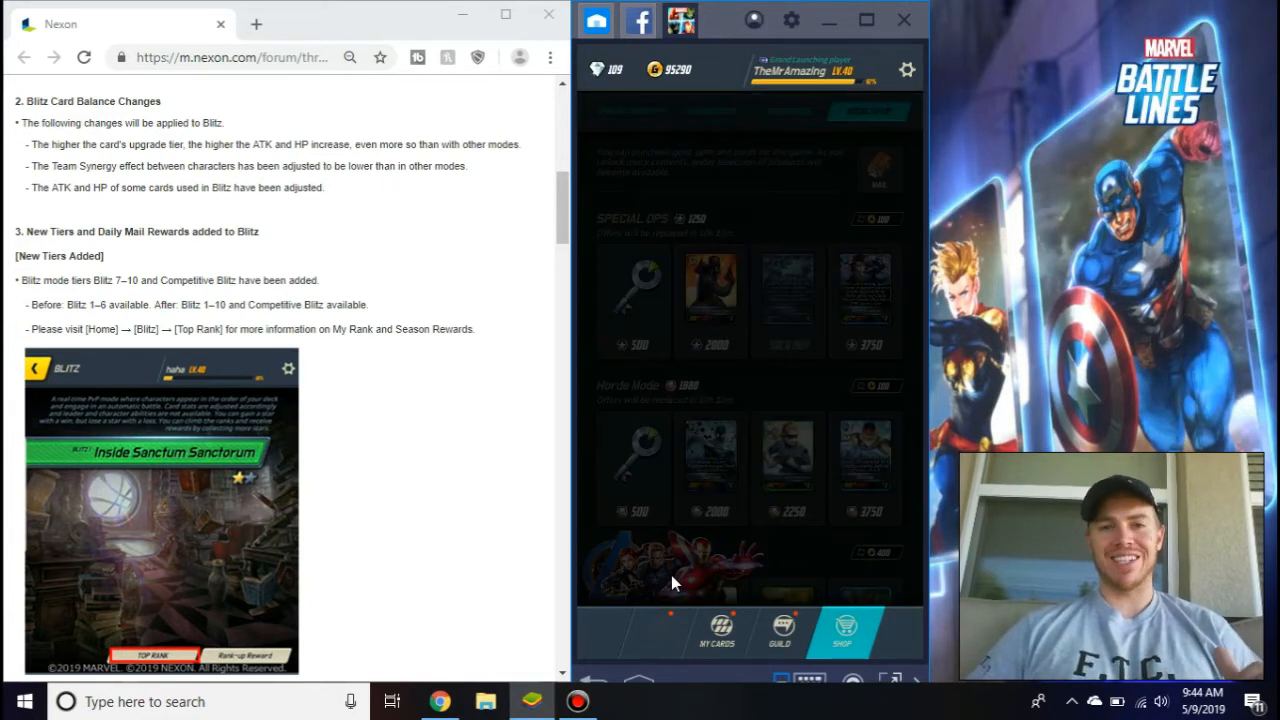
pyautogui.click(654, 630)
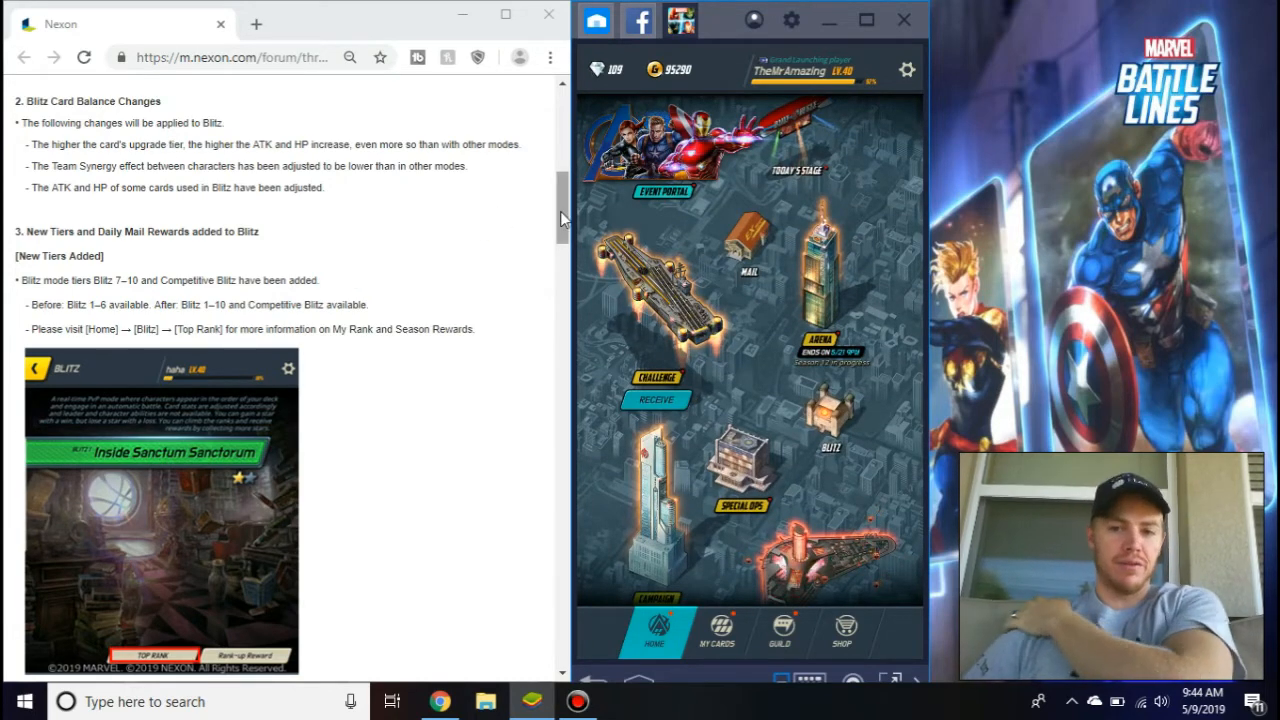
pyautogui.click(80, 140)
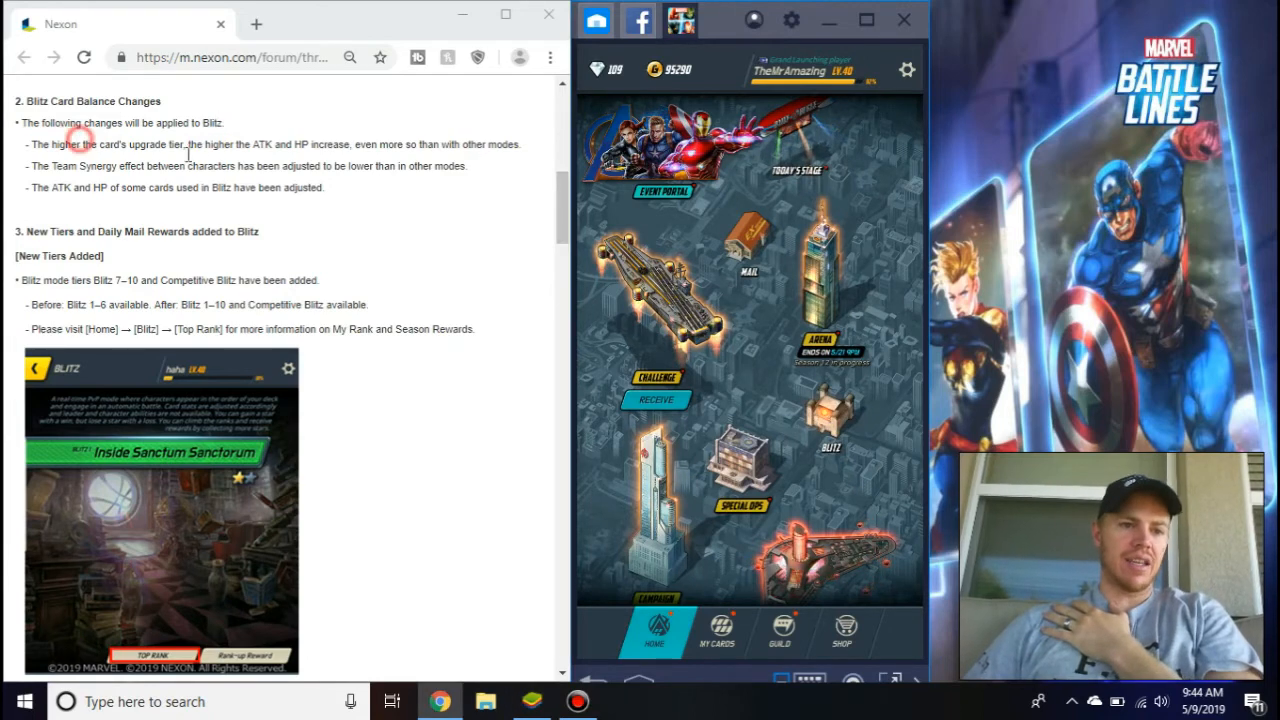
pyautogui.moveTo(80, 144); pyautogui.dragTo(348, 144)
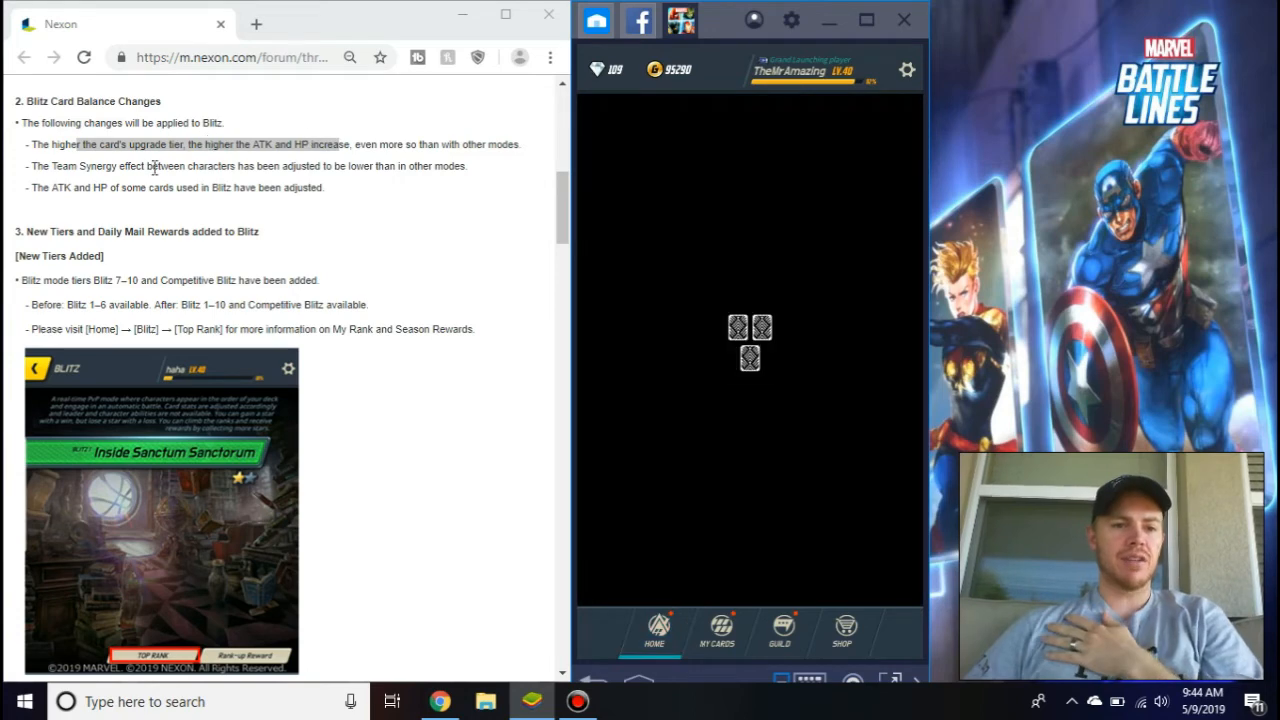
pyautogui.moveTo(146, 166); pyautogui.dragTo(372, 166)
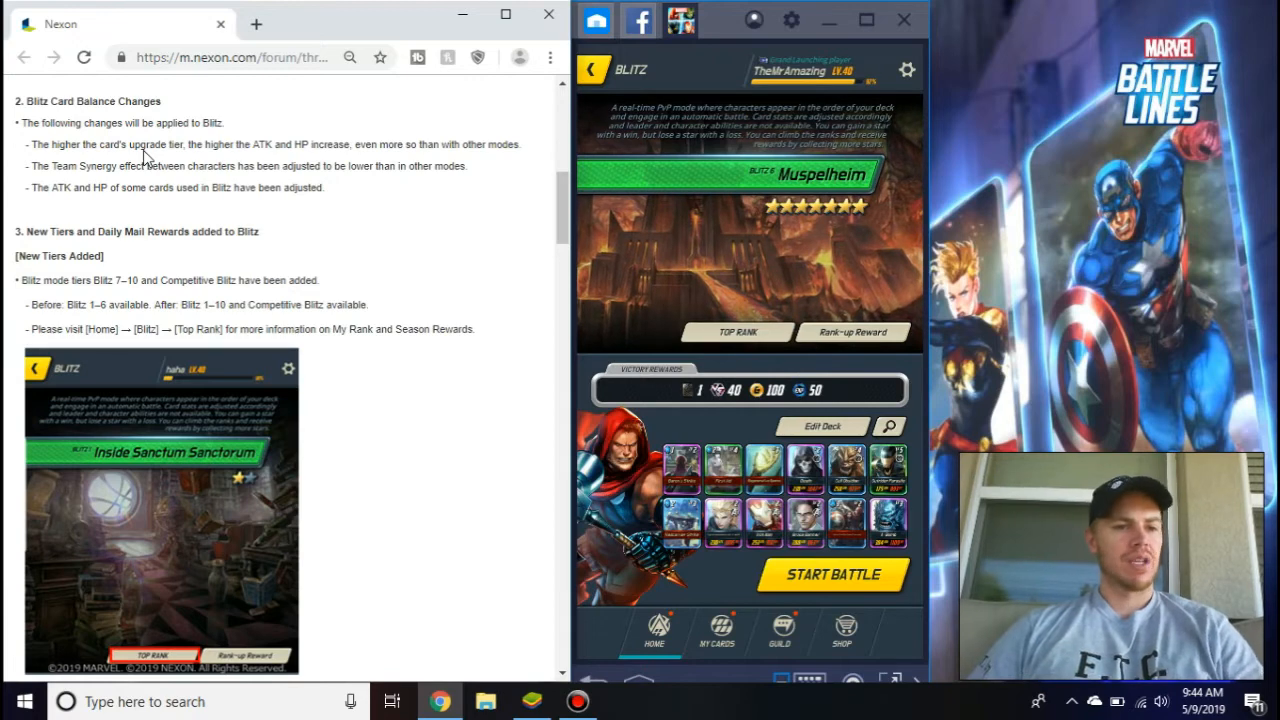
# View the Blitz deck's All Cards list sorted by ATK+HP and bring up the card filters
pyautogui.moveTo(148, 188); pyautogui.dragTo(236, 188)
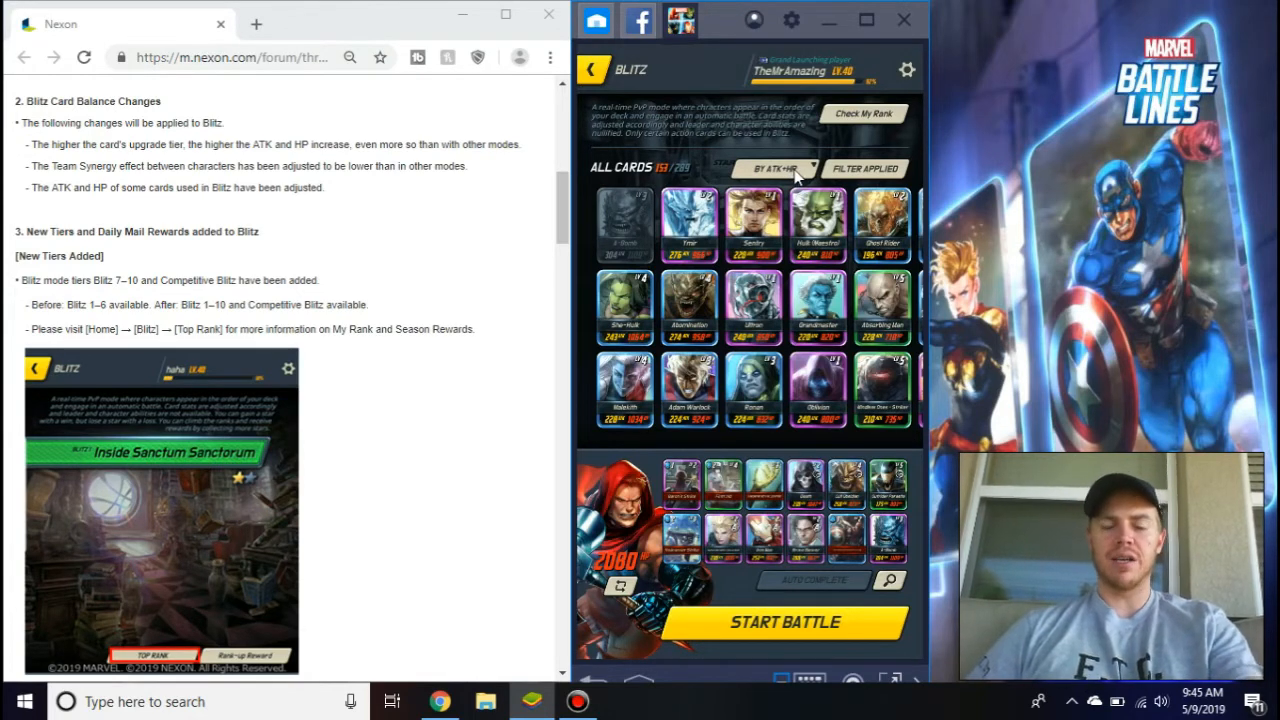
pyautogui.moveTo(720, 360)
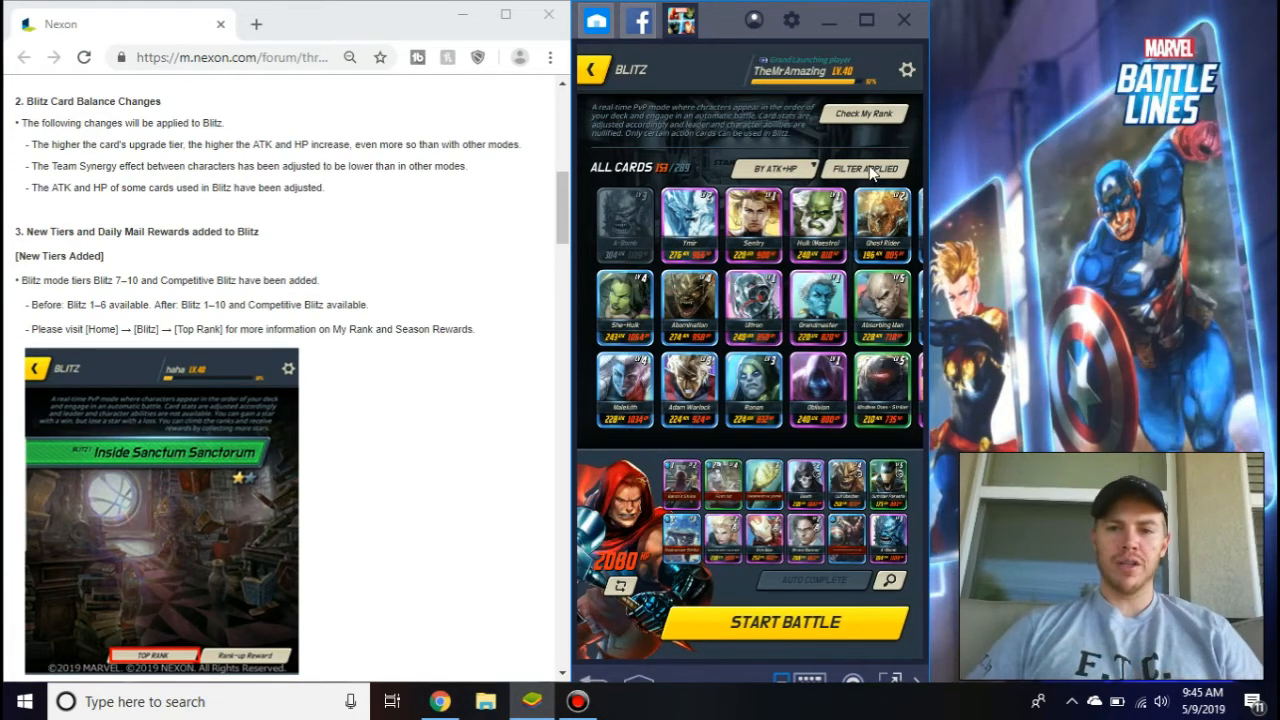
pyautogui.click(864, 168)
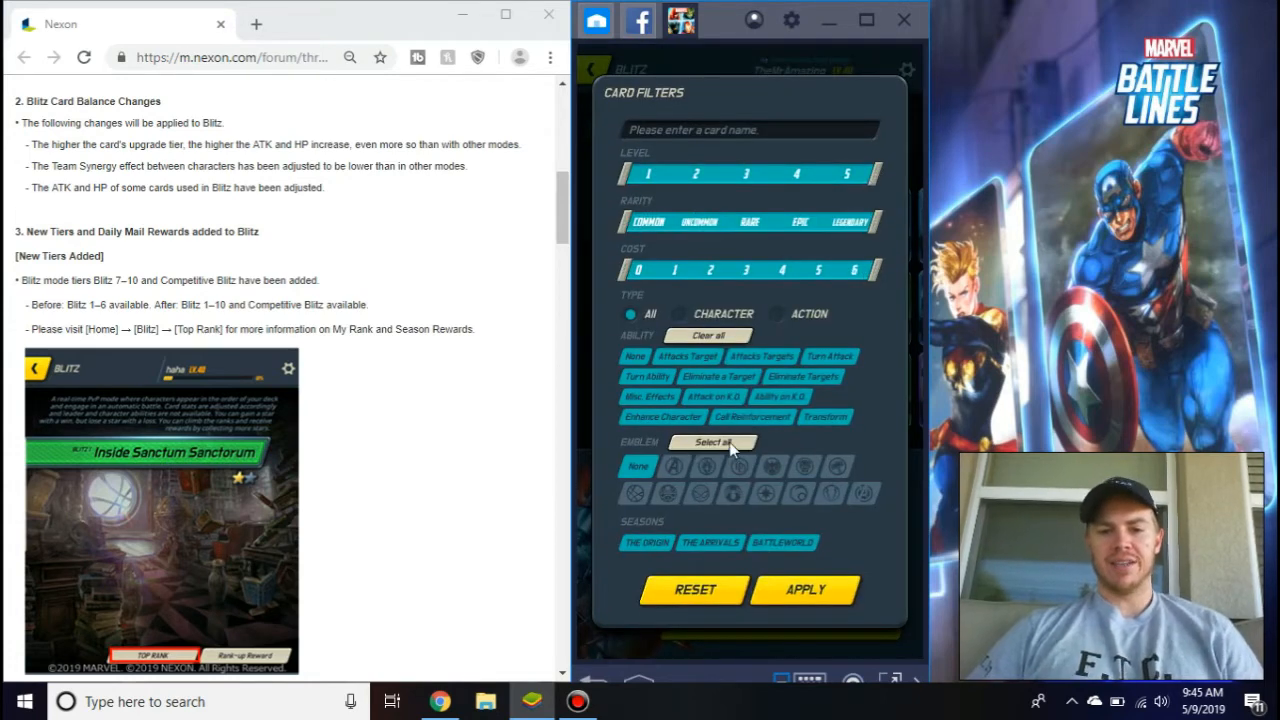
# Narrow the card filter to one emblem and apply it, returning to the Blitz battle screen
pyautogui.click(712, 442)
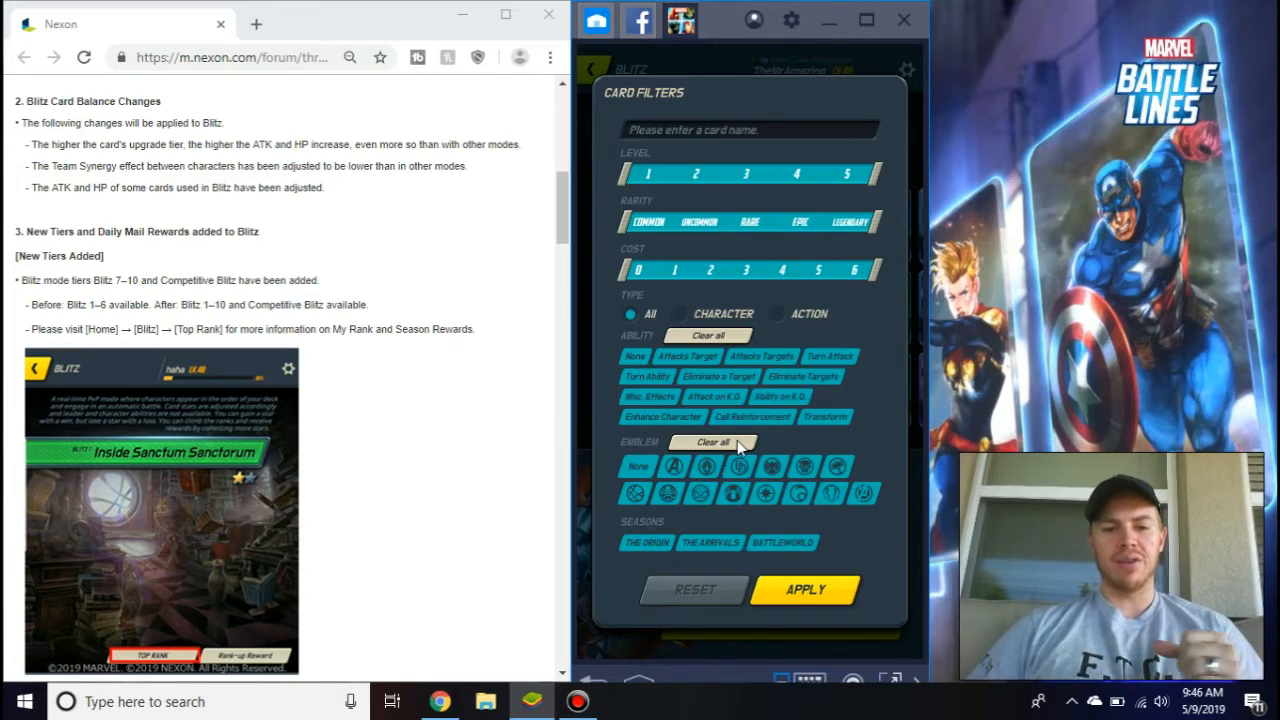
pyautogui.click(712, 442)
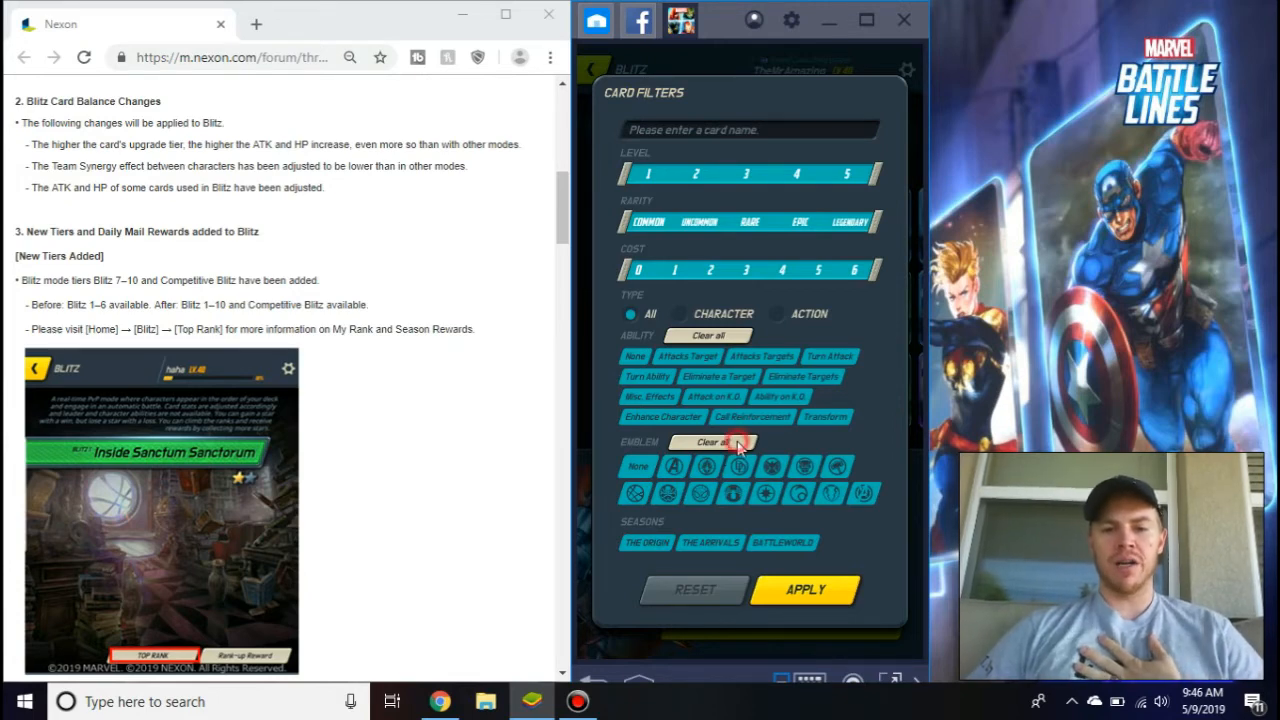
pyautogui.click(712, 442)
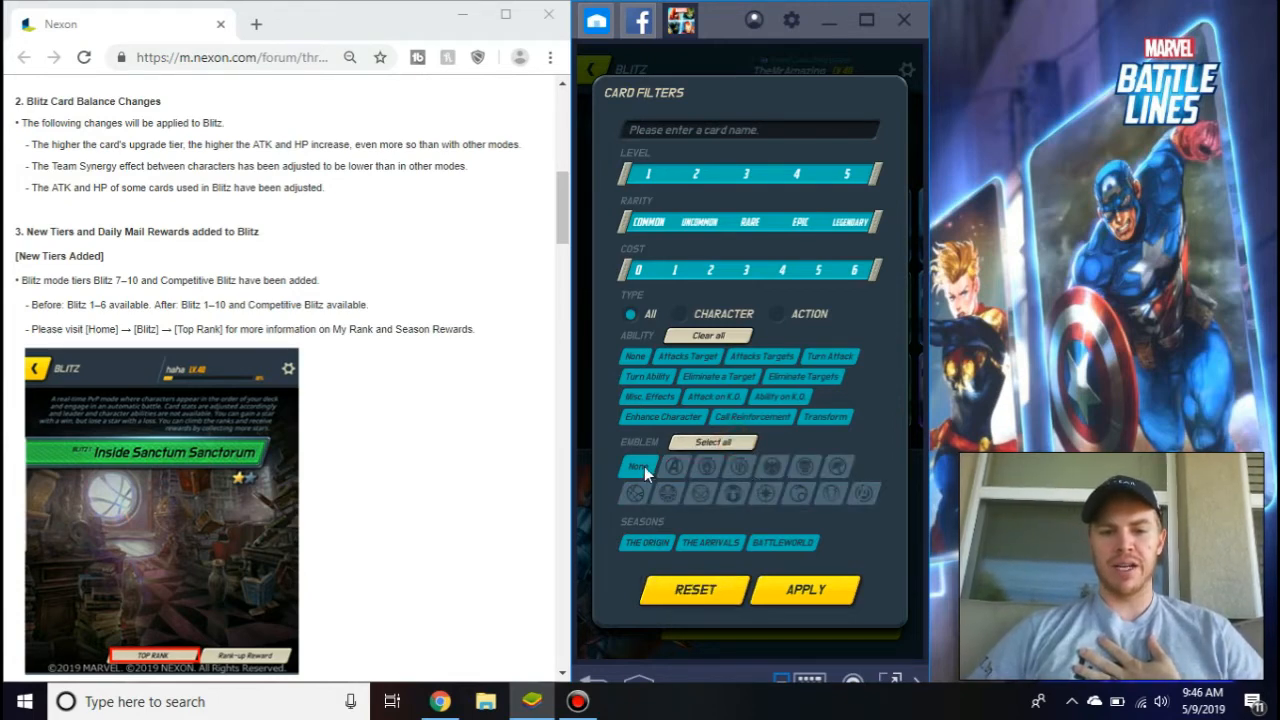
pyautogui.click(672, 466)
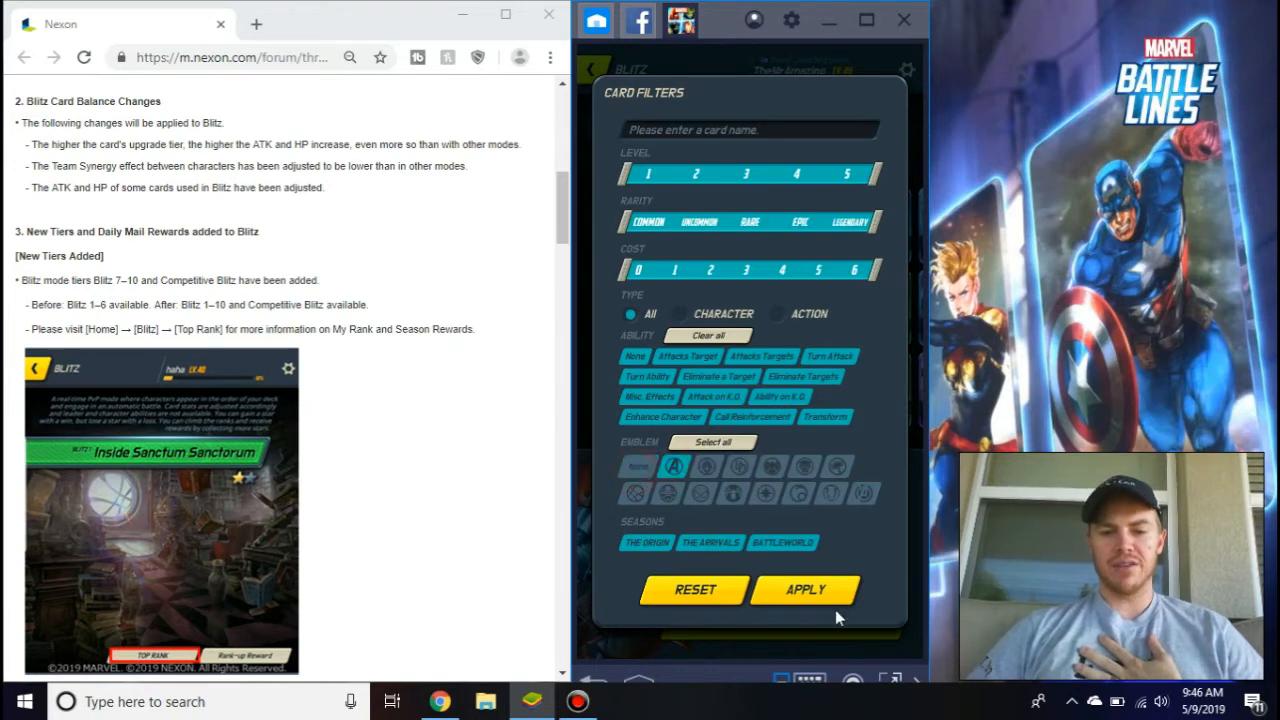
pyautogui.click(804, 588)
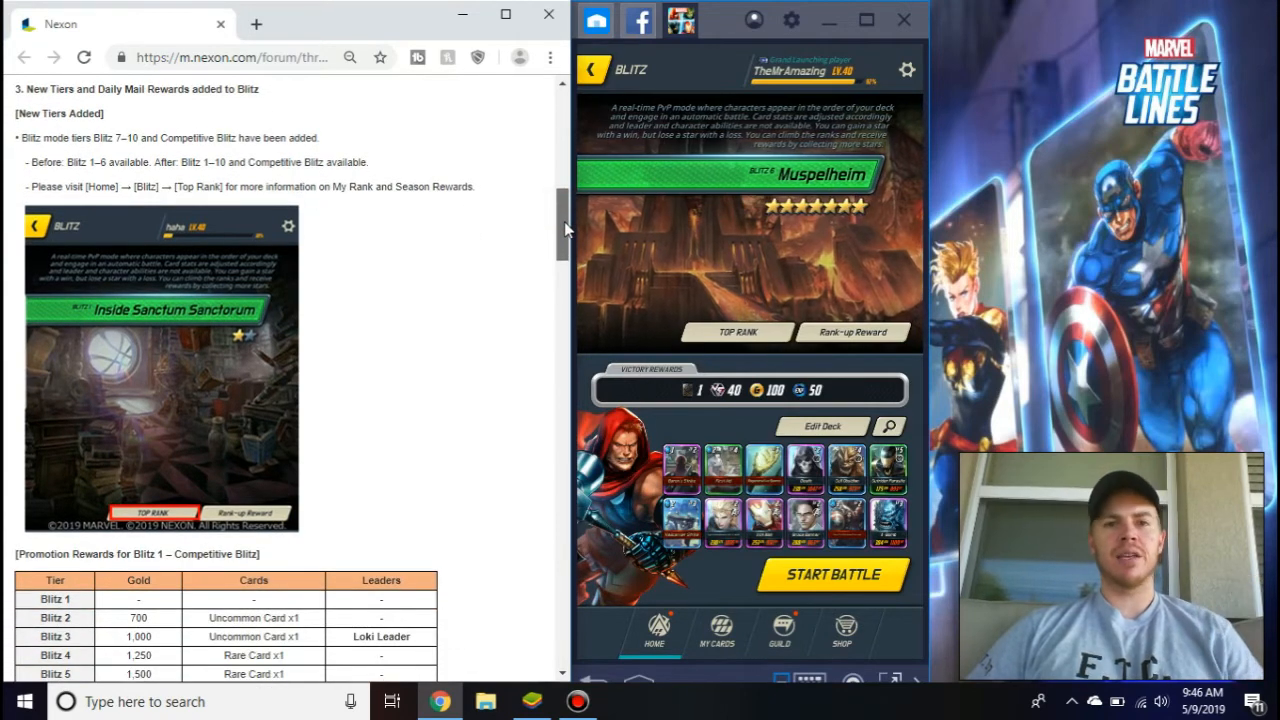
# Scroll the patch notes past the Blitz promotion rewards table to the Competitive Blitz introduction and season schedule
pyautogui.scroll(-3)
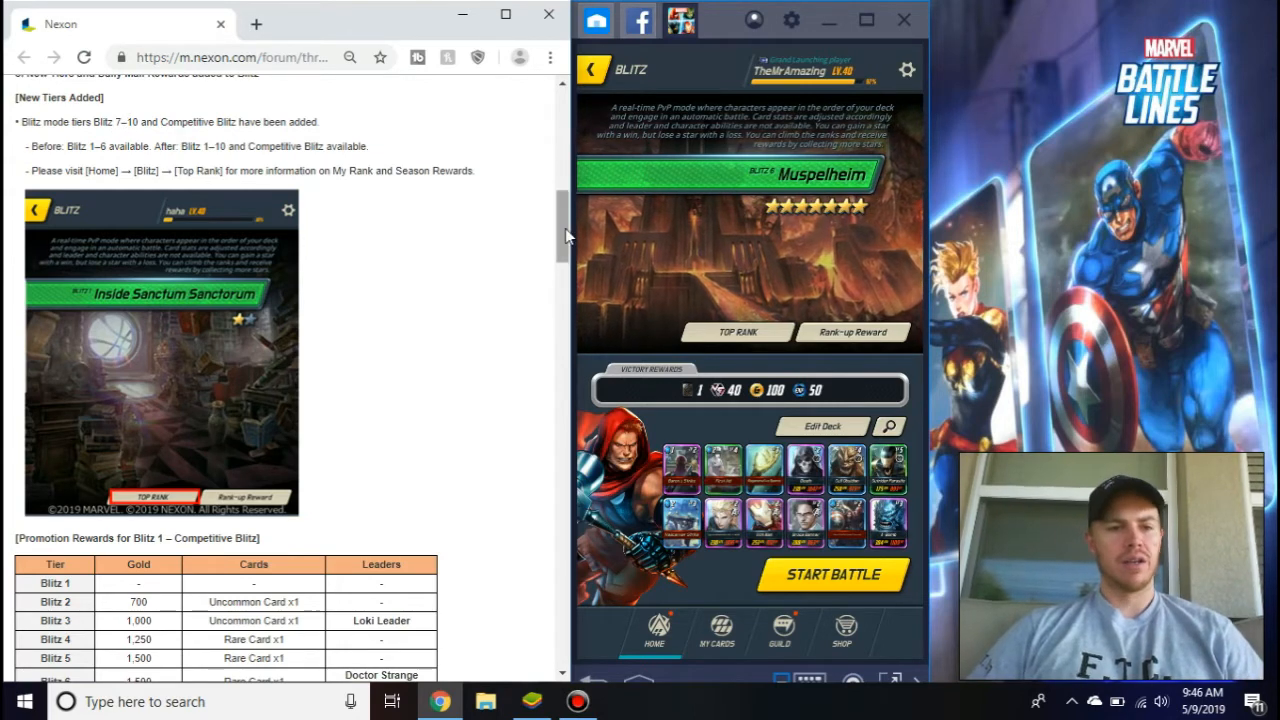
pyautogui.scroll(-3)
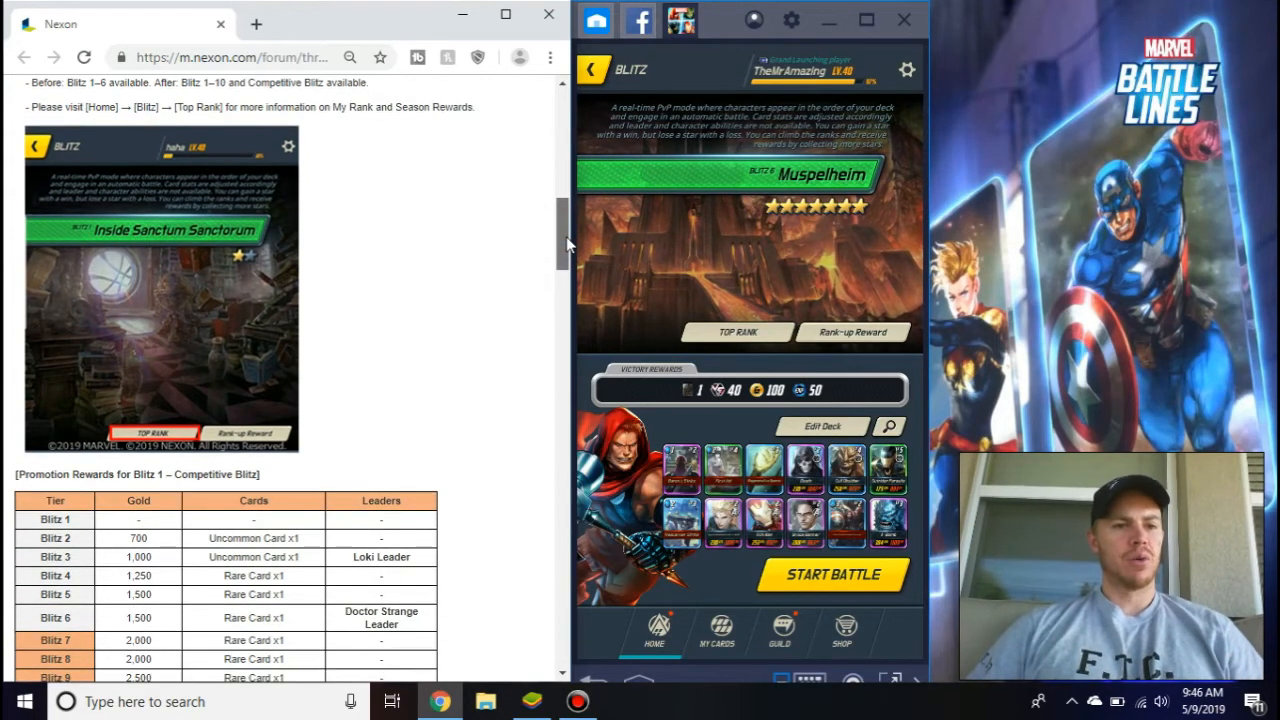
pyautogui.scroll(-3)
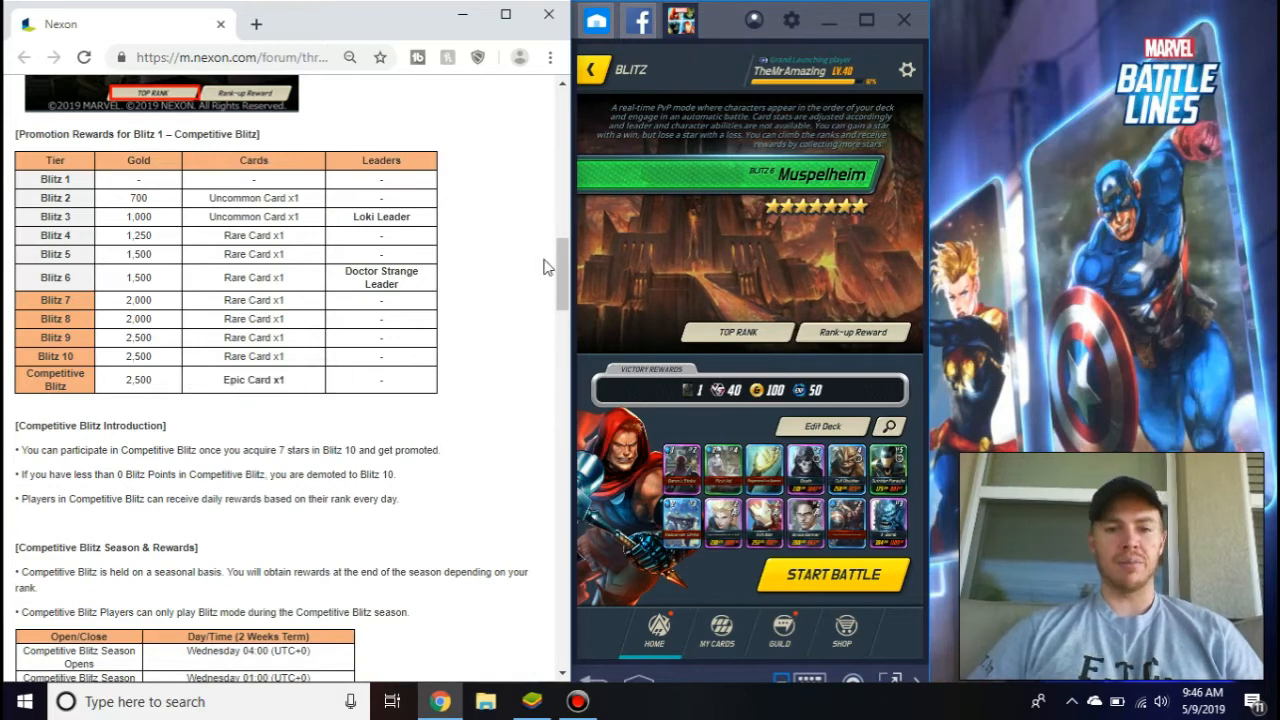
pyautogui.scroll(-3)
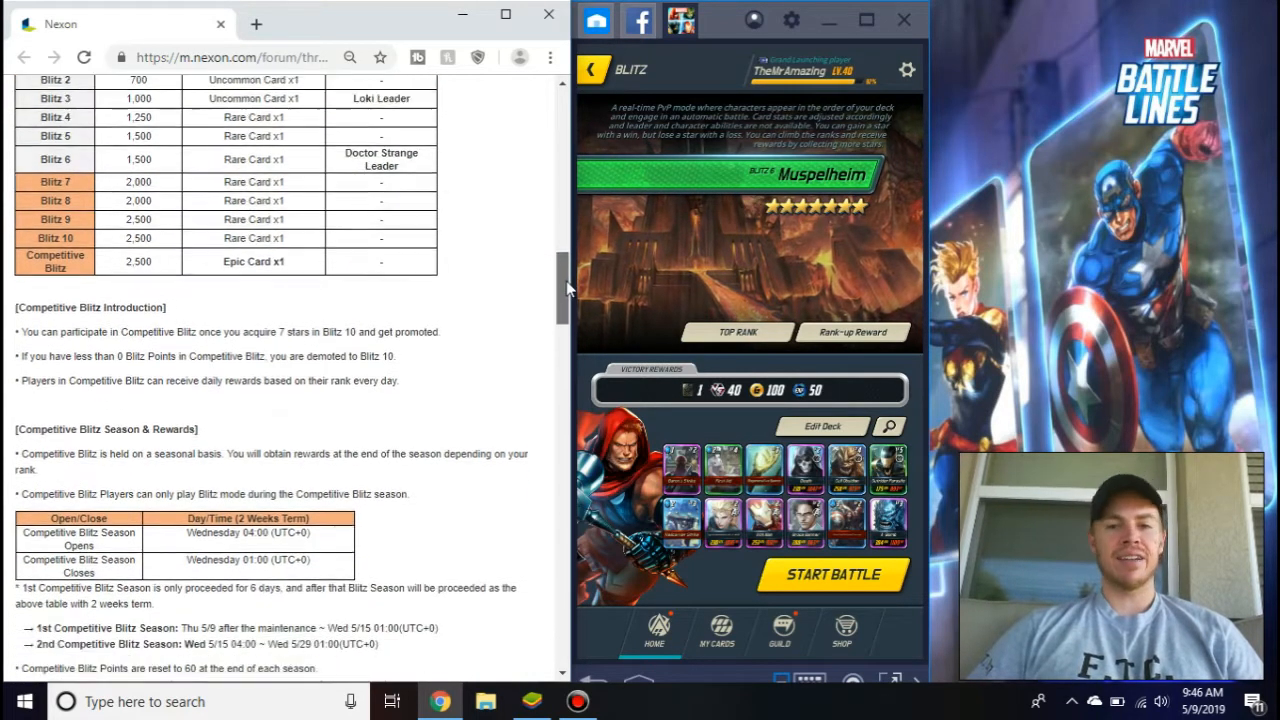
pyautogui.scroll(-3)
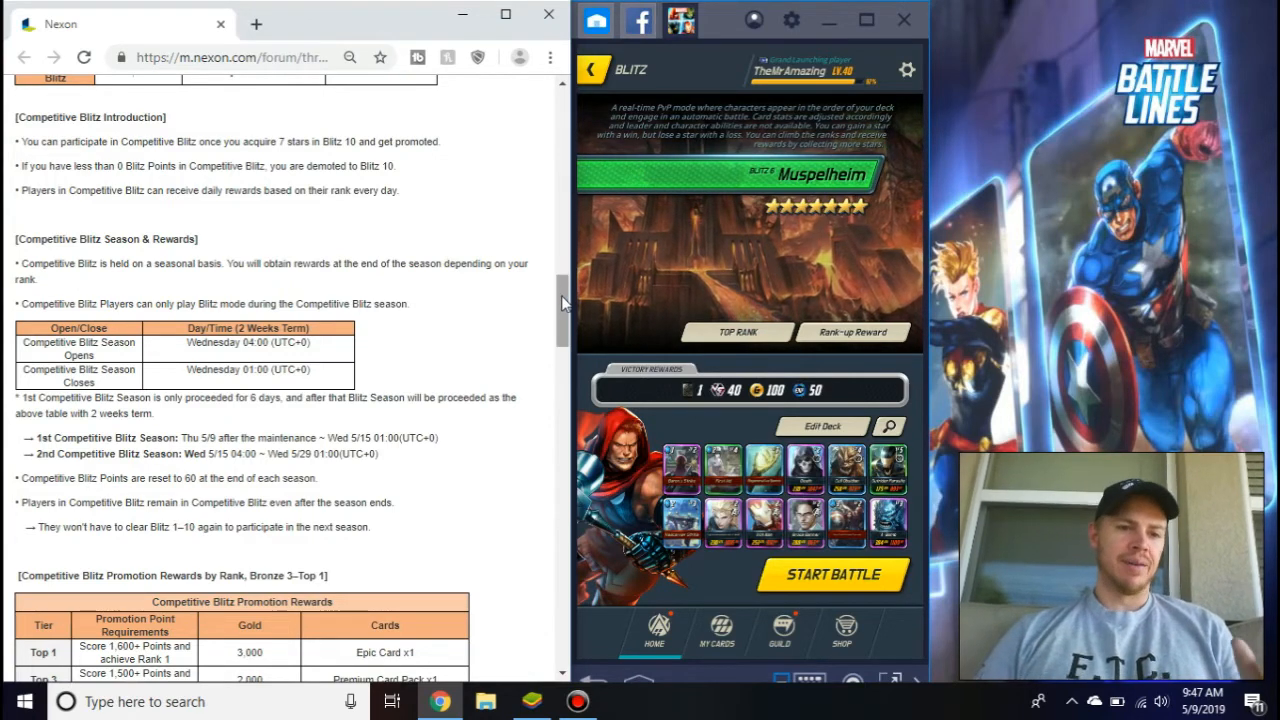
# Scroll until the Competitive Blitz promotion rewards table, Top 1 through Bronze 3, is fully visible
pyautogui.scroll(-3)
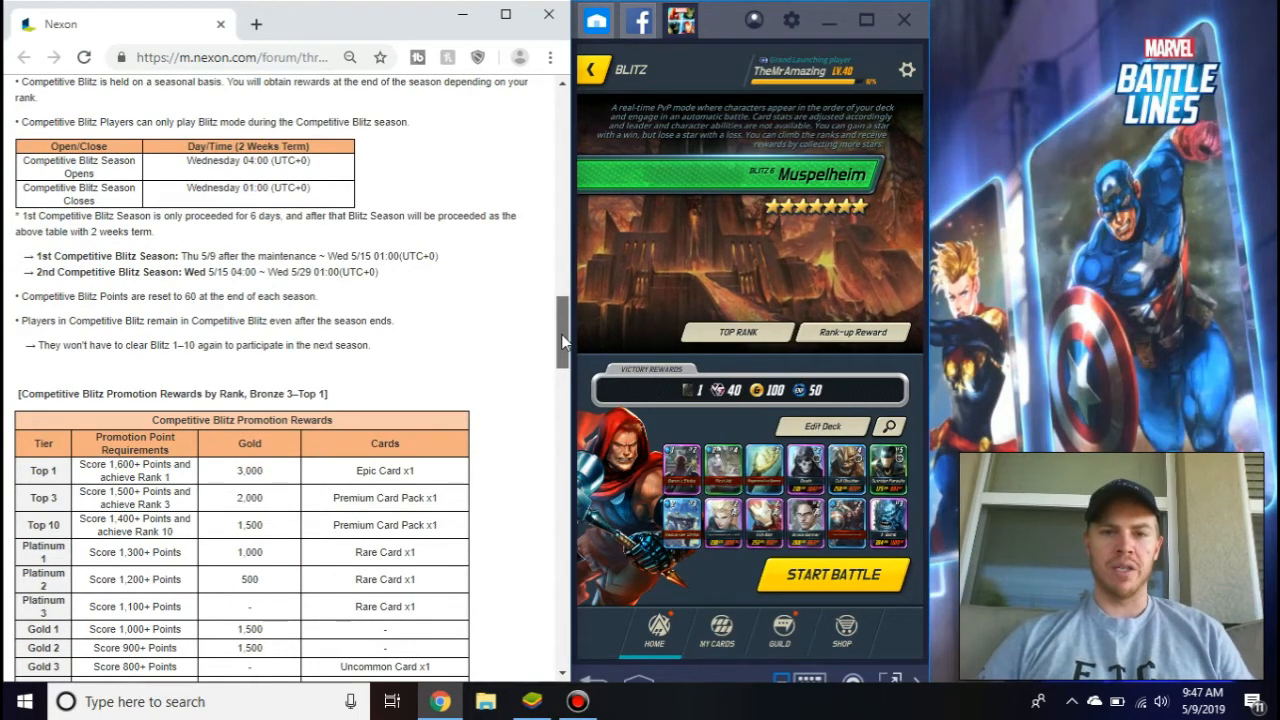
pyautogui.scroll(-3)
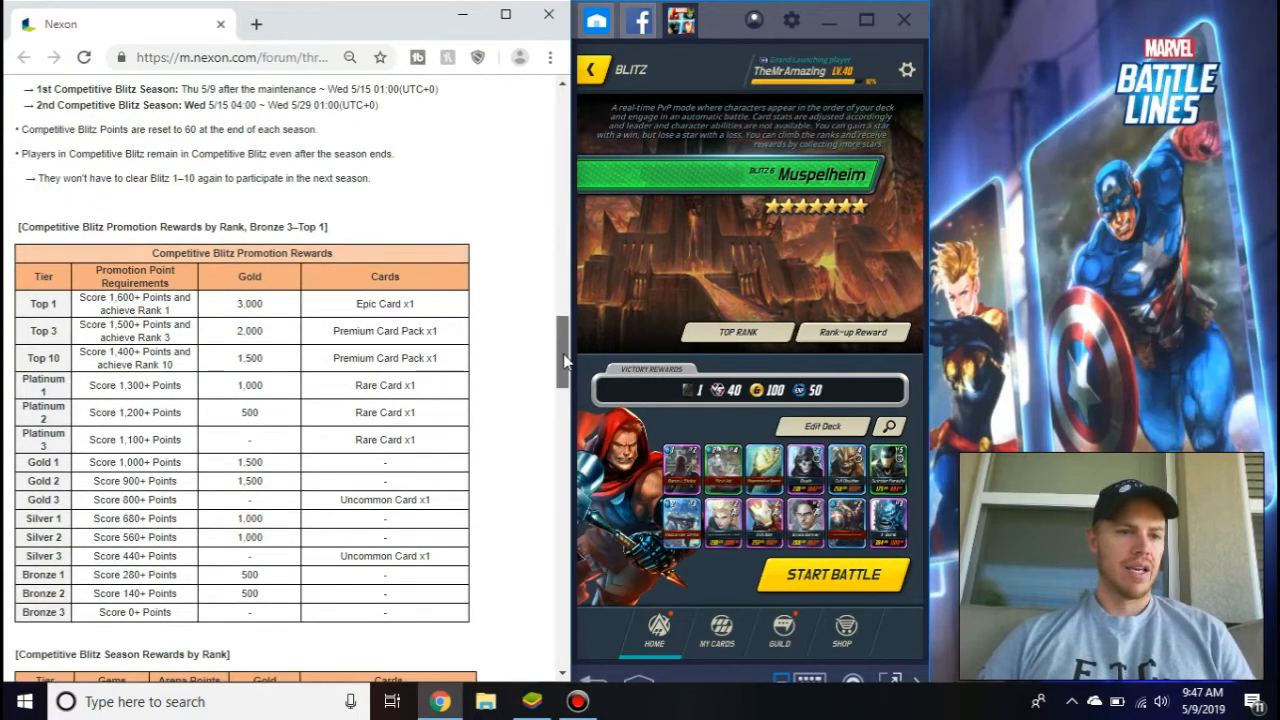
pyautogui.scroll(-3)
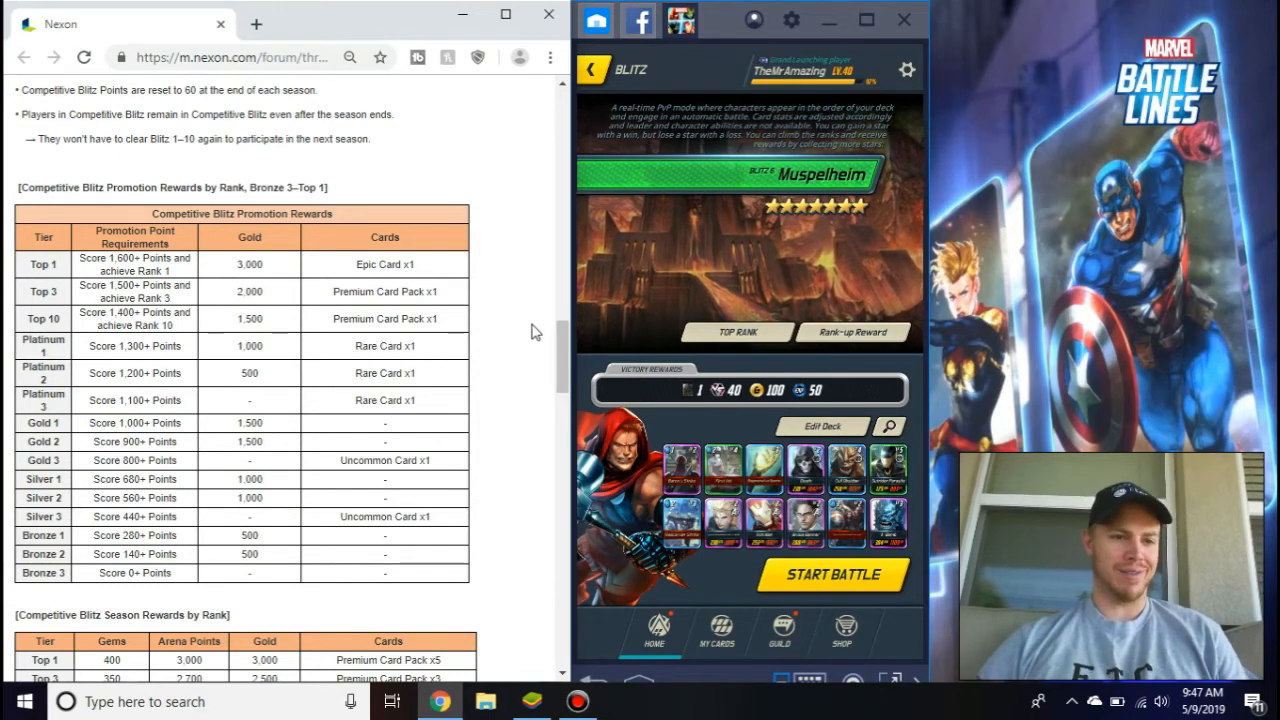
pyautogui.scroll(-3)
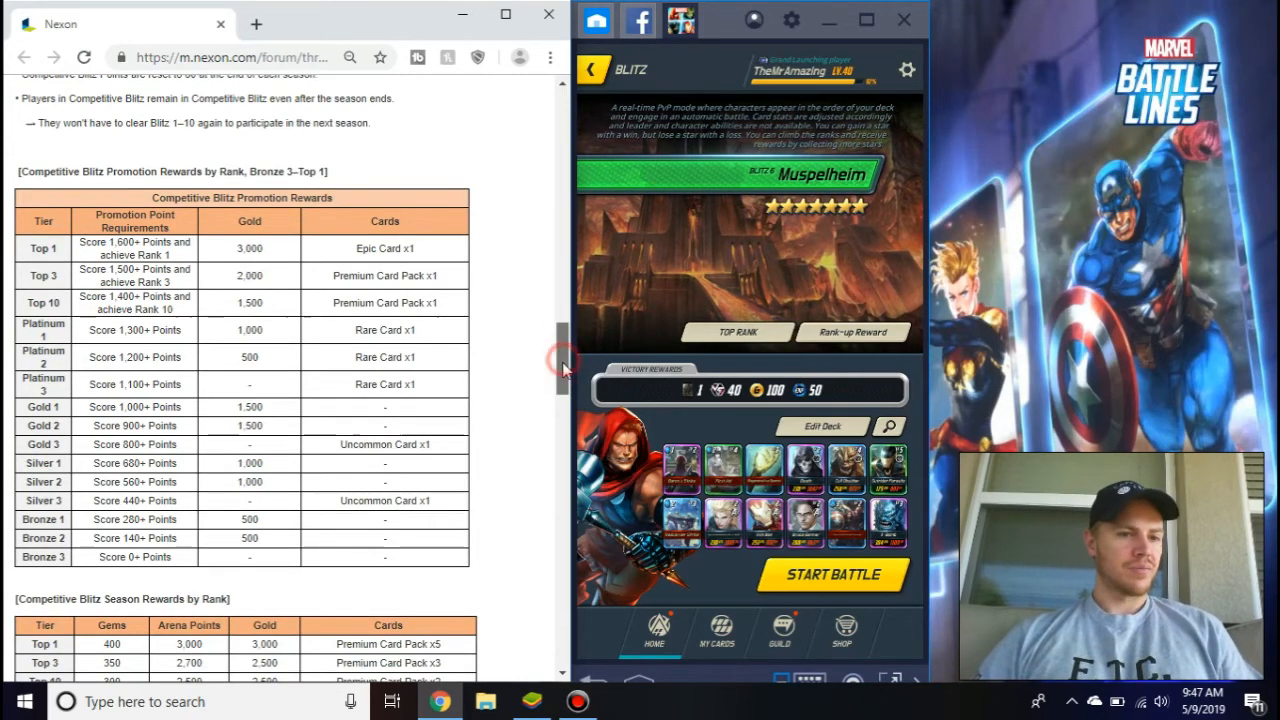
pyautogui.scroll(-3)
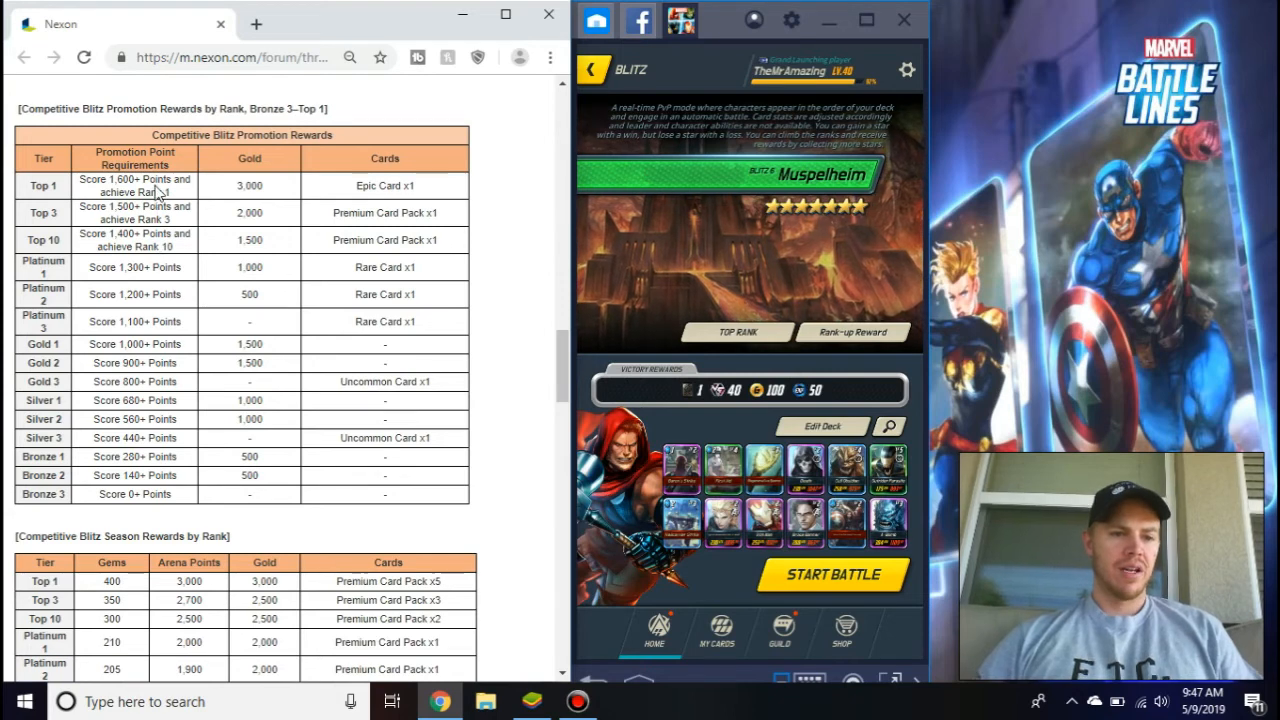
pyautogui.moveTo(388, 360)
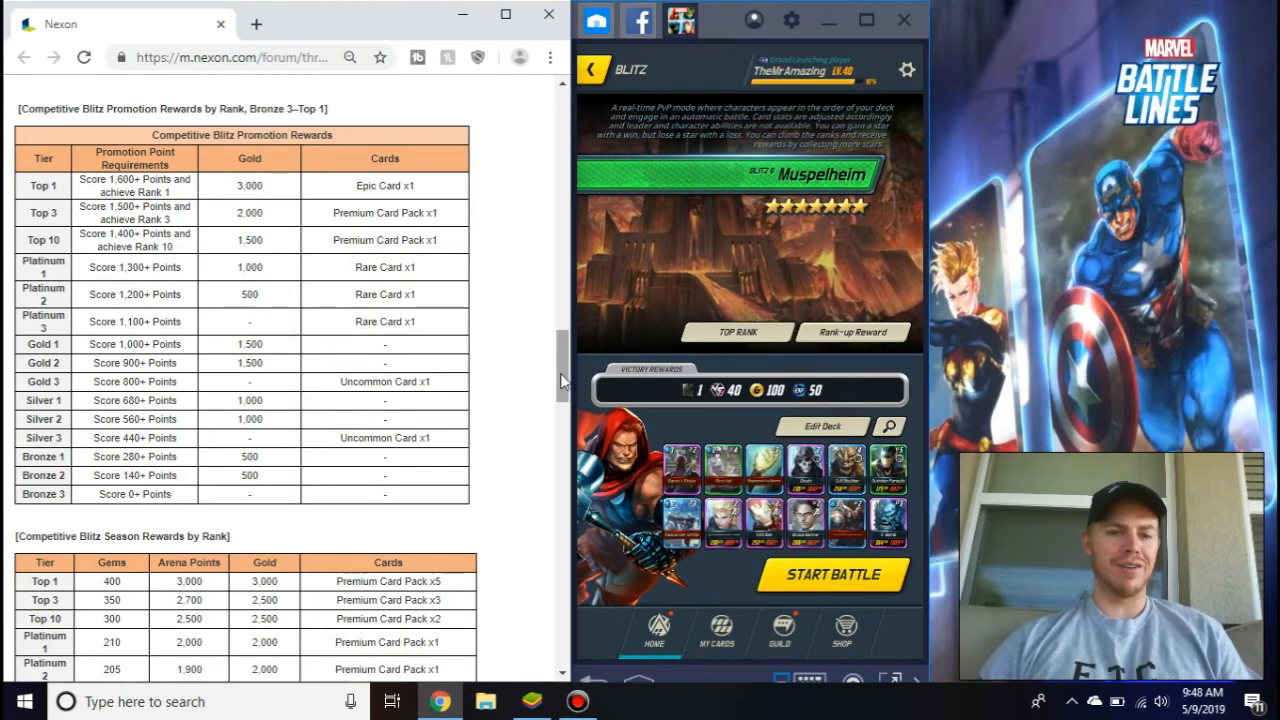
# Scroll past the season rewards table to the daily mail rewards table and Partial Reward Changes
pyautogui.scroll(-3)
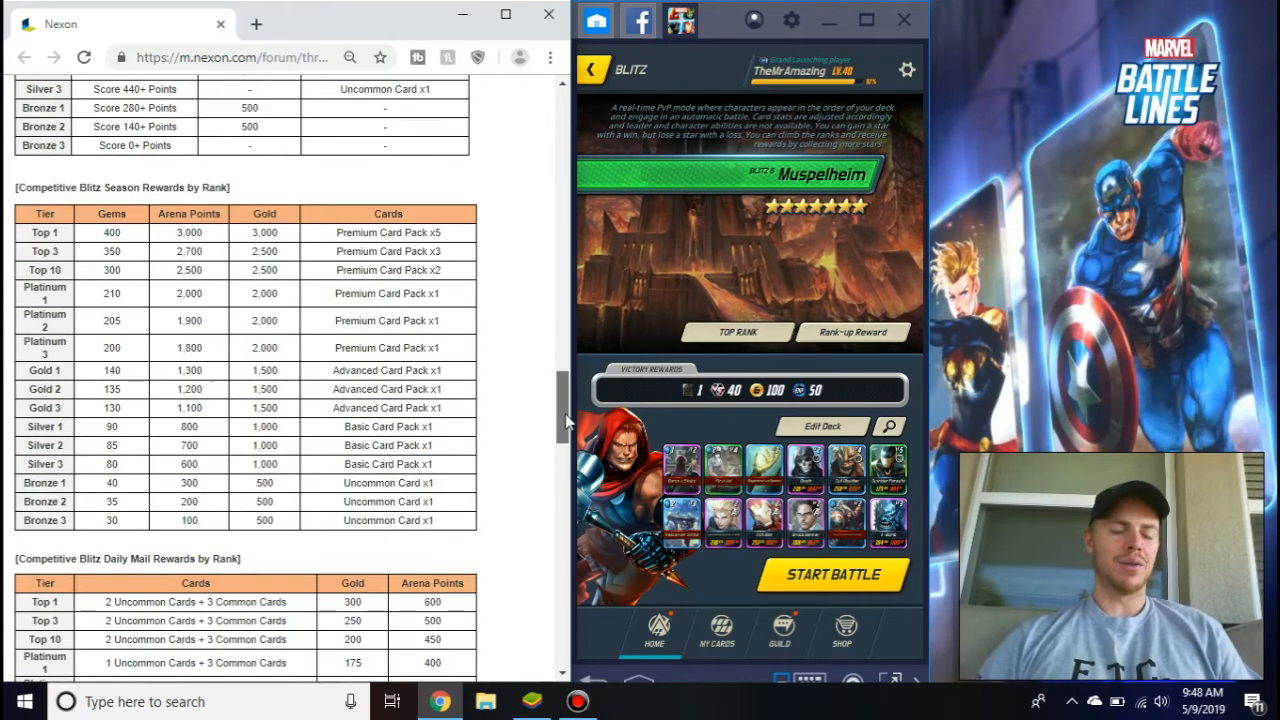
pyautogui.scroll(-3)
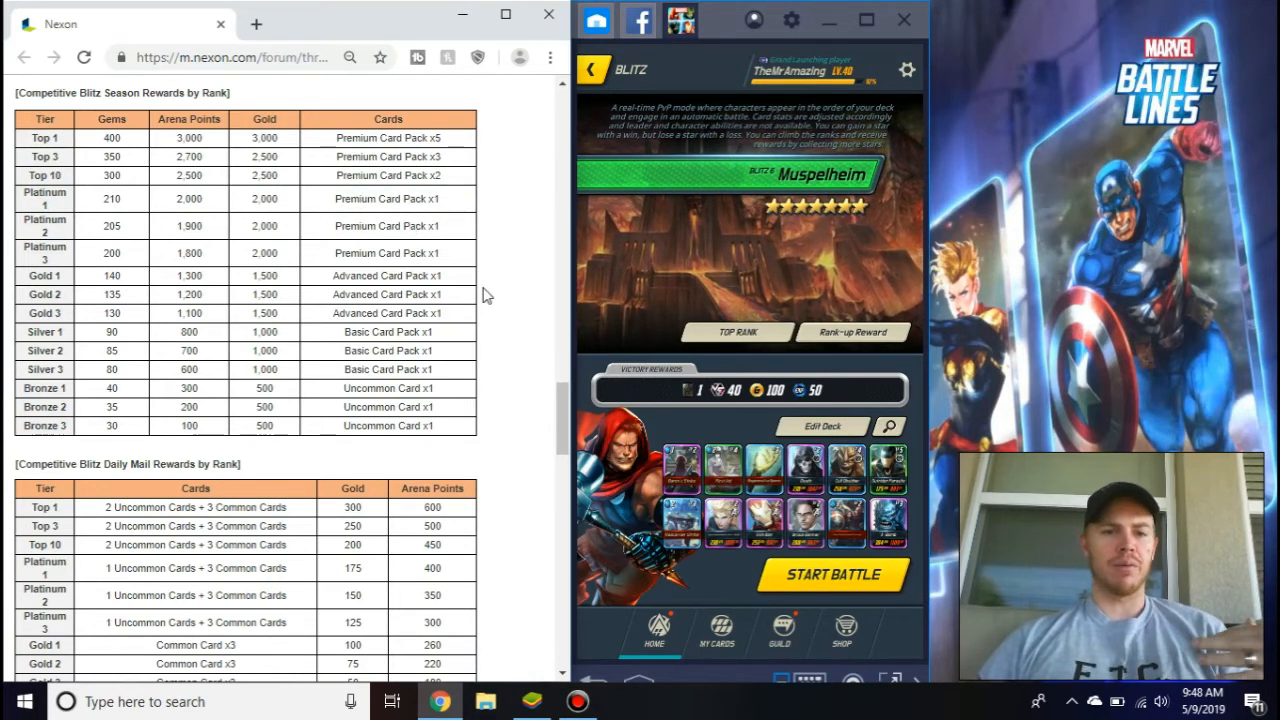
pyautogui.scroll(-3)
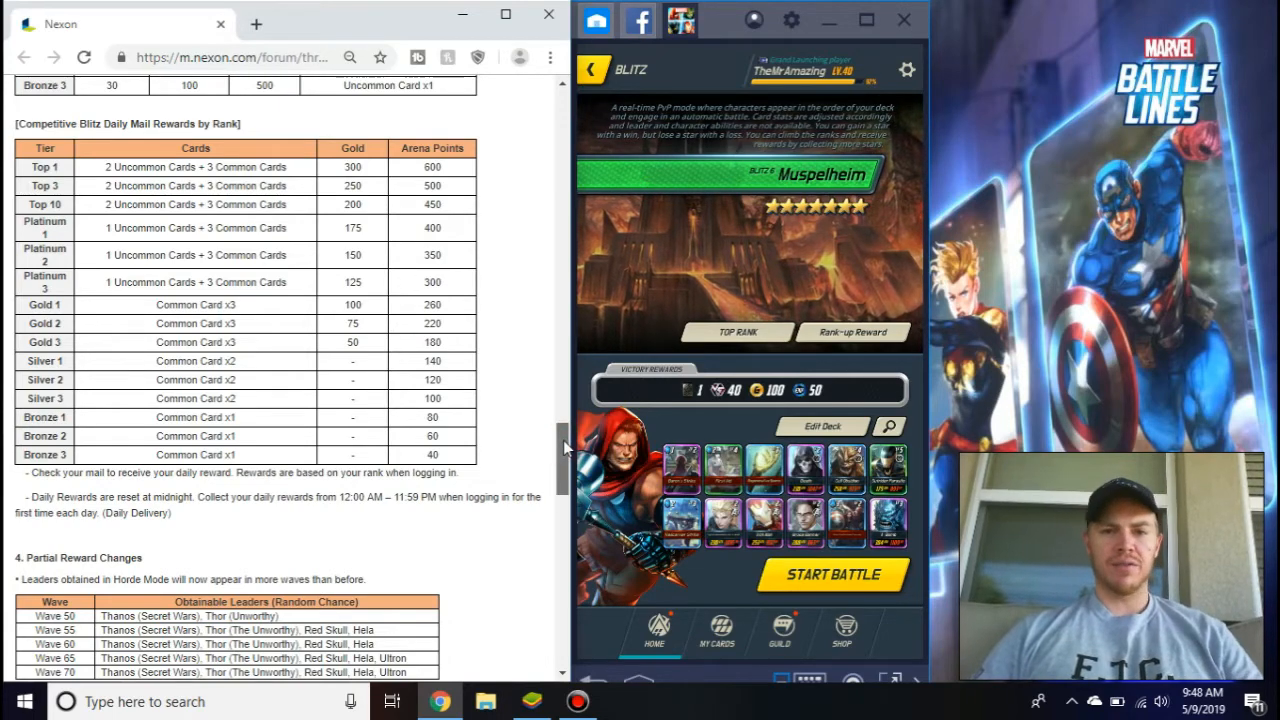
# Scroll through the Partial Reward Changes section into the UI Modifications notes
pyautogui.scroll(-3)
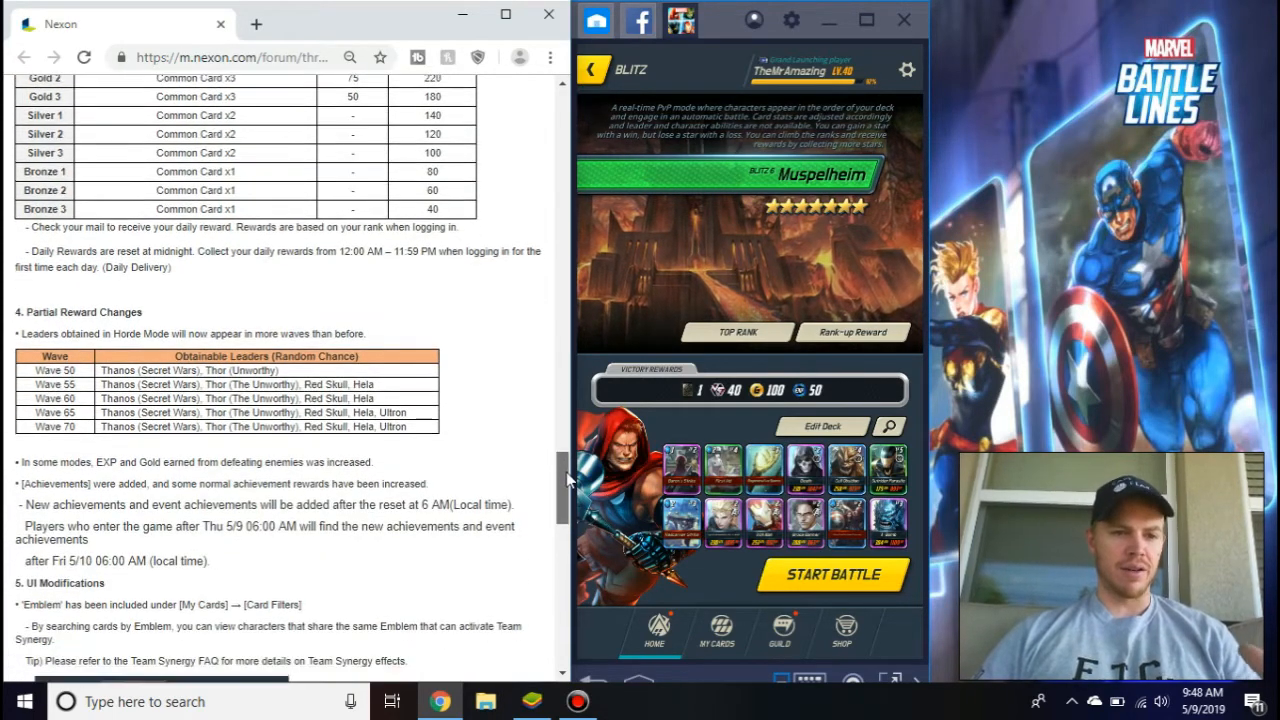
pyautogui.scroll(-3)
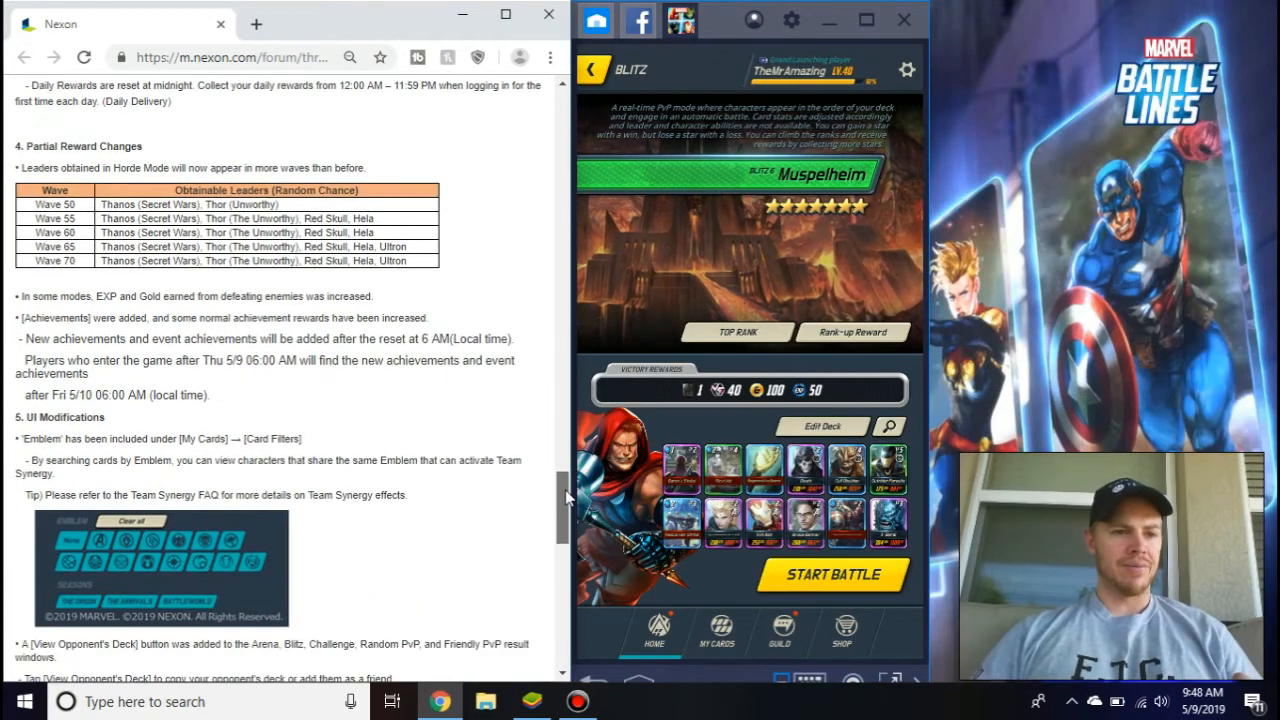
pyautogui.scroll(-3)
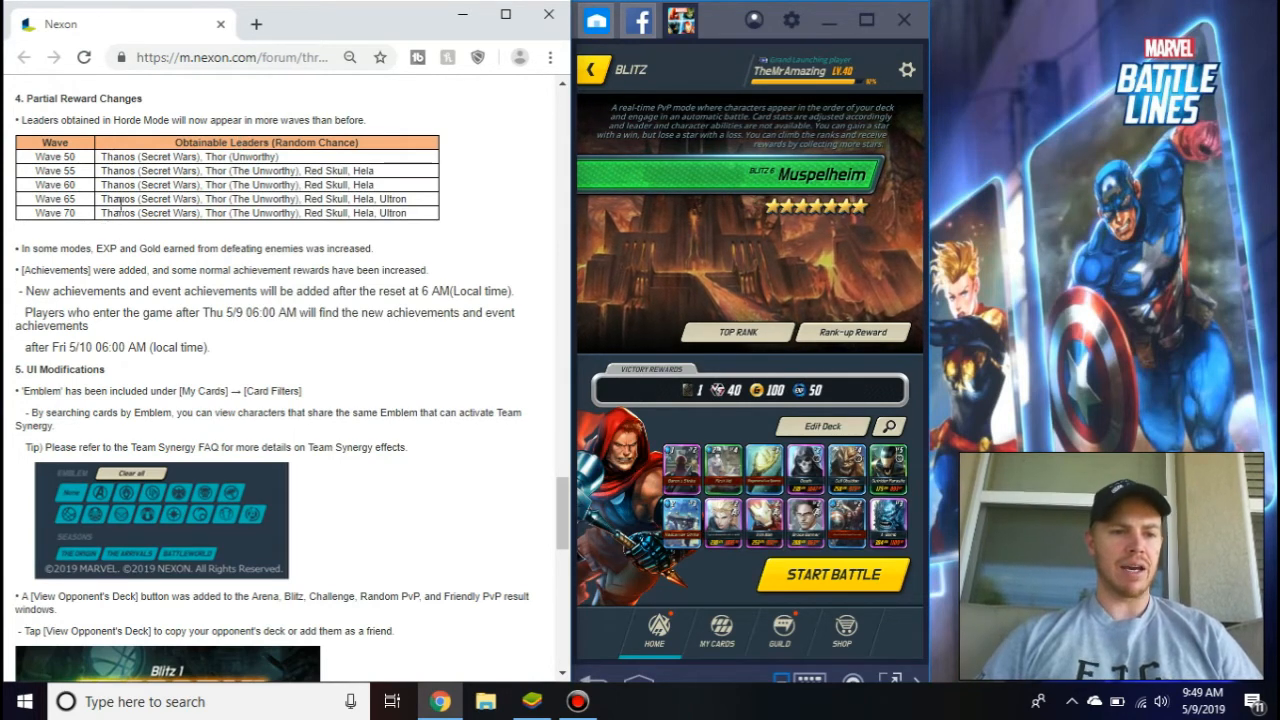
pyautogui.moveTo(308, 268)
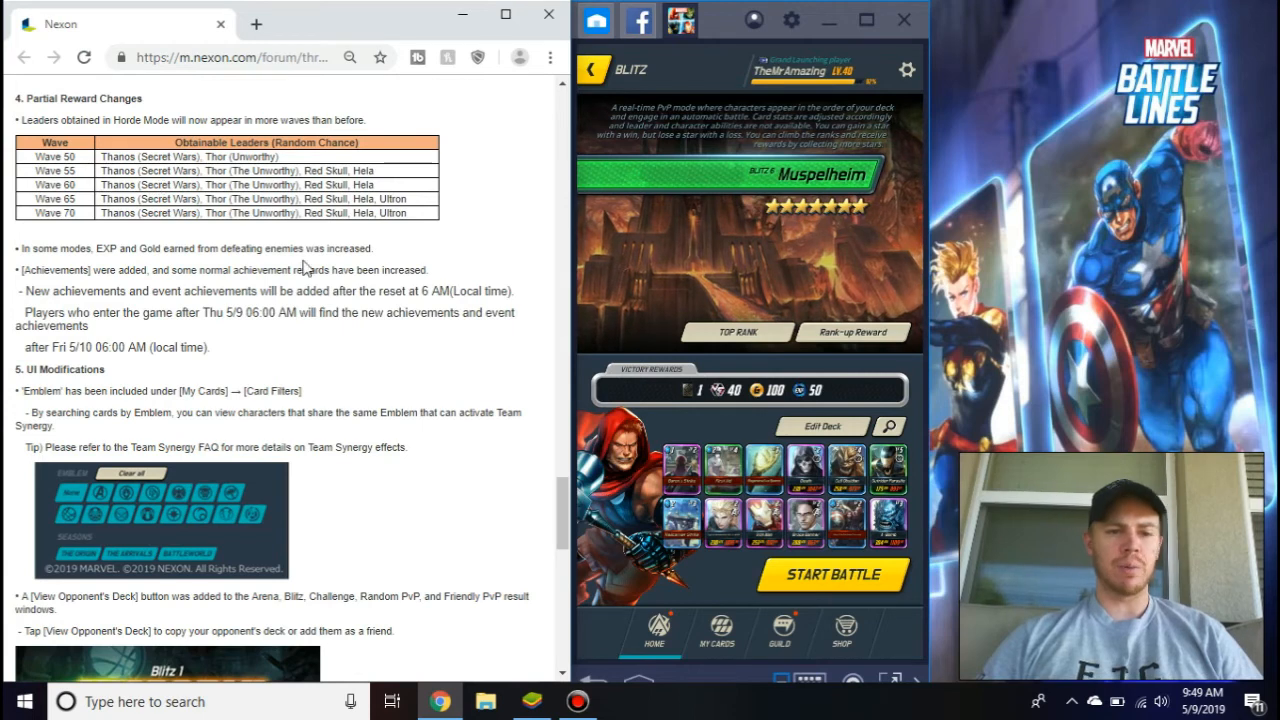
pyautogui.moveTo(4, 390); pyautogui.dragTo(520, 424)
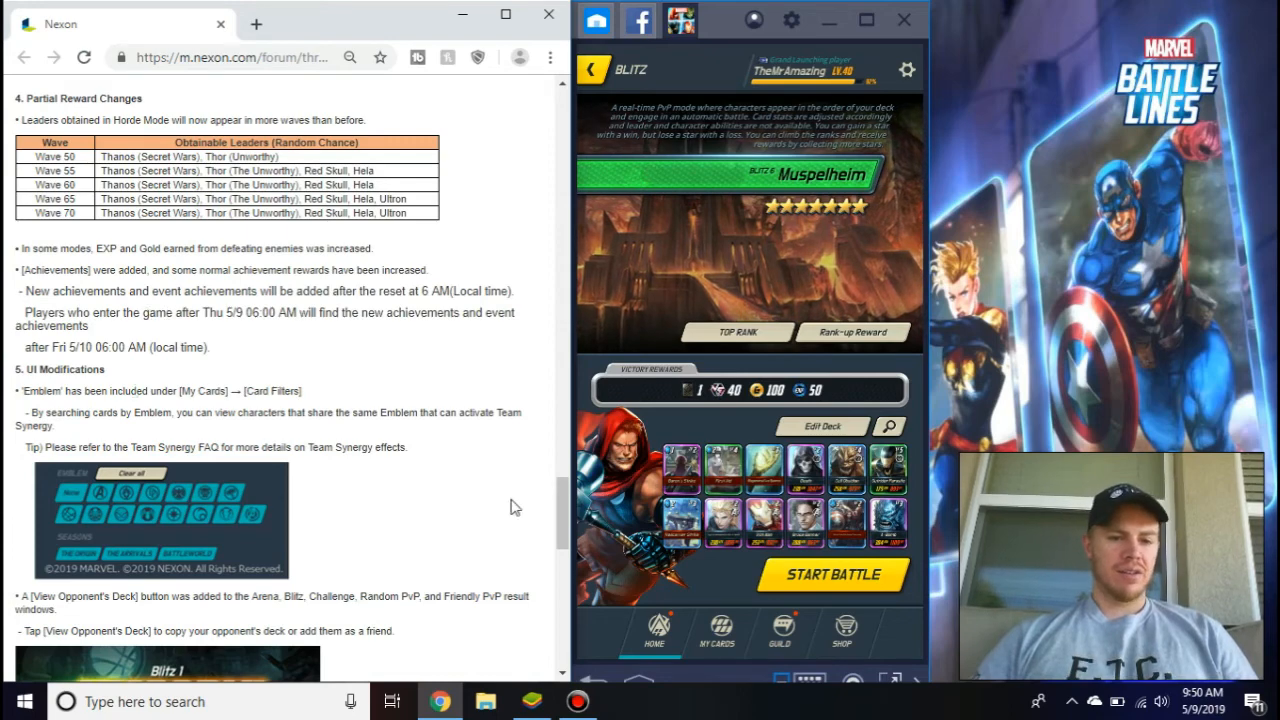
# Scroll past the View Opponent's Deck example to the Partial Shop Changes section
pyautogui.scroll(-3)
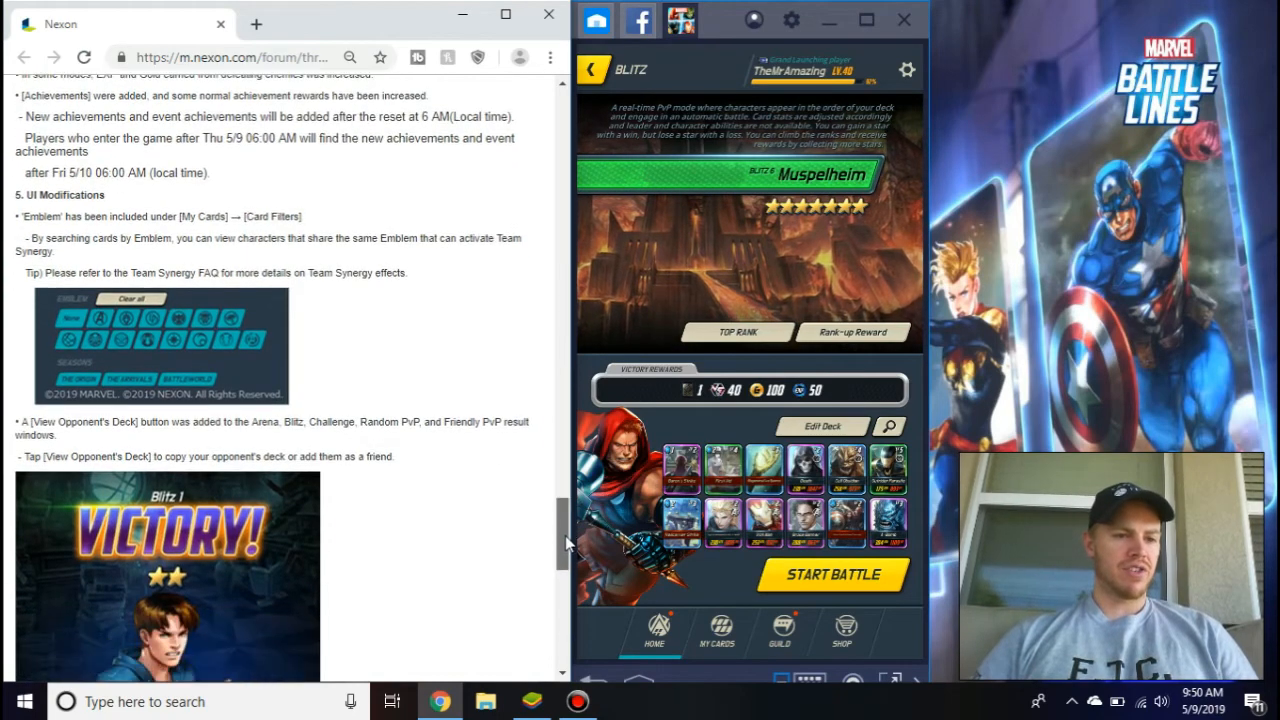
pyautogui.scroll(-3)
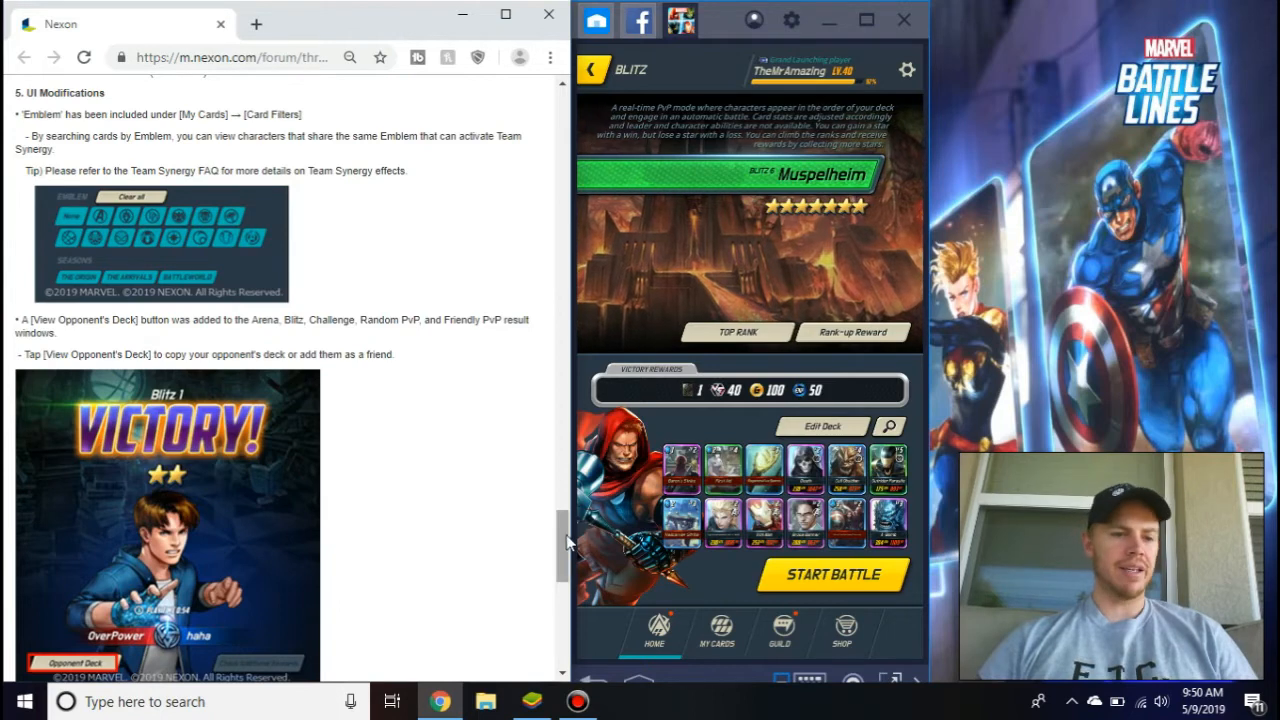
pyautogui.scroll(-3)
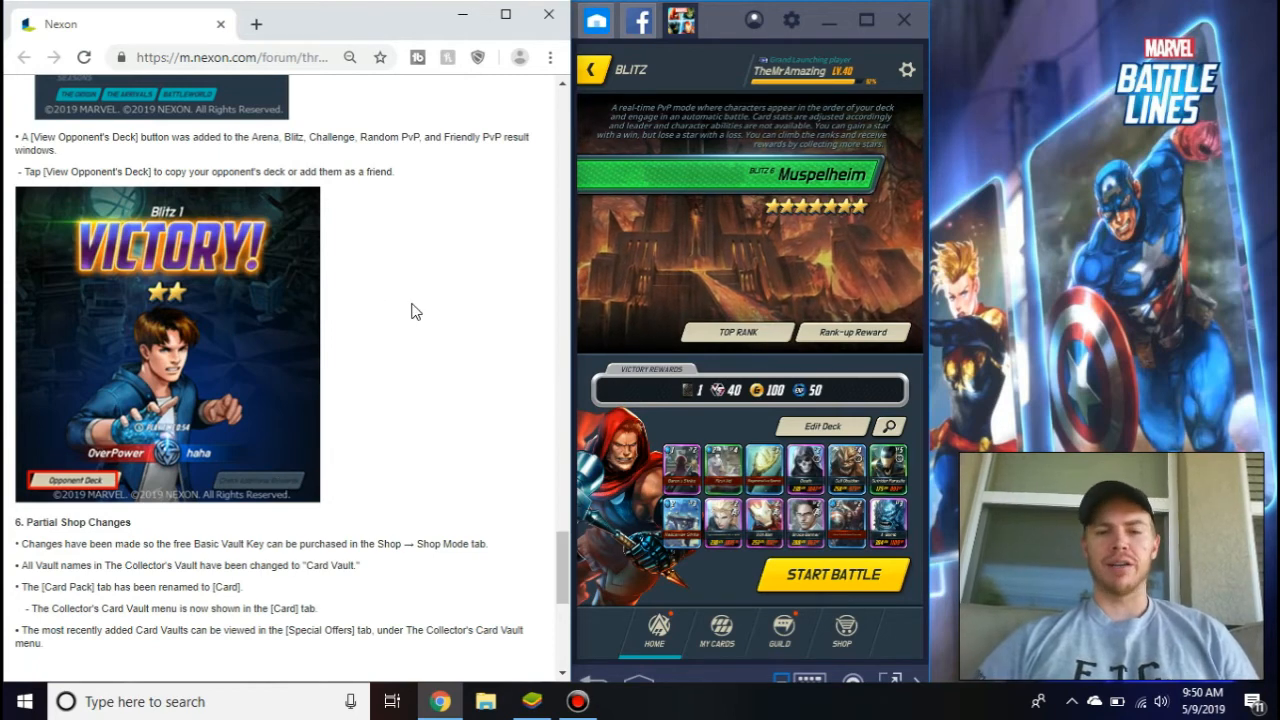
pyautogui.moveTo(364, 342)
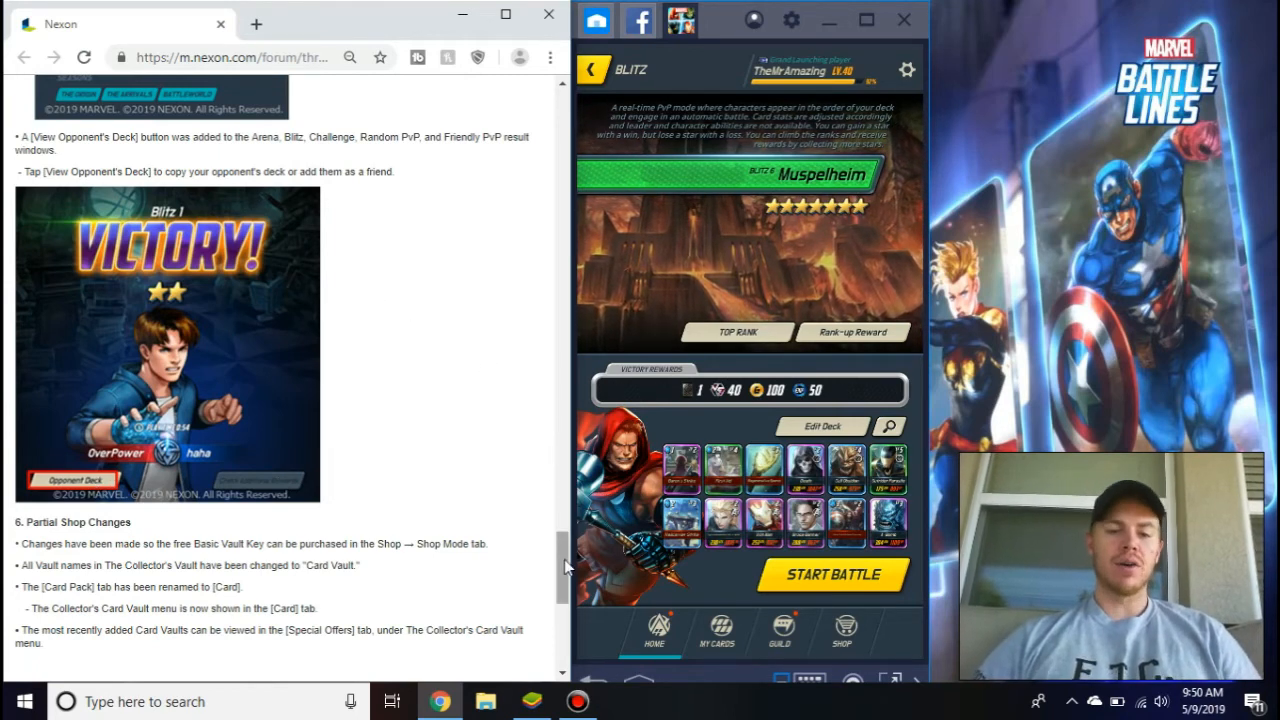
pyautogui.scroll(-3)
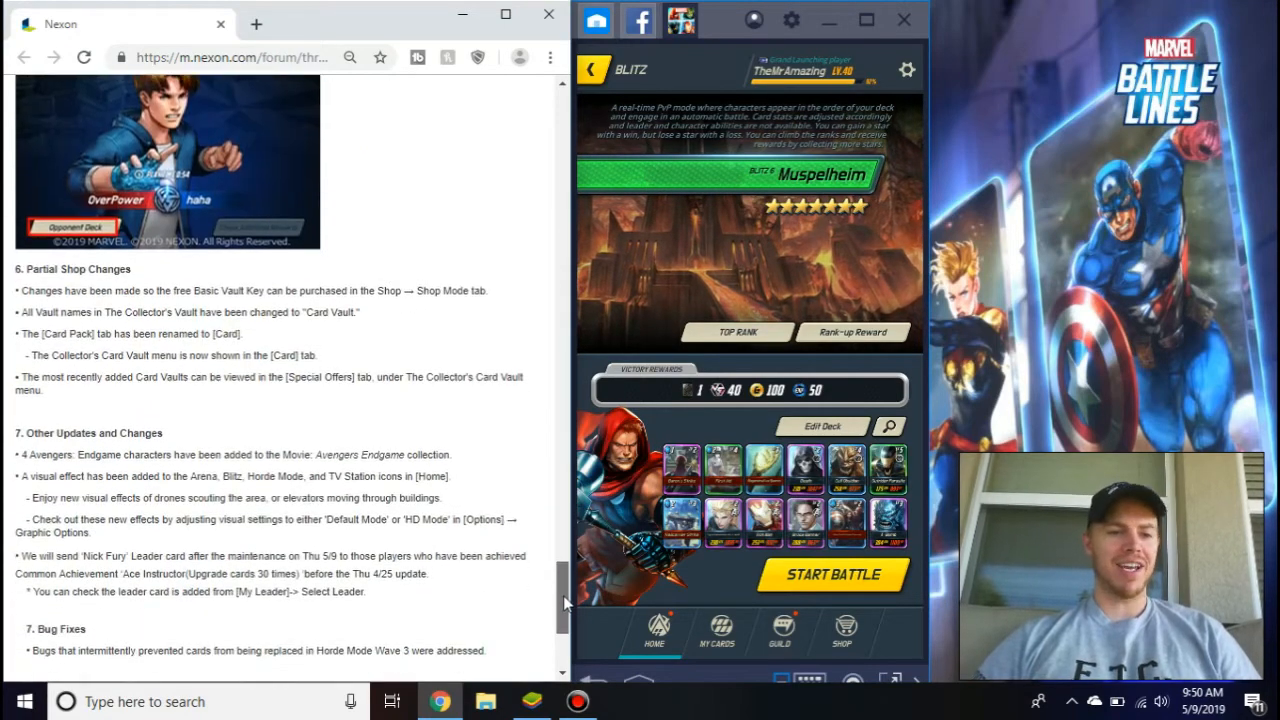
pyautogui.scroll(-3)
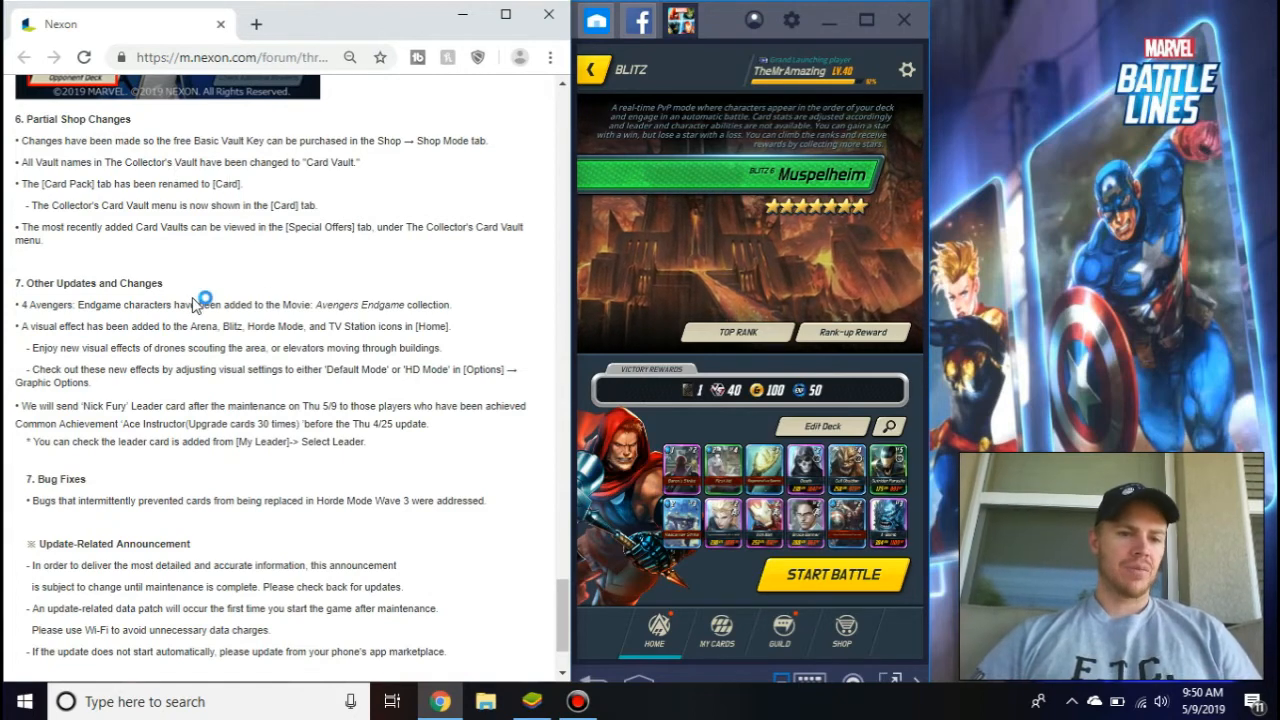
pyautogui.moveTo(330, 304); pyautogui.dragTo(428, 304)
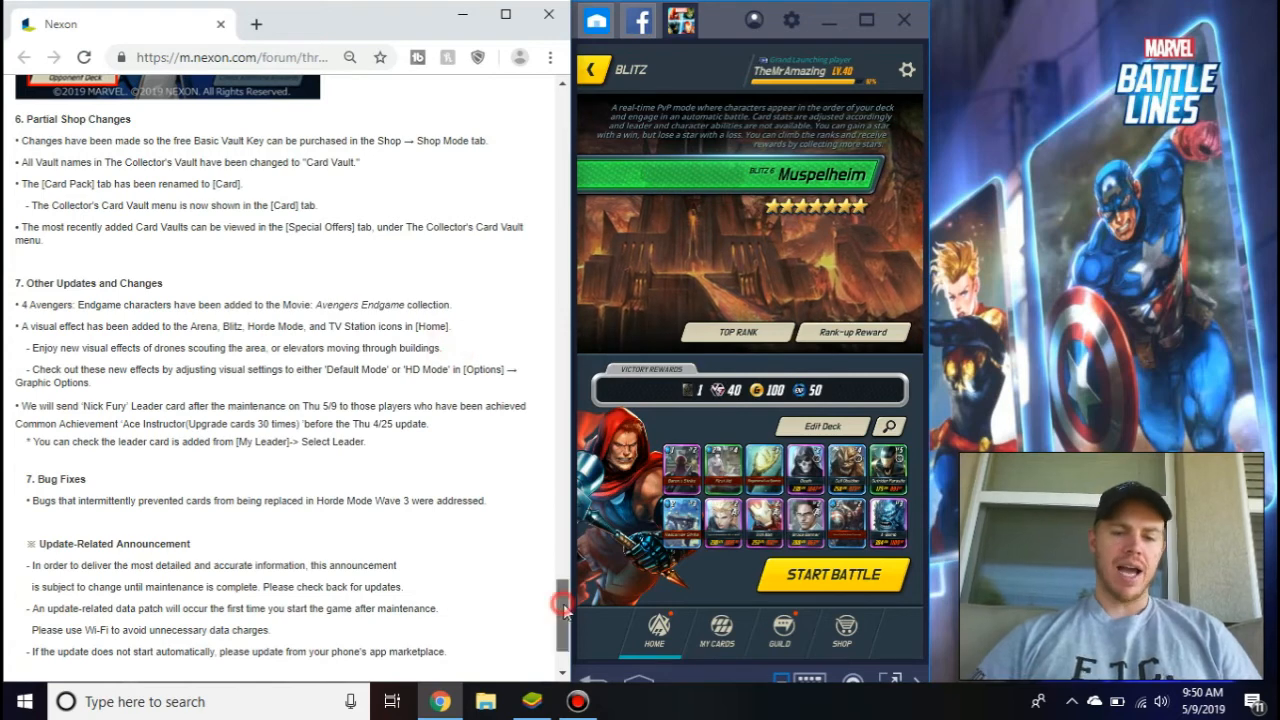
pyautogui.scroll(-3)
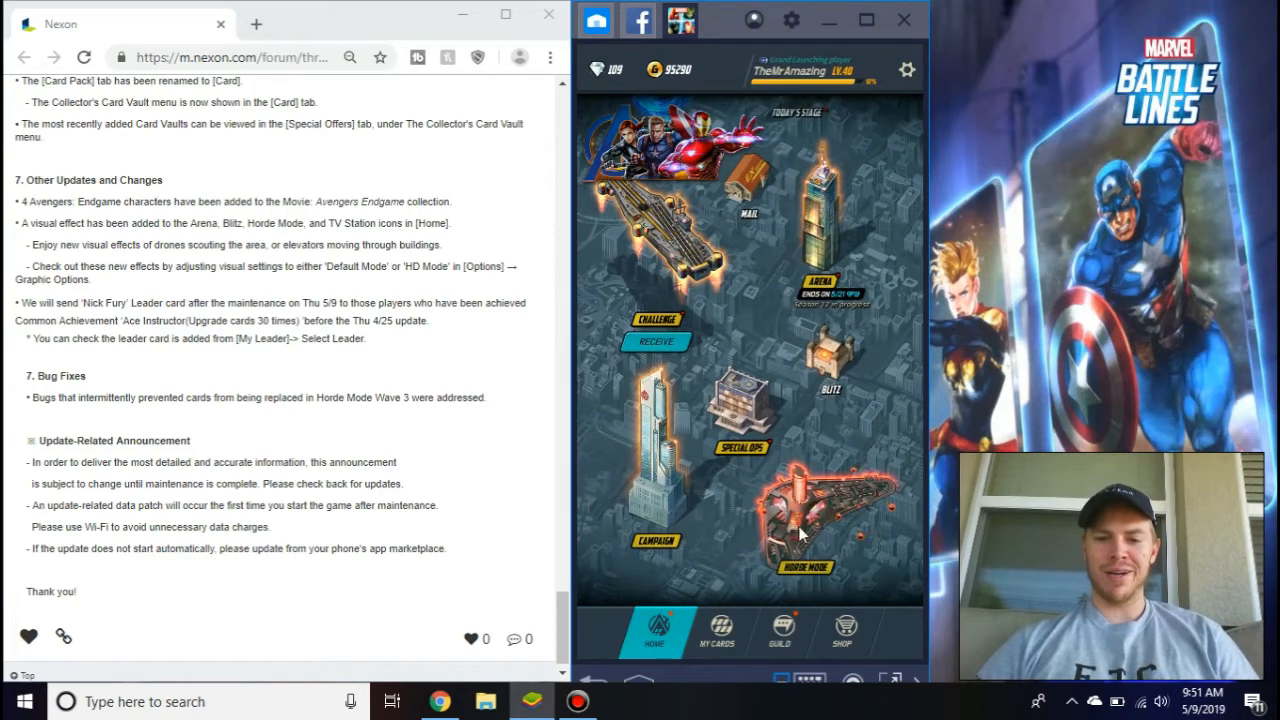
pyautogui.moveTo(884, 308)
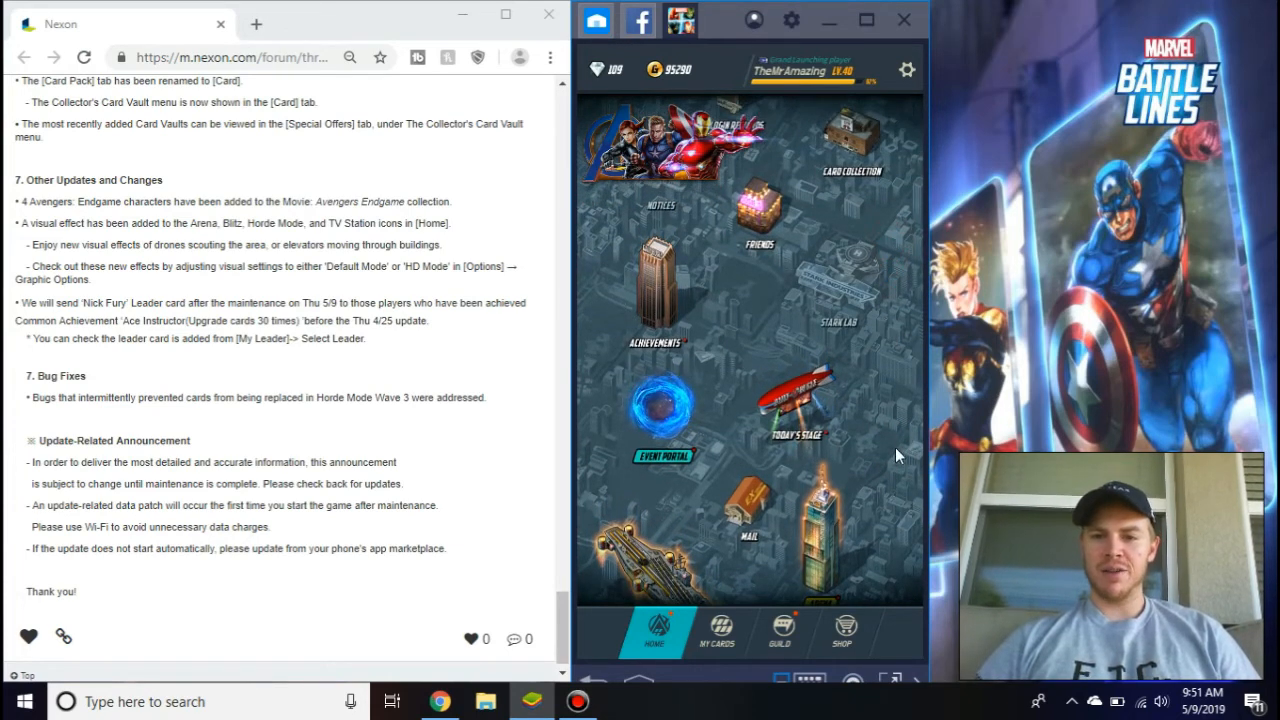
pyautogui.moveTo(904, 360)
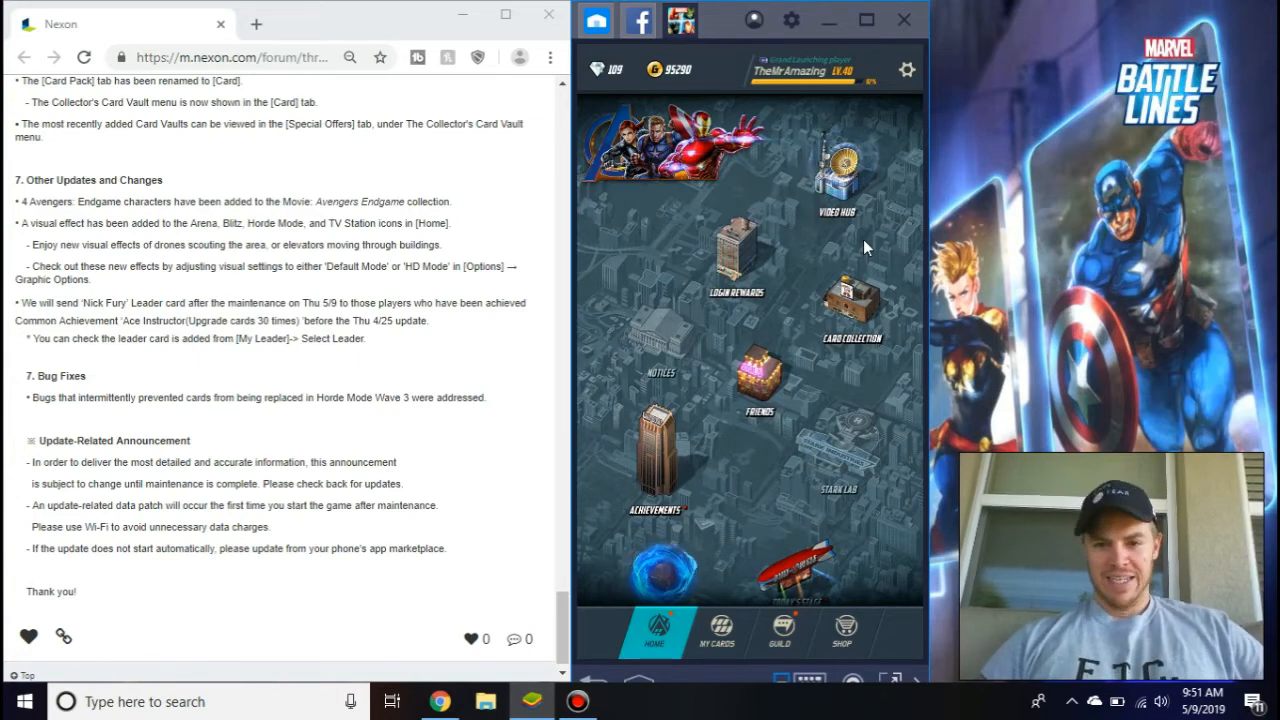
pyautogui.moveTo(816, 206)
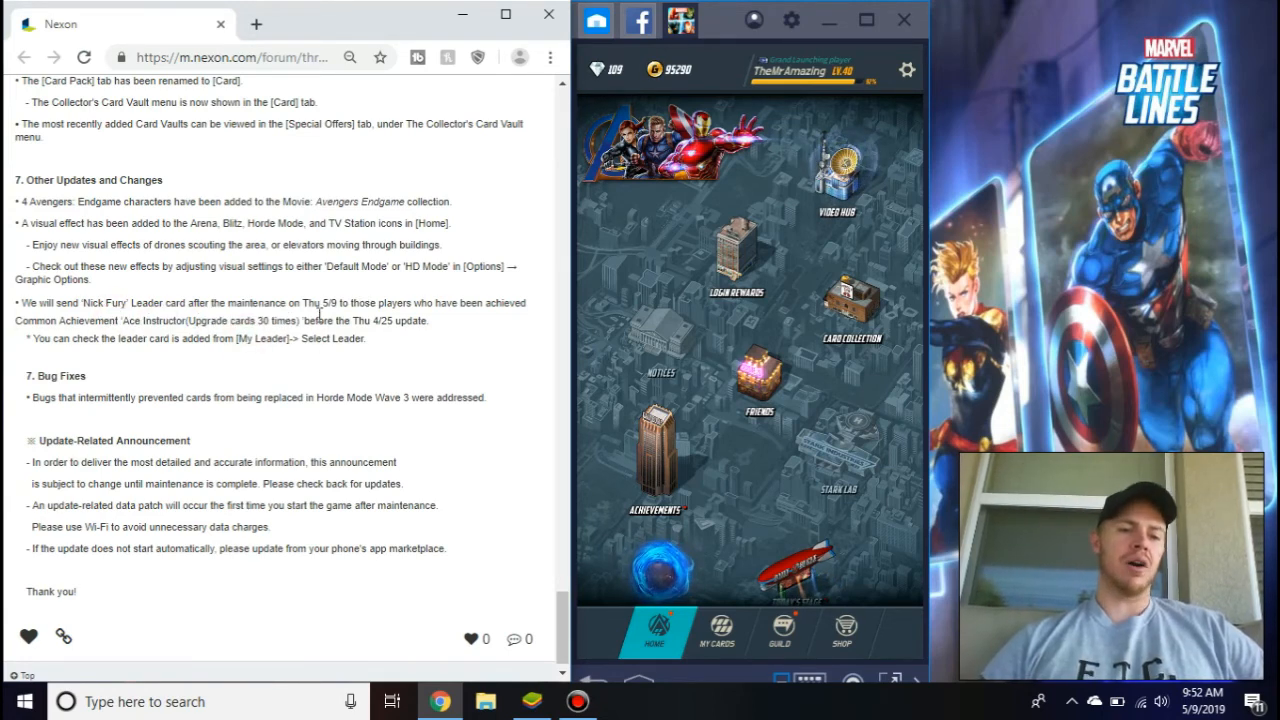
pyautogui.moveTo(444, 364)
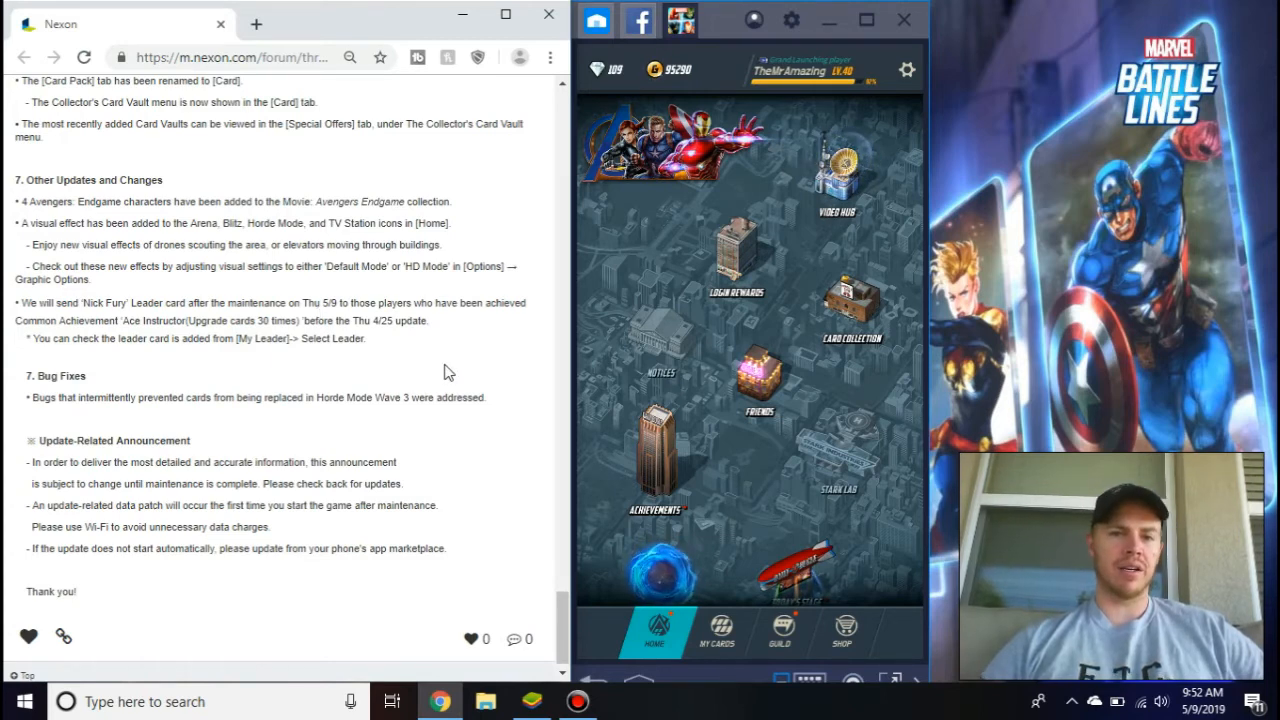
pyautogui.moveTo(442, 424)
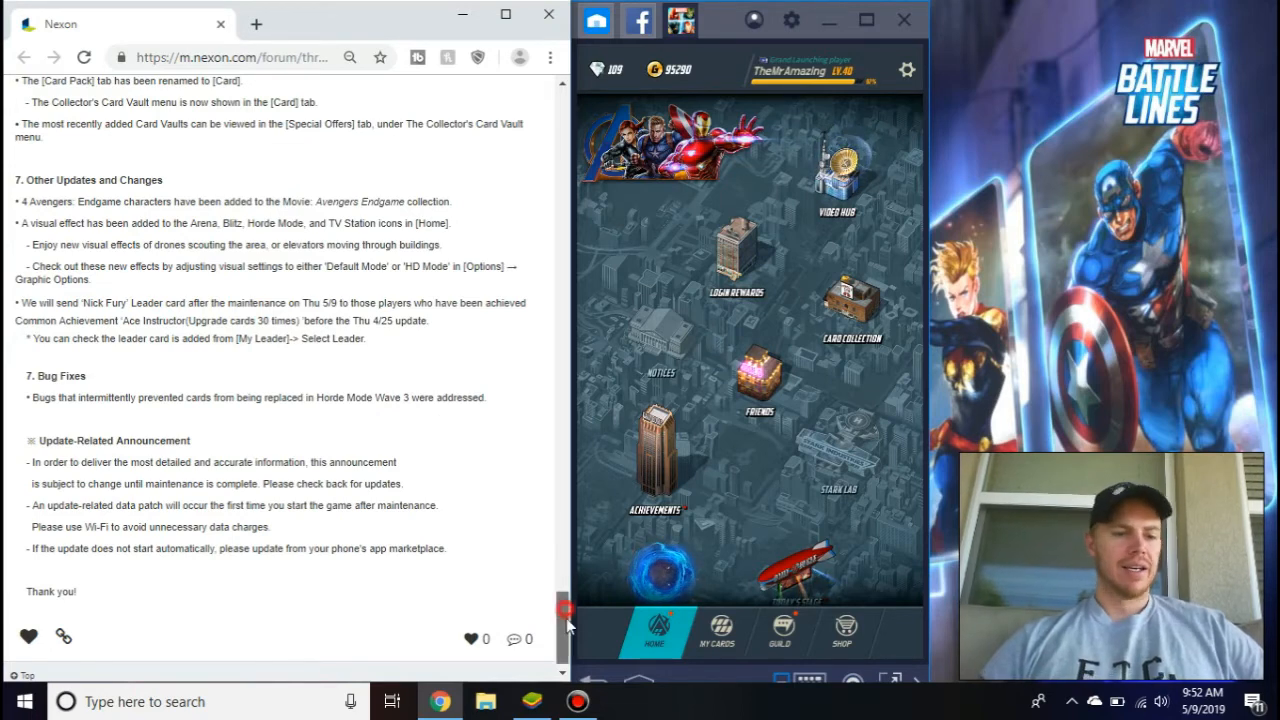
# Scroll the patch notes down to their closing thank-you message
pyautogui.scroll(-3)
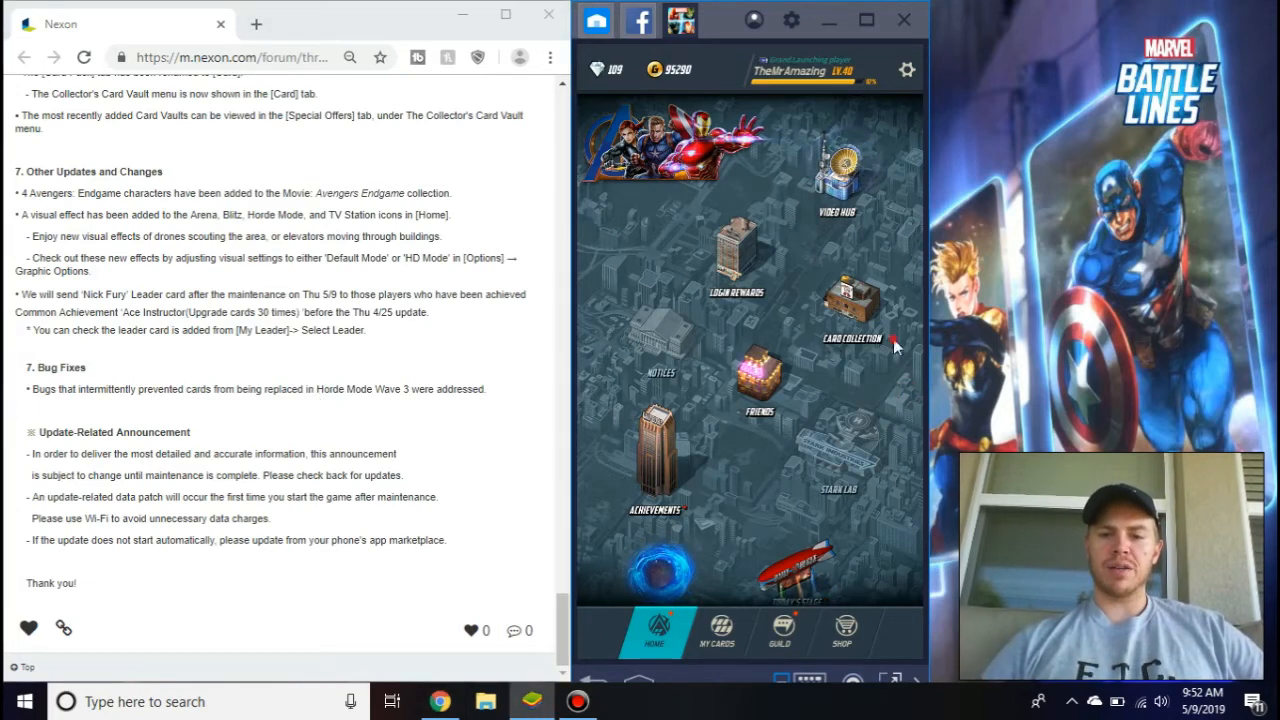
pyautogui.moveTo(904, 384)
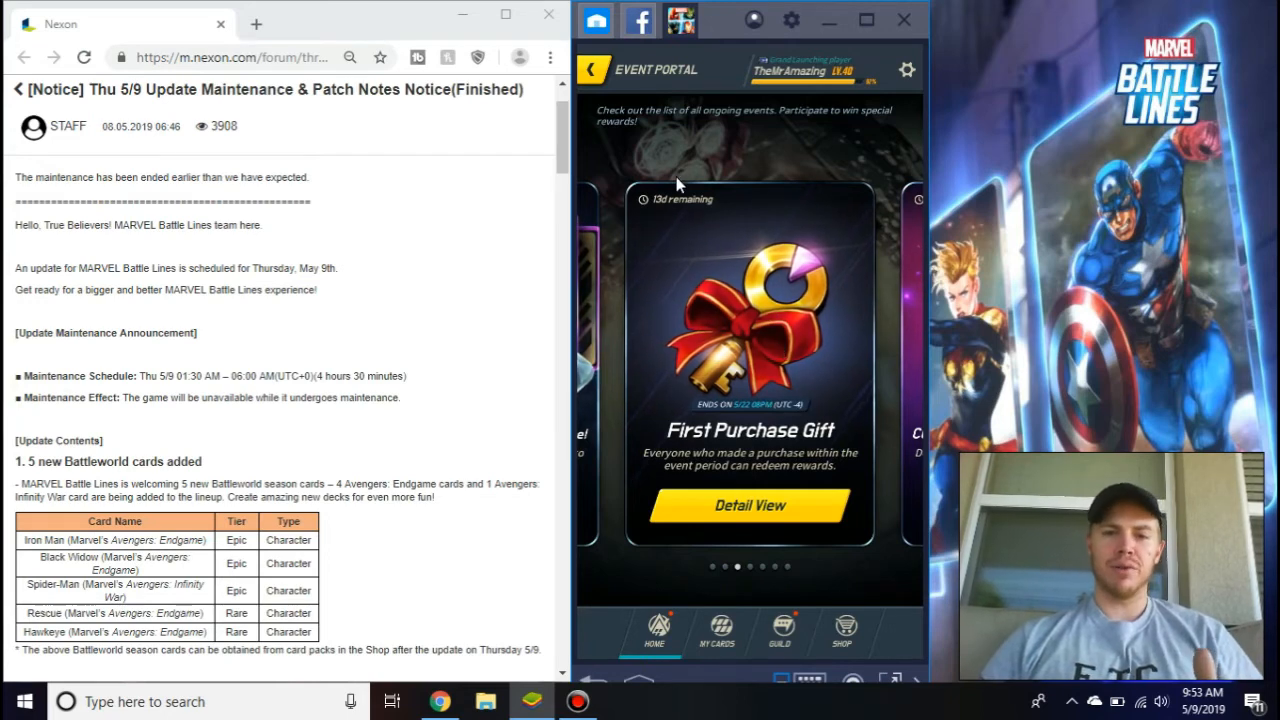
pyautogui.moveTo(876, 580)
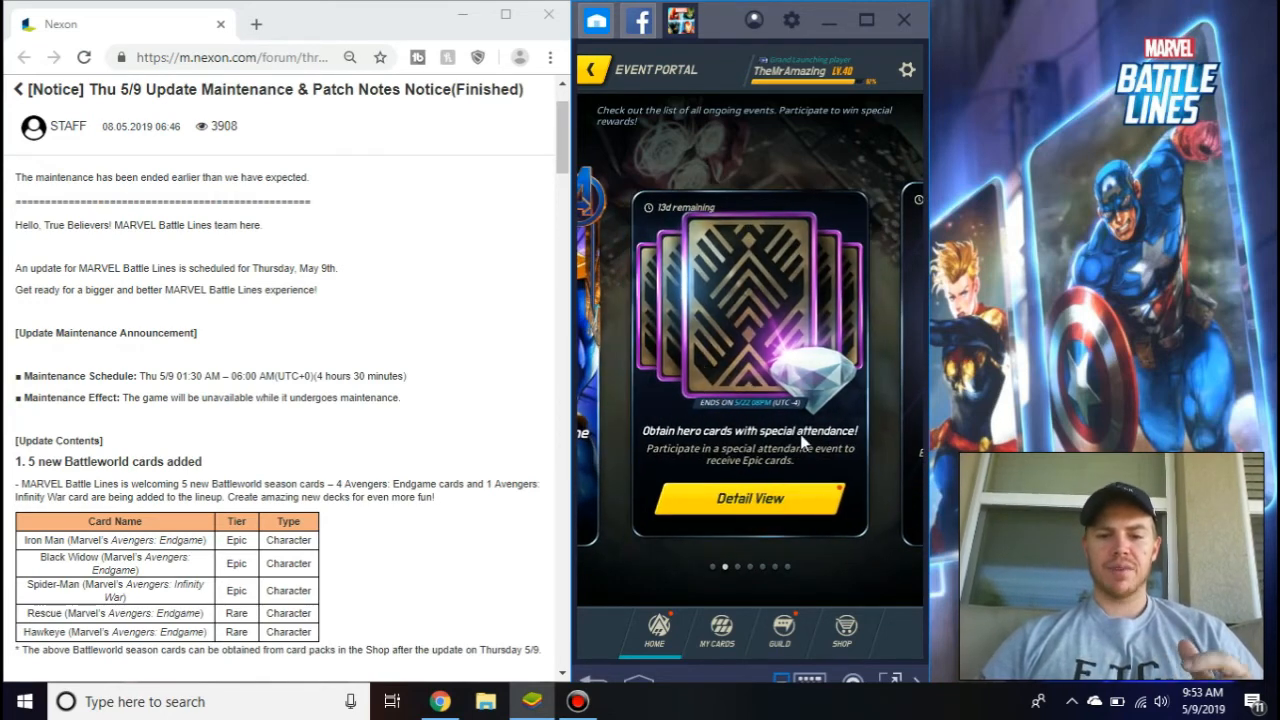
# Claim the 1 Day Attendance reward of 1,000 gold from the special attendance event and confirm it
pyautogui.click(750, 498)
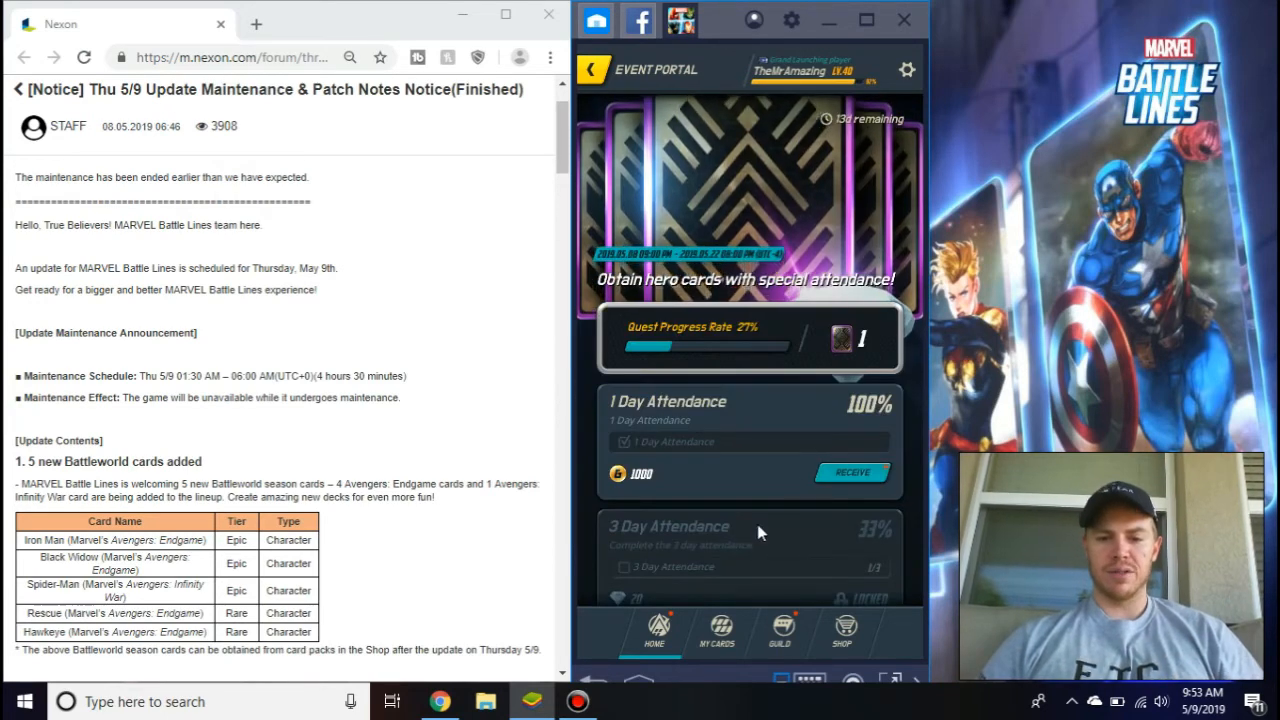
pyautogui.scroll(-3)
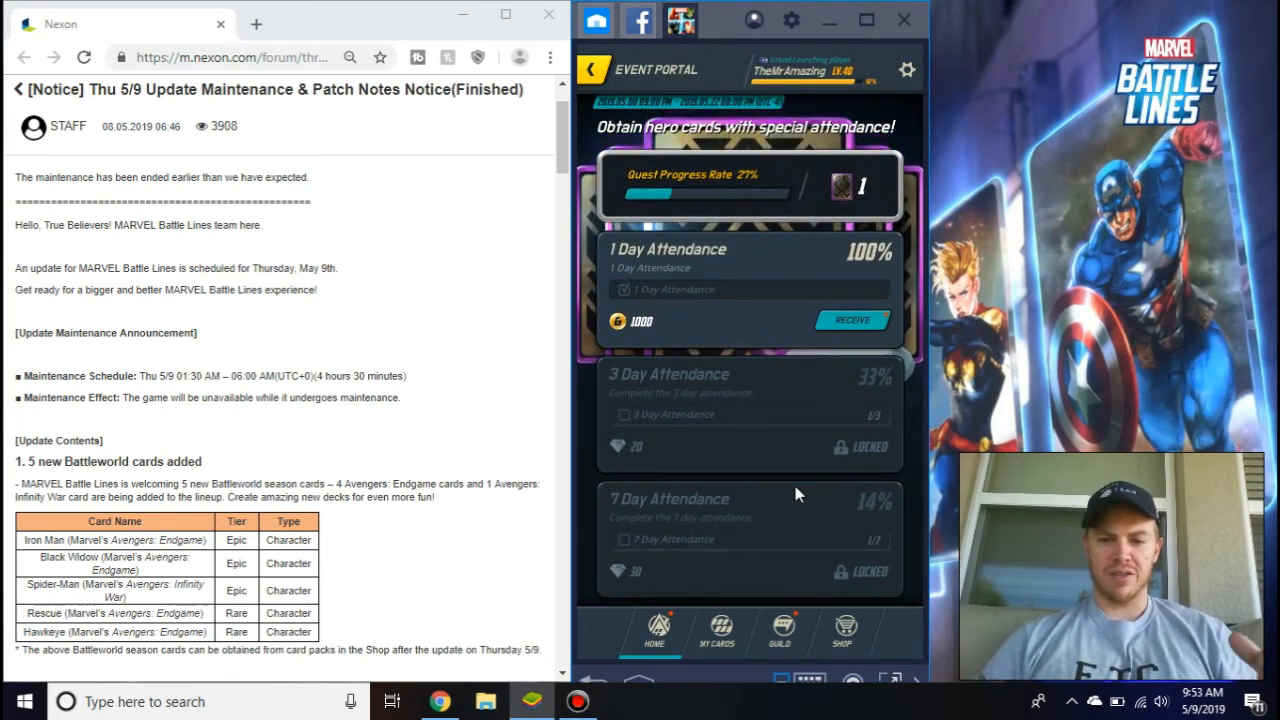
pyautogui.click(852, 320)
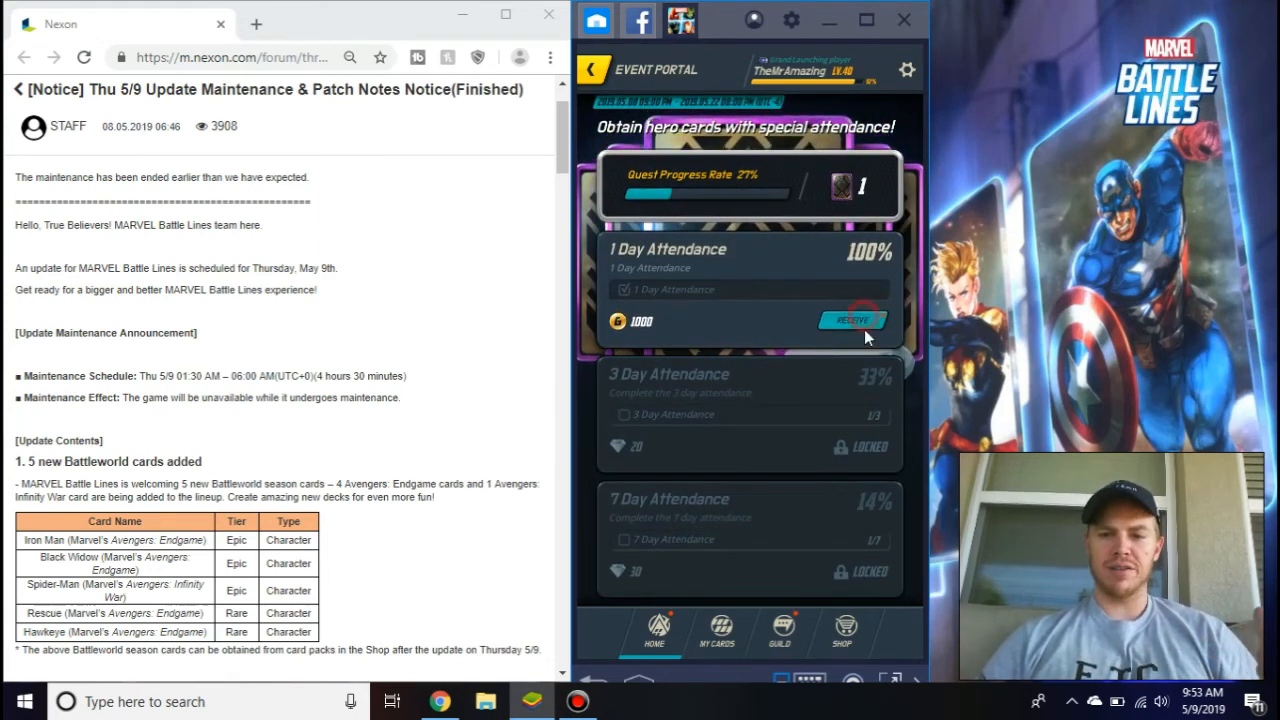
pyautogui.click(852, 320)
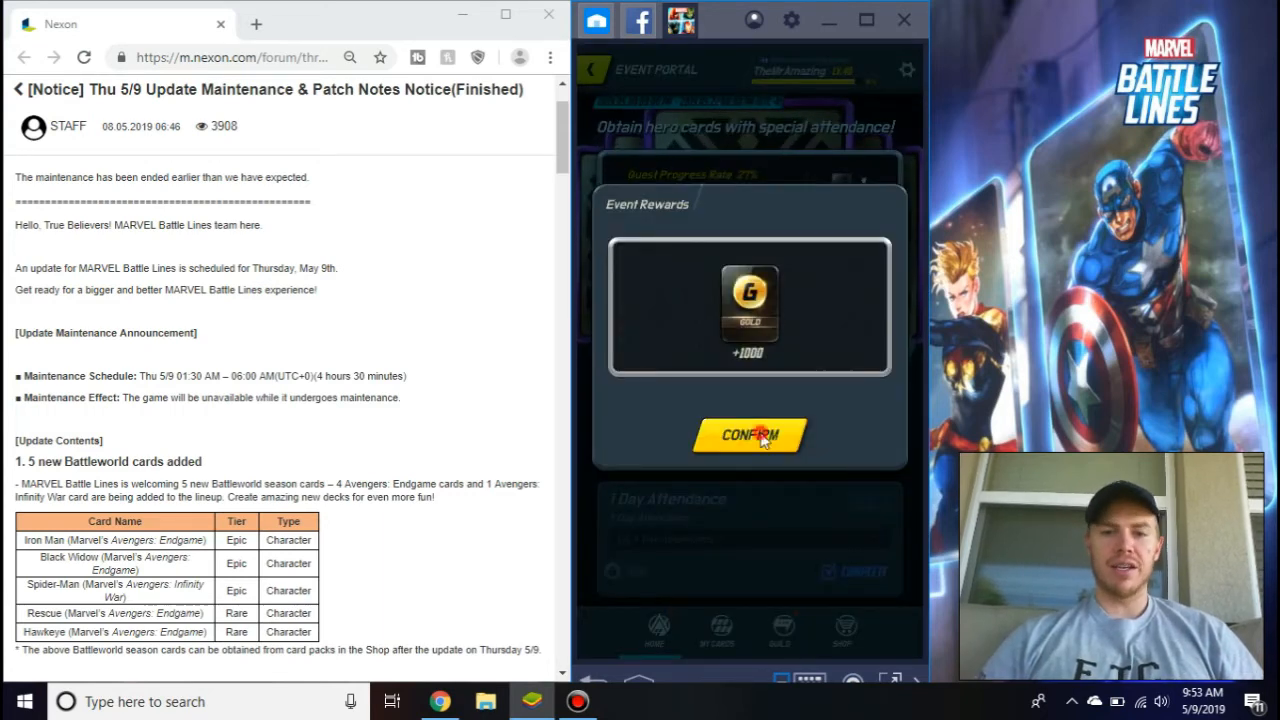
pyautogui.click(750, 436)
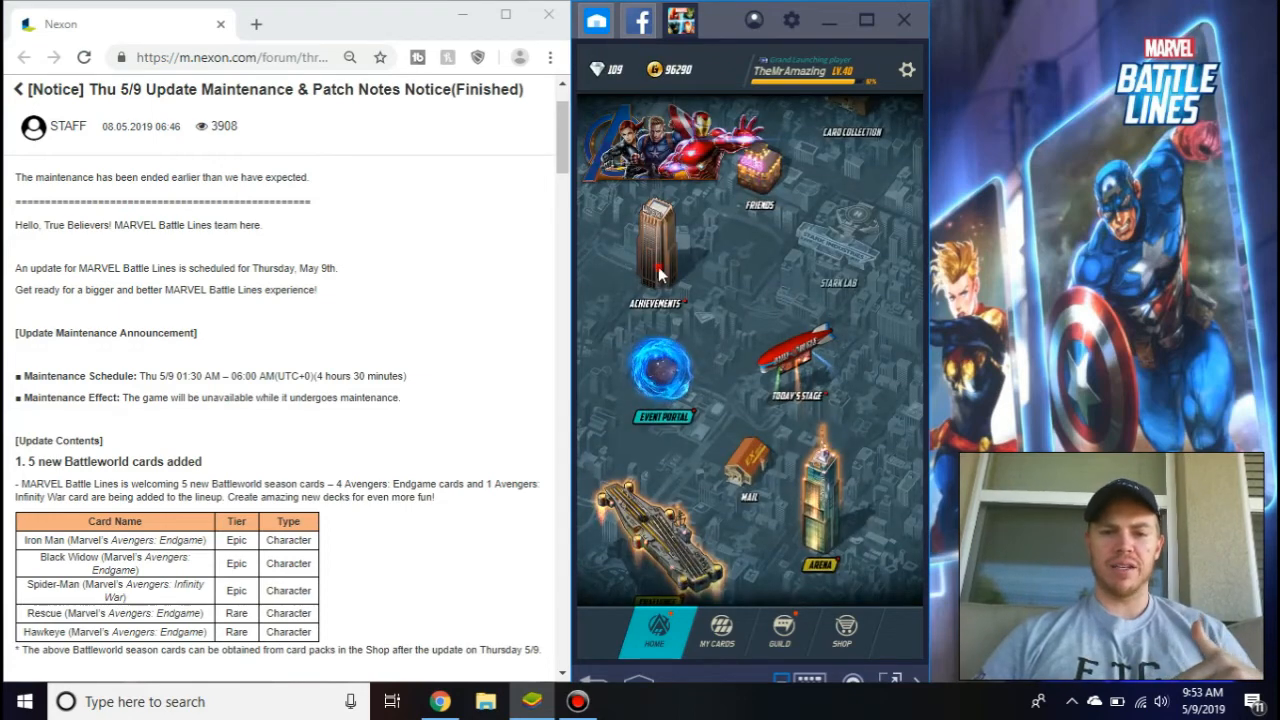
# Receive all finished daily achievement rewards (150 gold, 50 EXP), then move to the S.H.I.E.L.D. Operation Elimination event
pyautogui.click(658, 244)
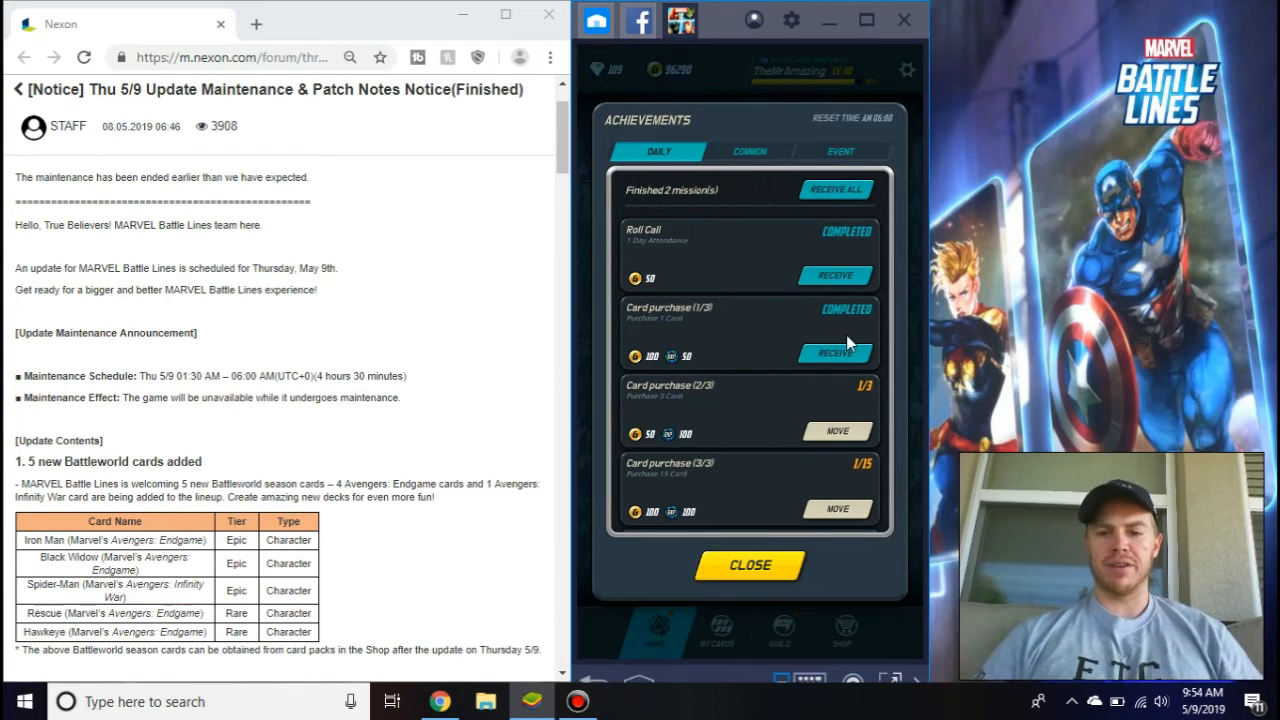
pyautogui.click(836, 352)
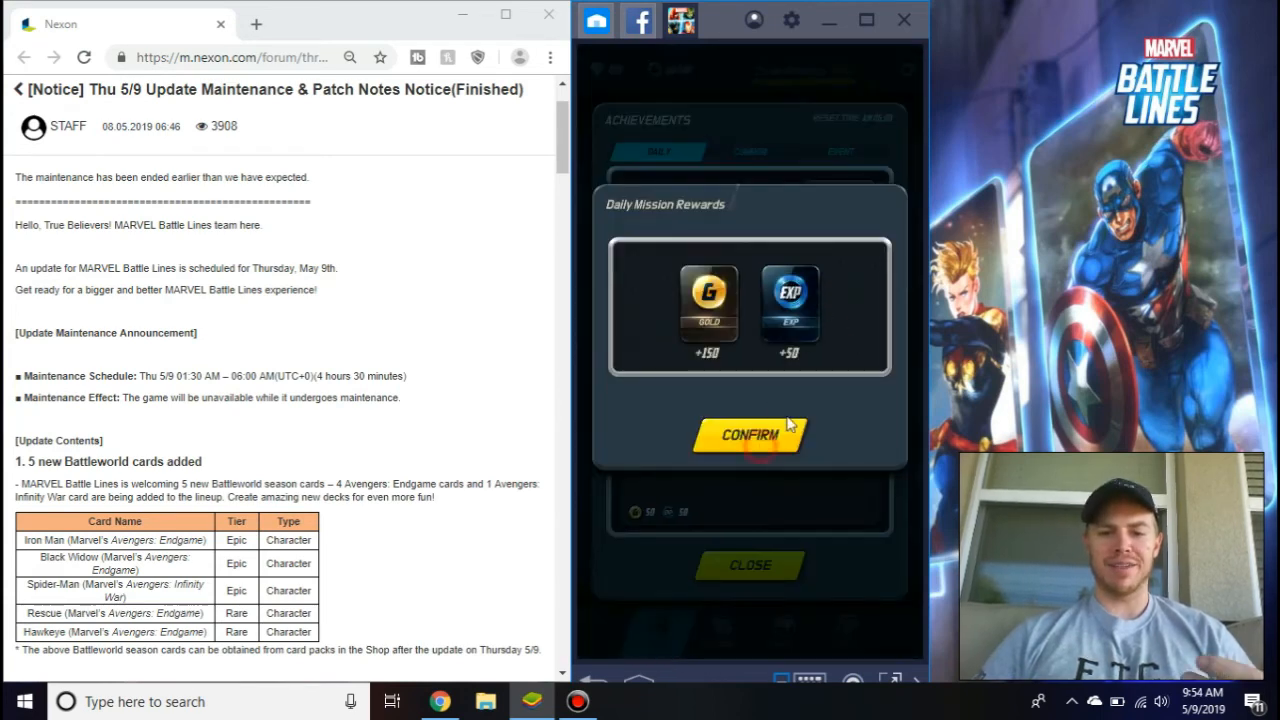
pyautogui.click(748, 436)
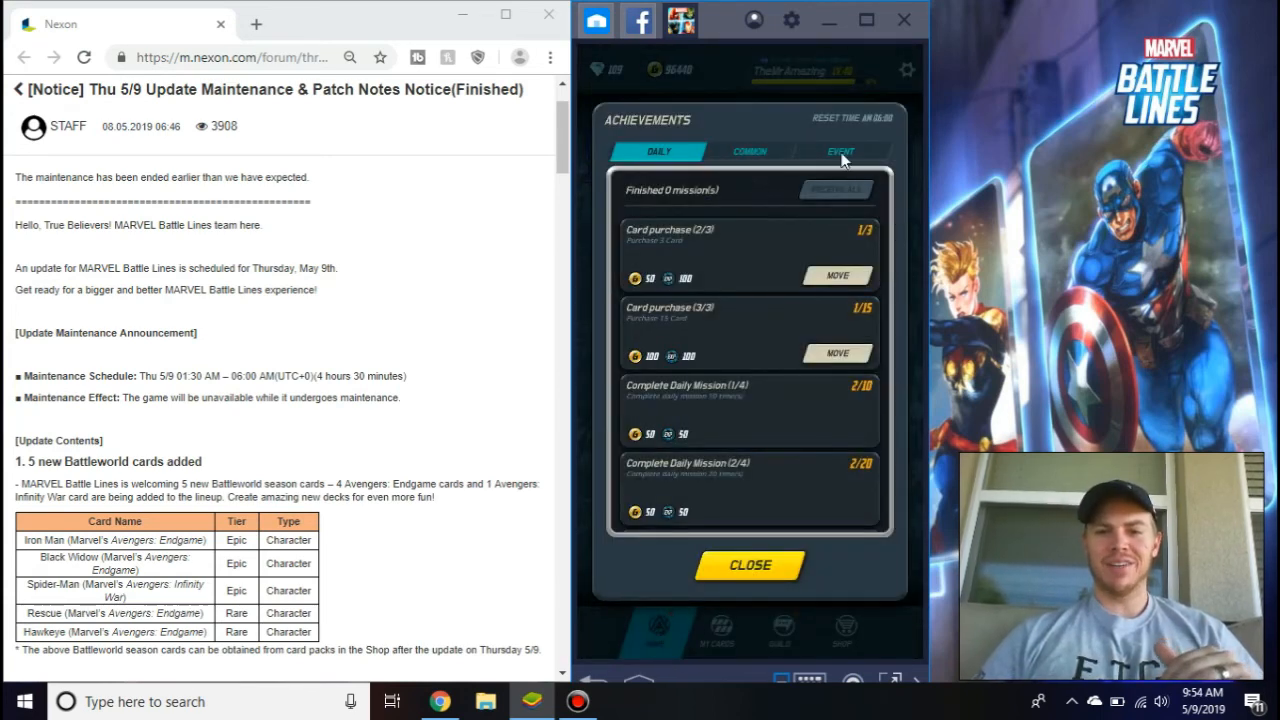
pyautogui.click(840, 152)
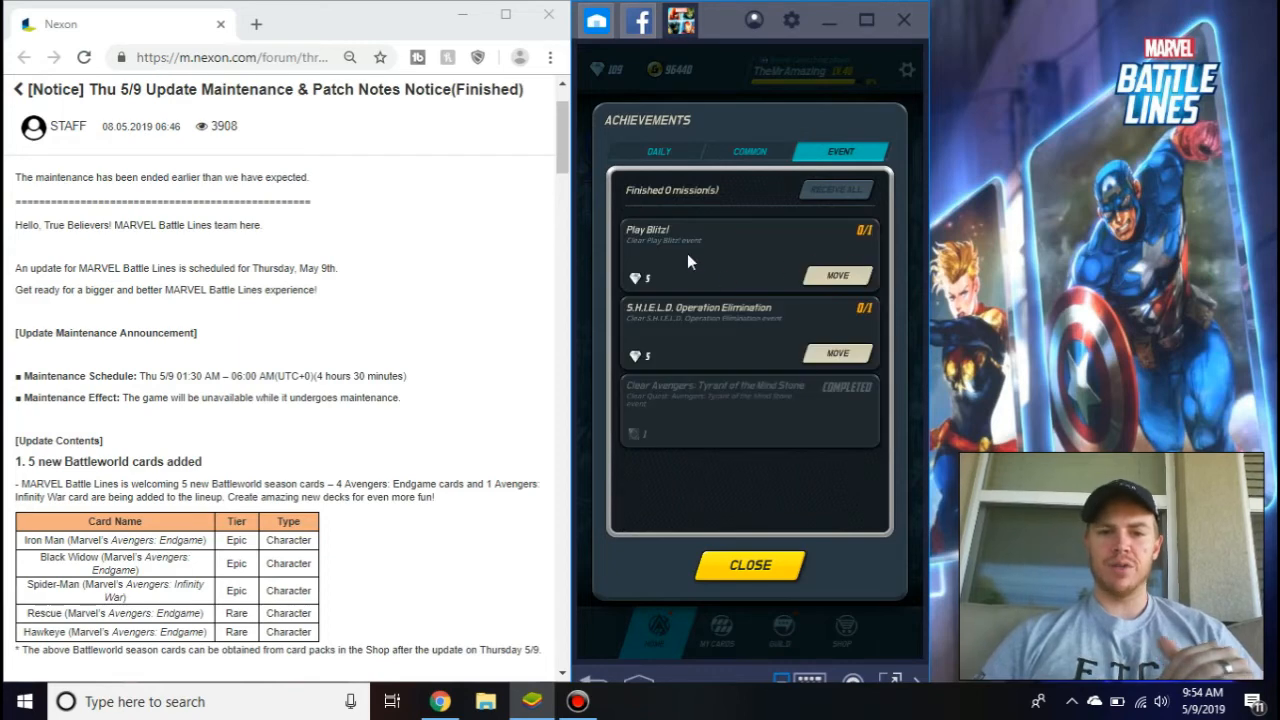
pyautogui.moveTo(668, 270)
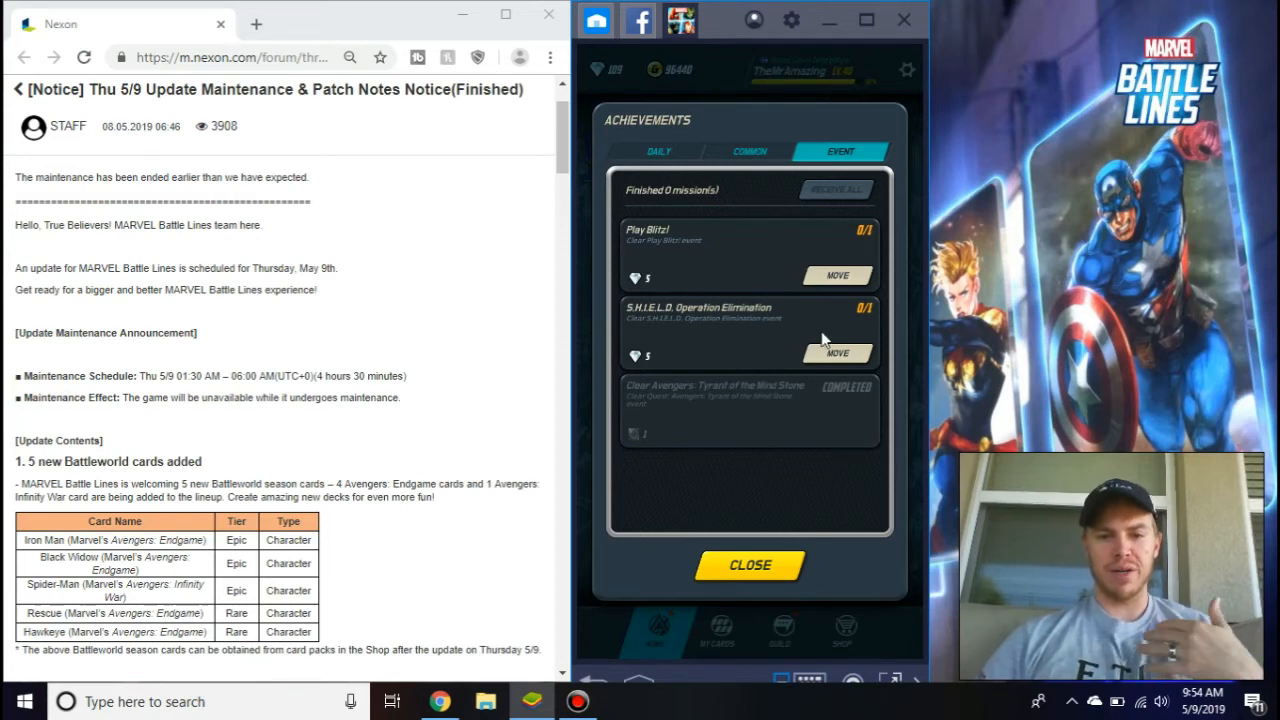
pyautogui.moveTo(696, 320)
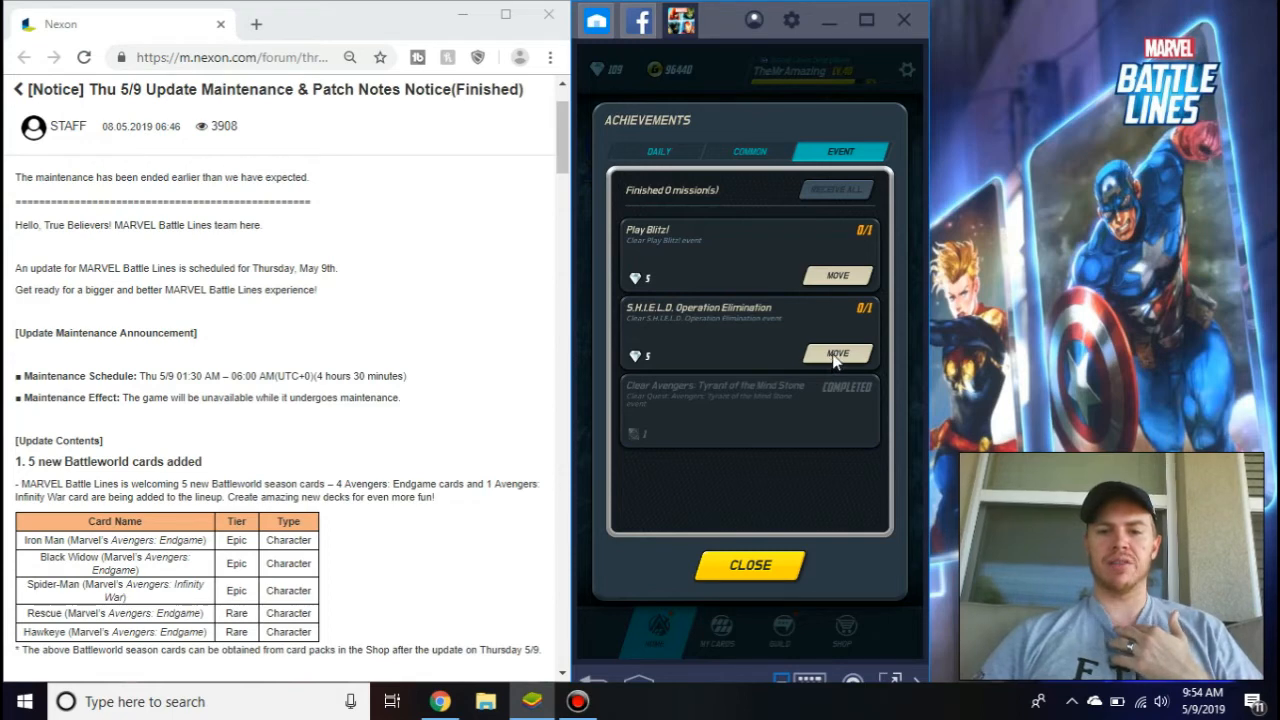
pyautogui.click(748, 564)
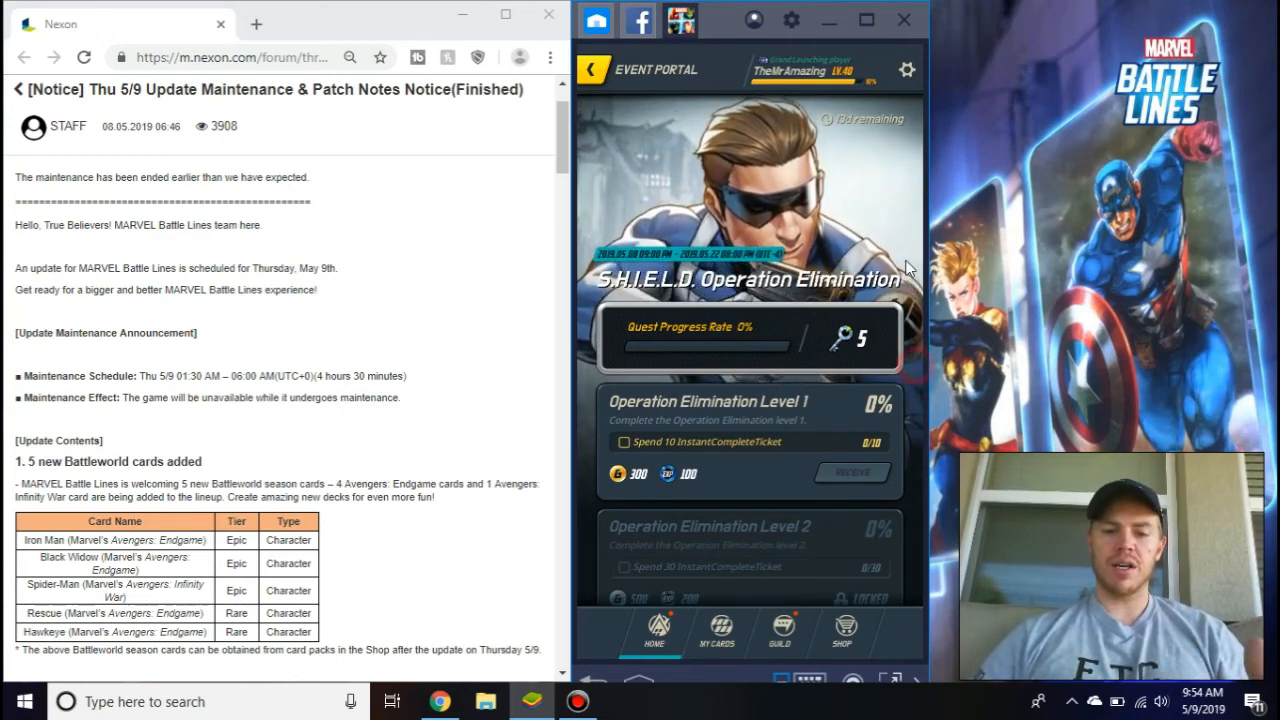
# Scroll the Operation Elimination event page while the next screen loads
pyautogui.scroll(-3)
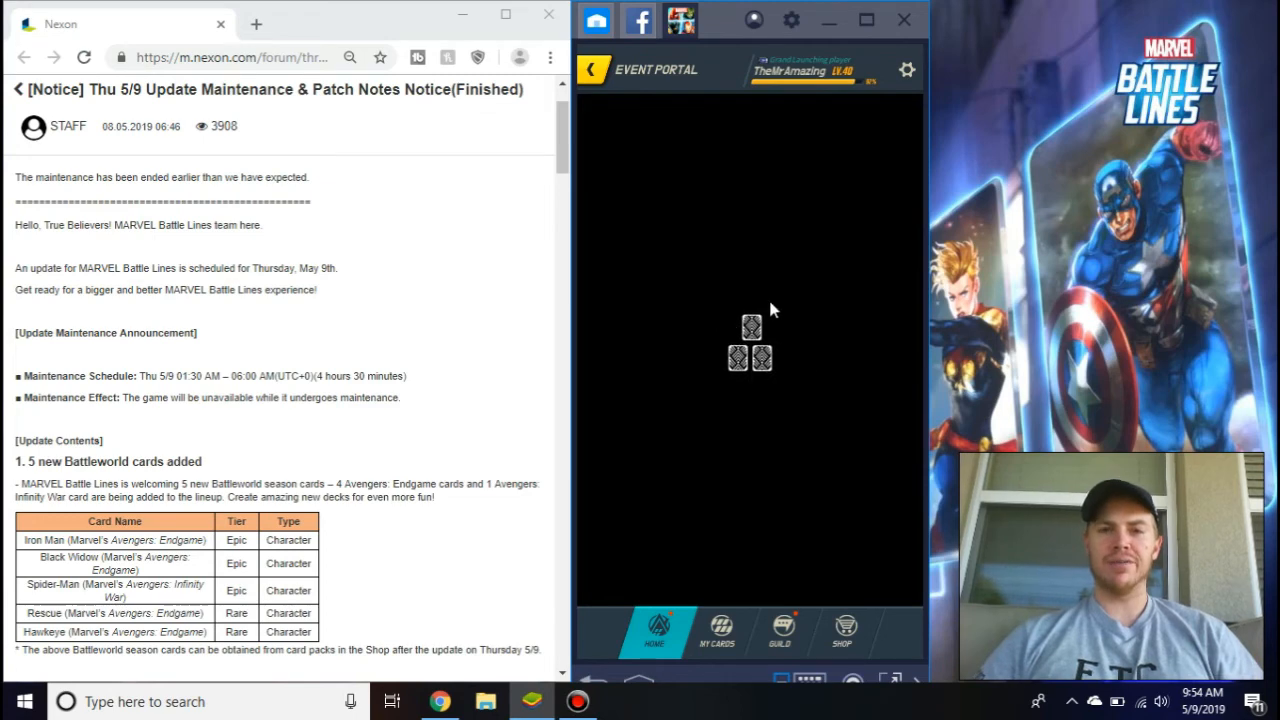
pyautogui.moveTo(760, 250)
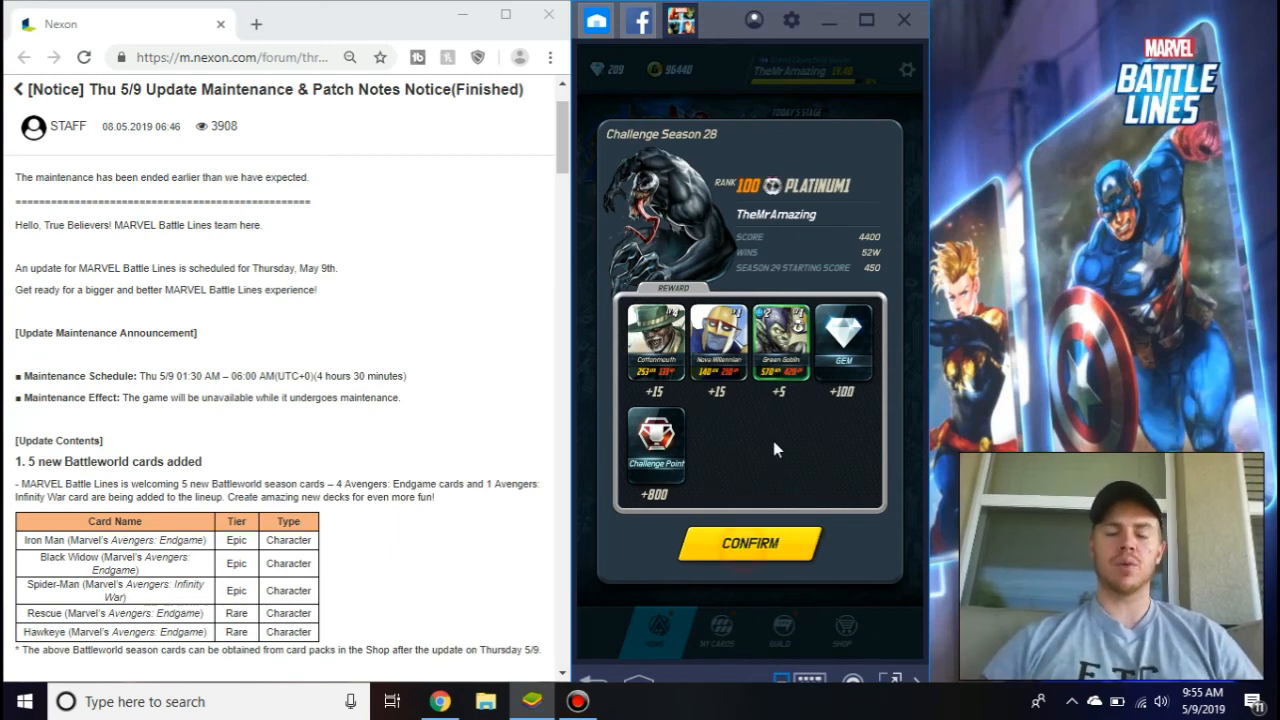
# Confirm the Challenge Season 28 rewards summary at Platinum I and return to the home map
pyautogui.click(748, 544)
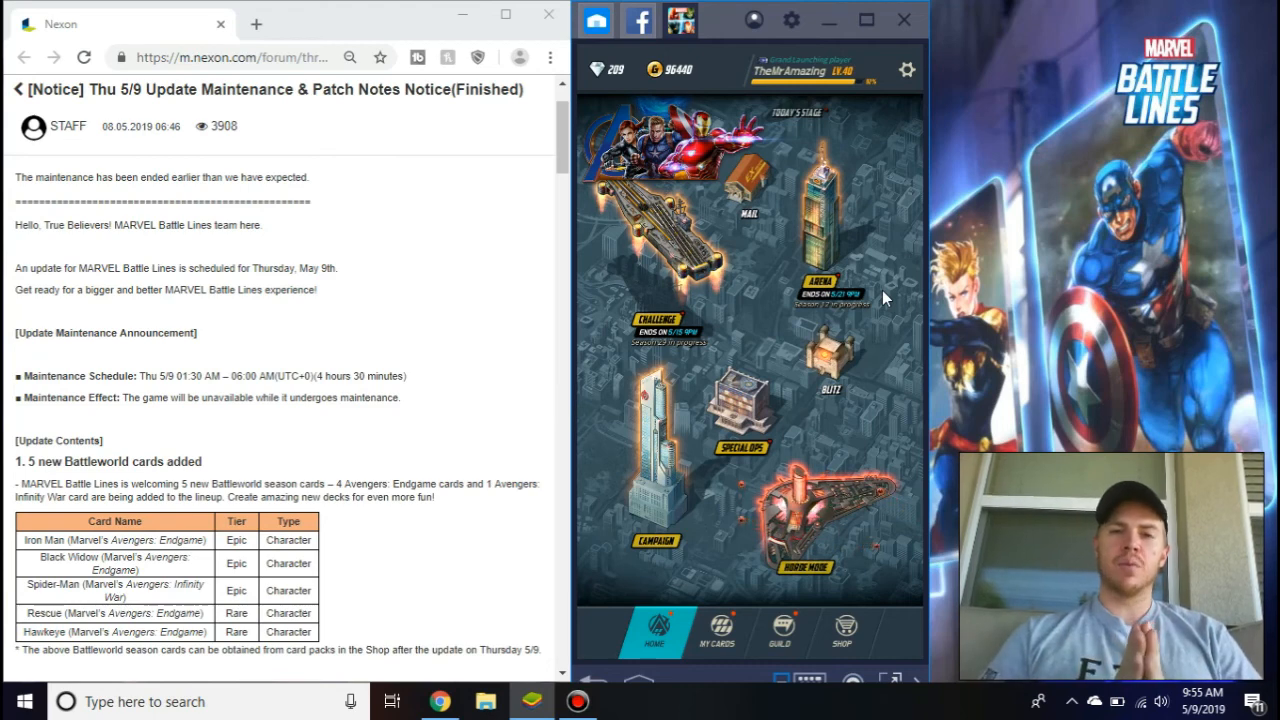
pyautogui.moveTo(800, 504)
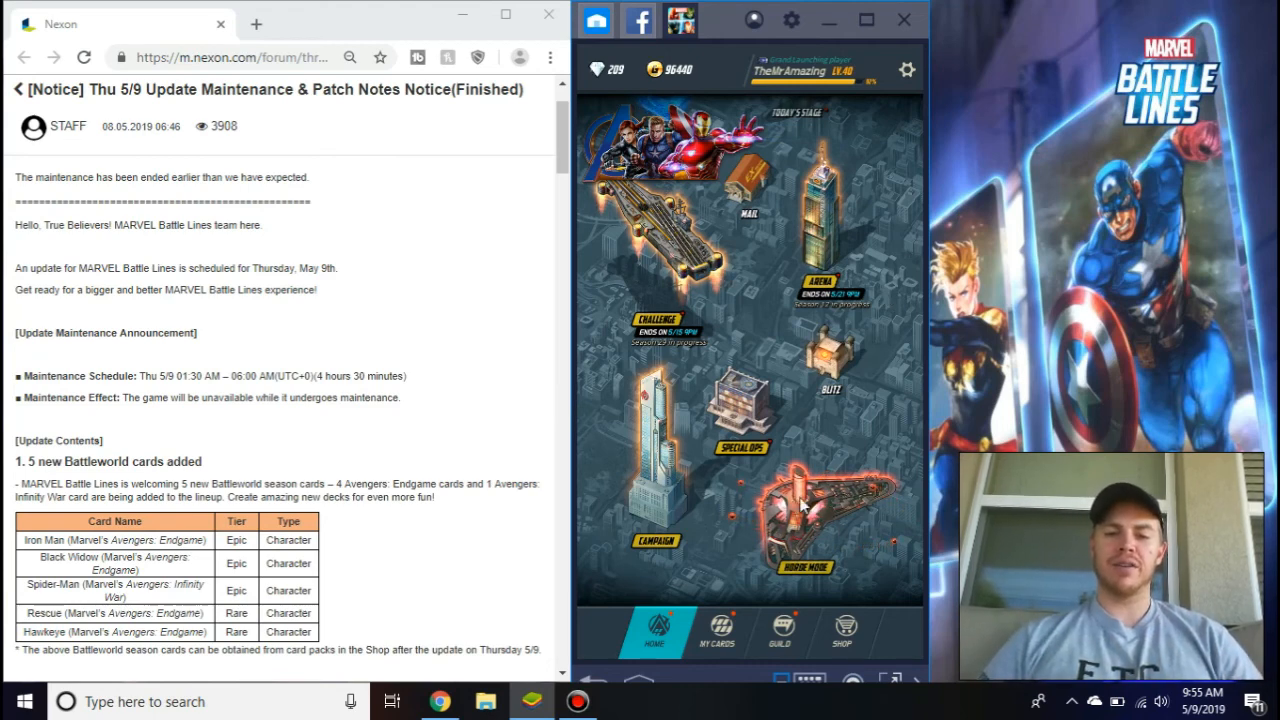
pyautogui.moveTo(896, 410)
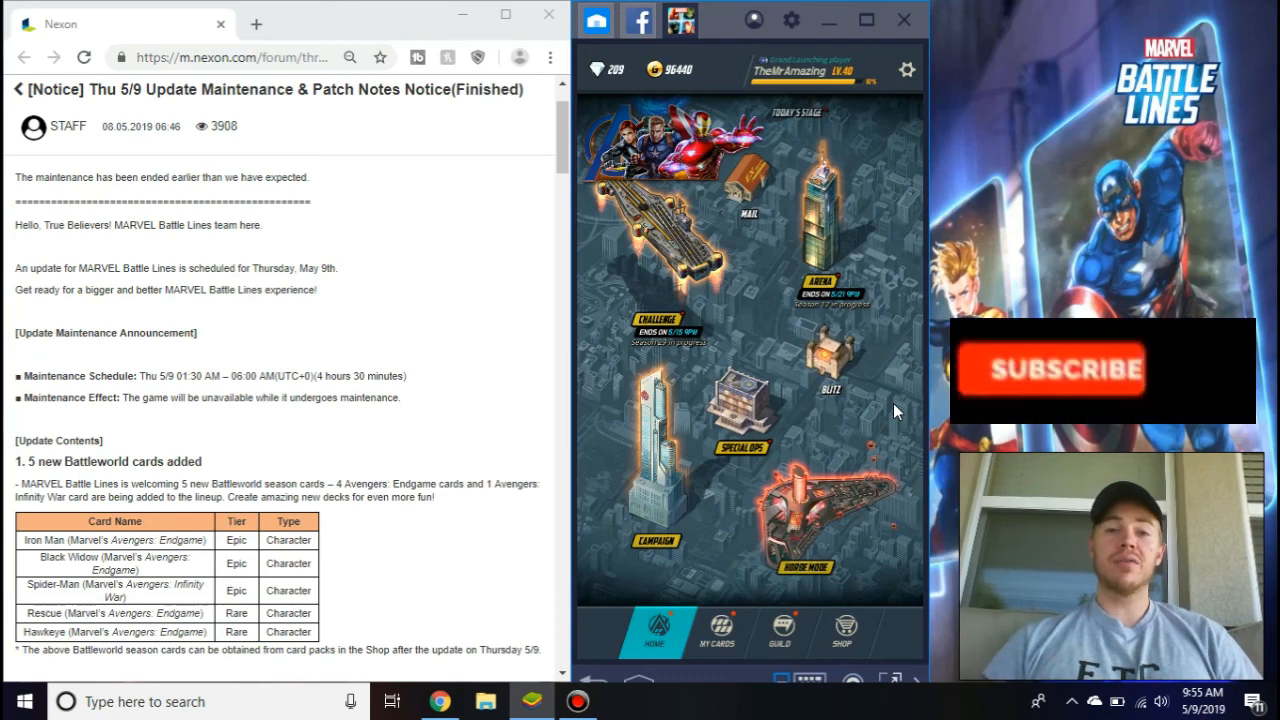
pyautogui.click(1050, 368)
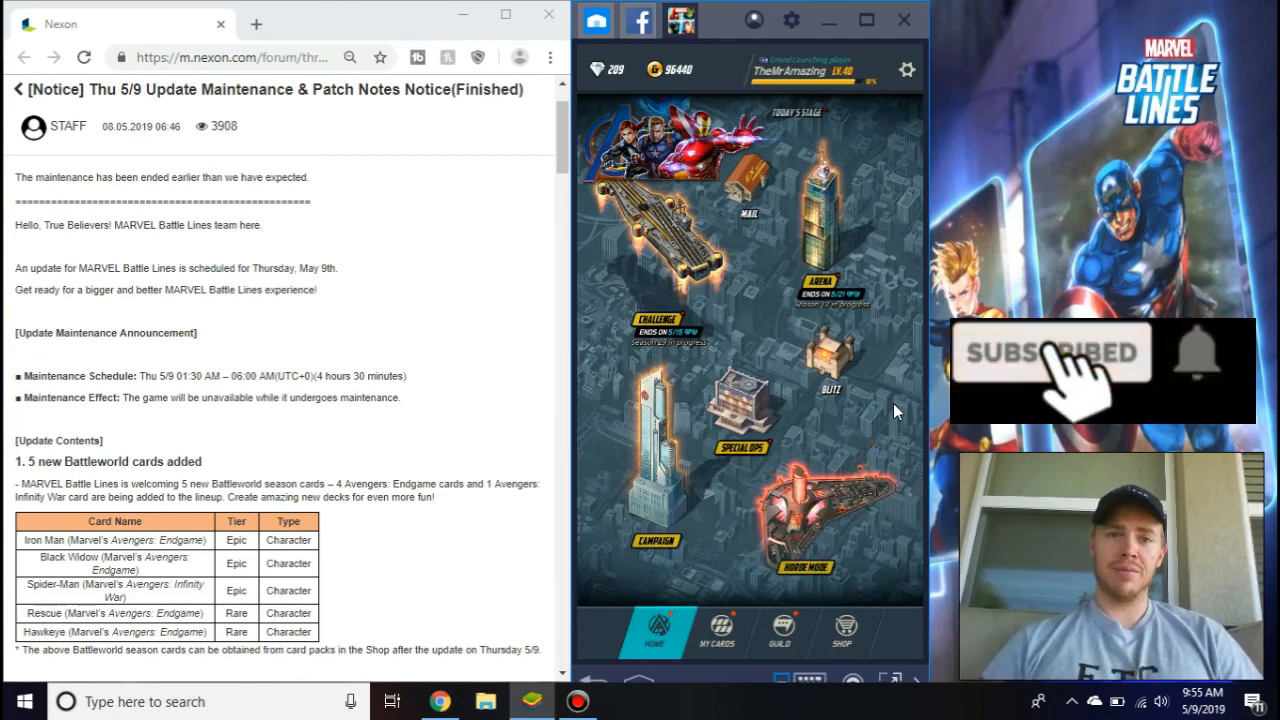